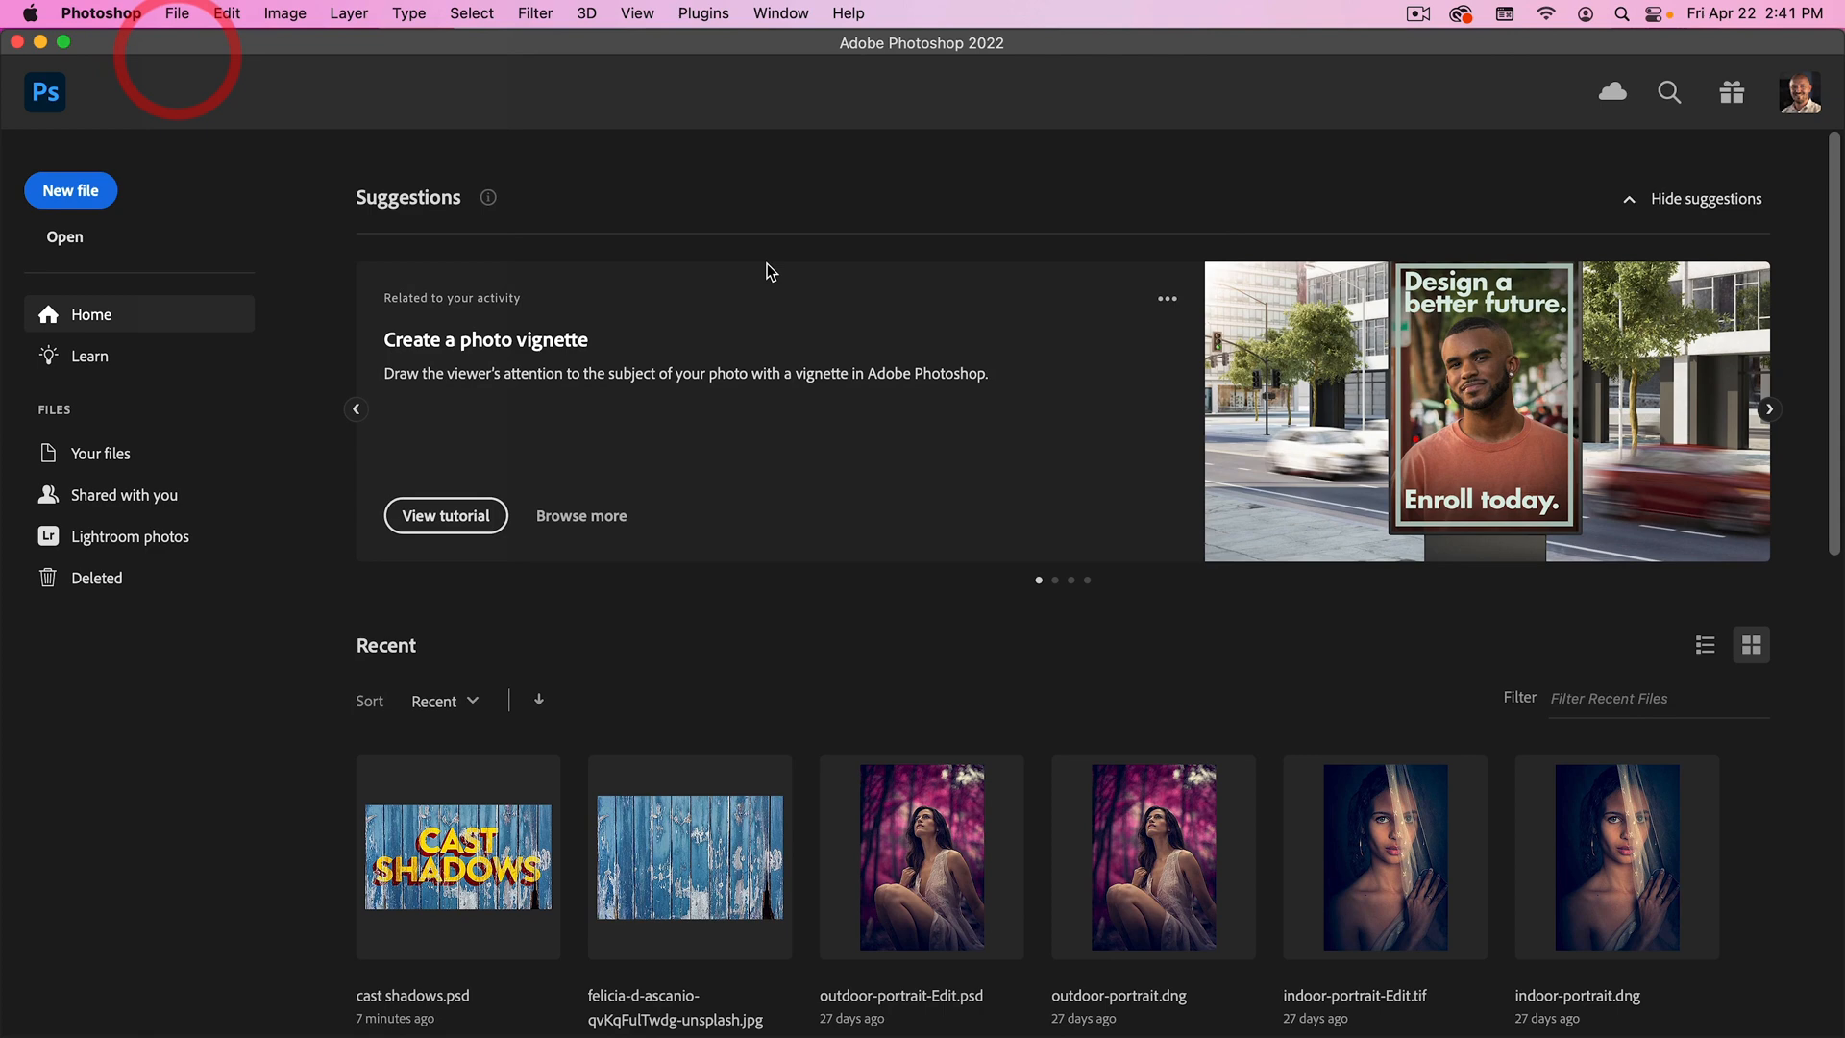
Browse the tutorial folder and open the street photo of the man on the crosswalk.
{"action": "left_click", "coordinate": [65, 236]}
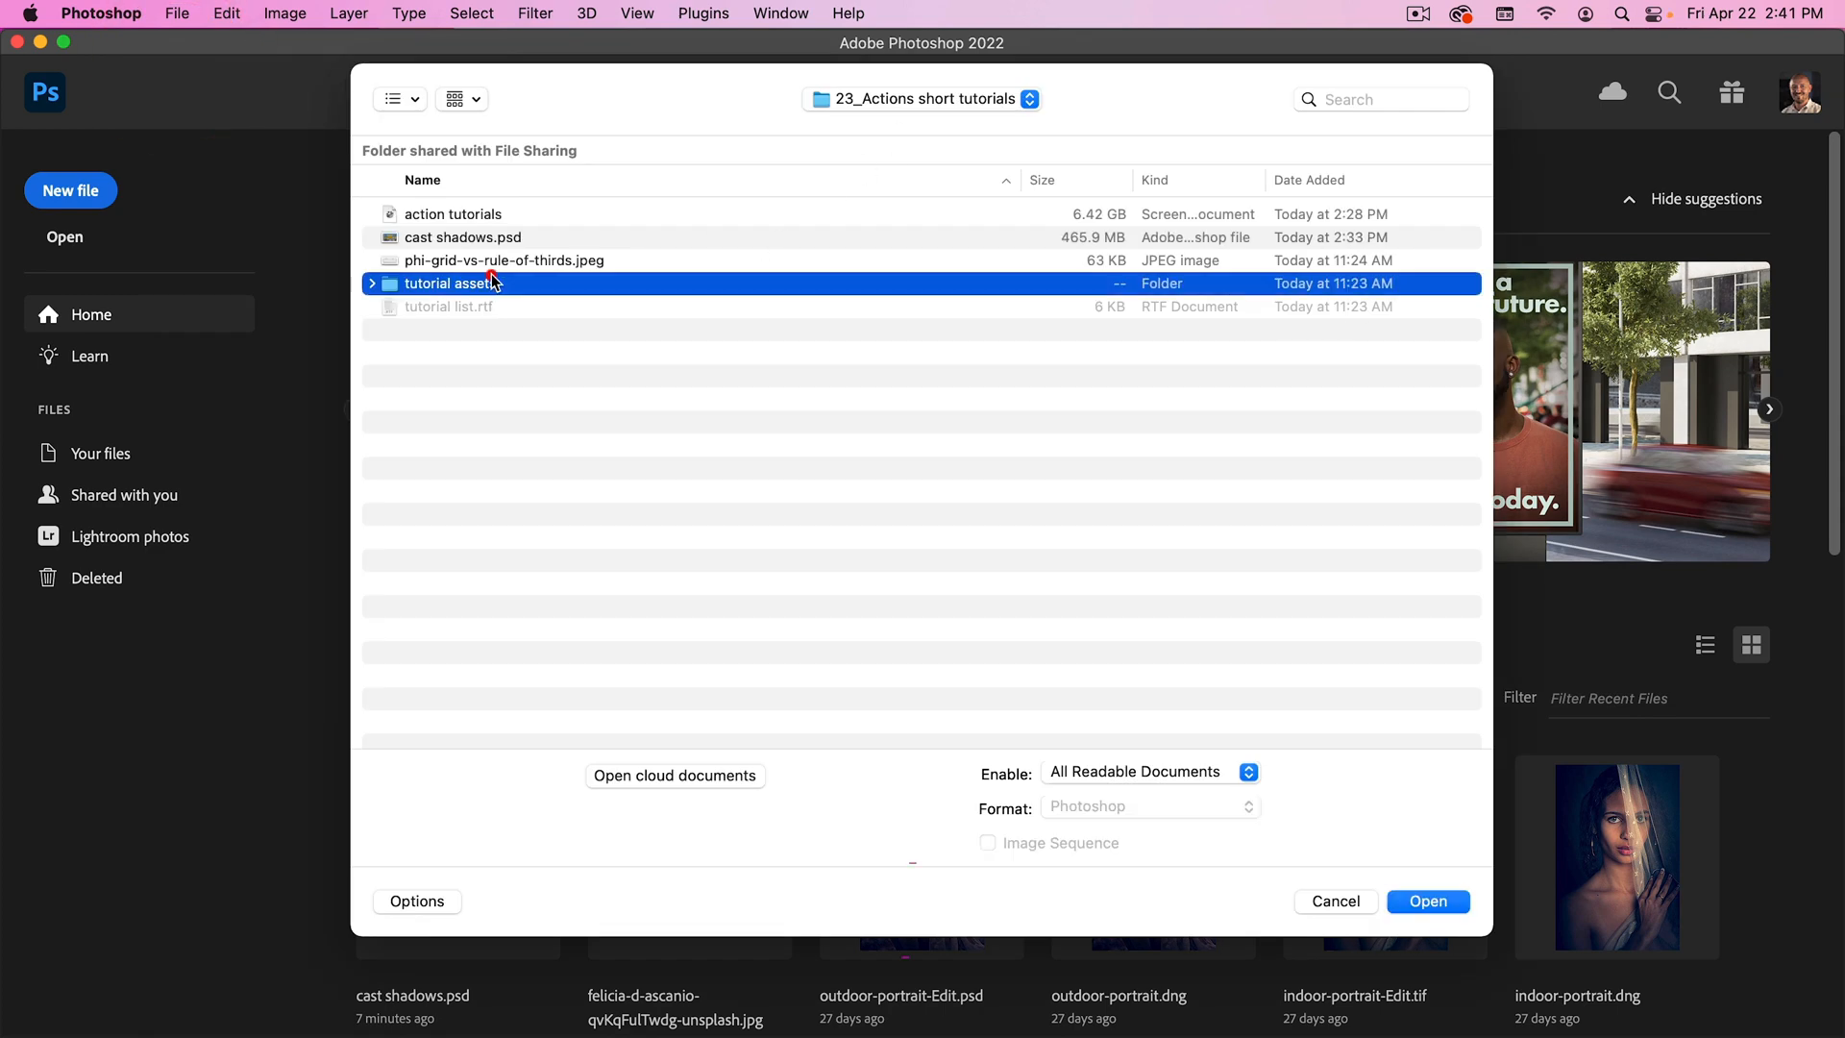
{"action": "double_click", "coordinate": [454, 282]}
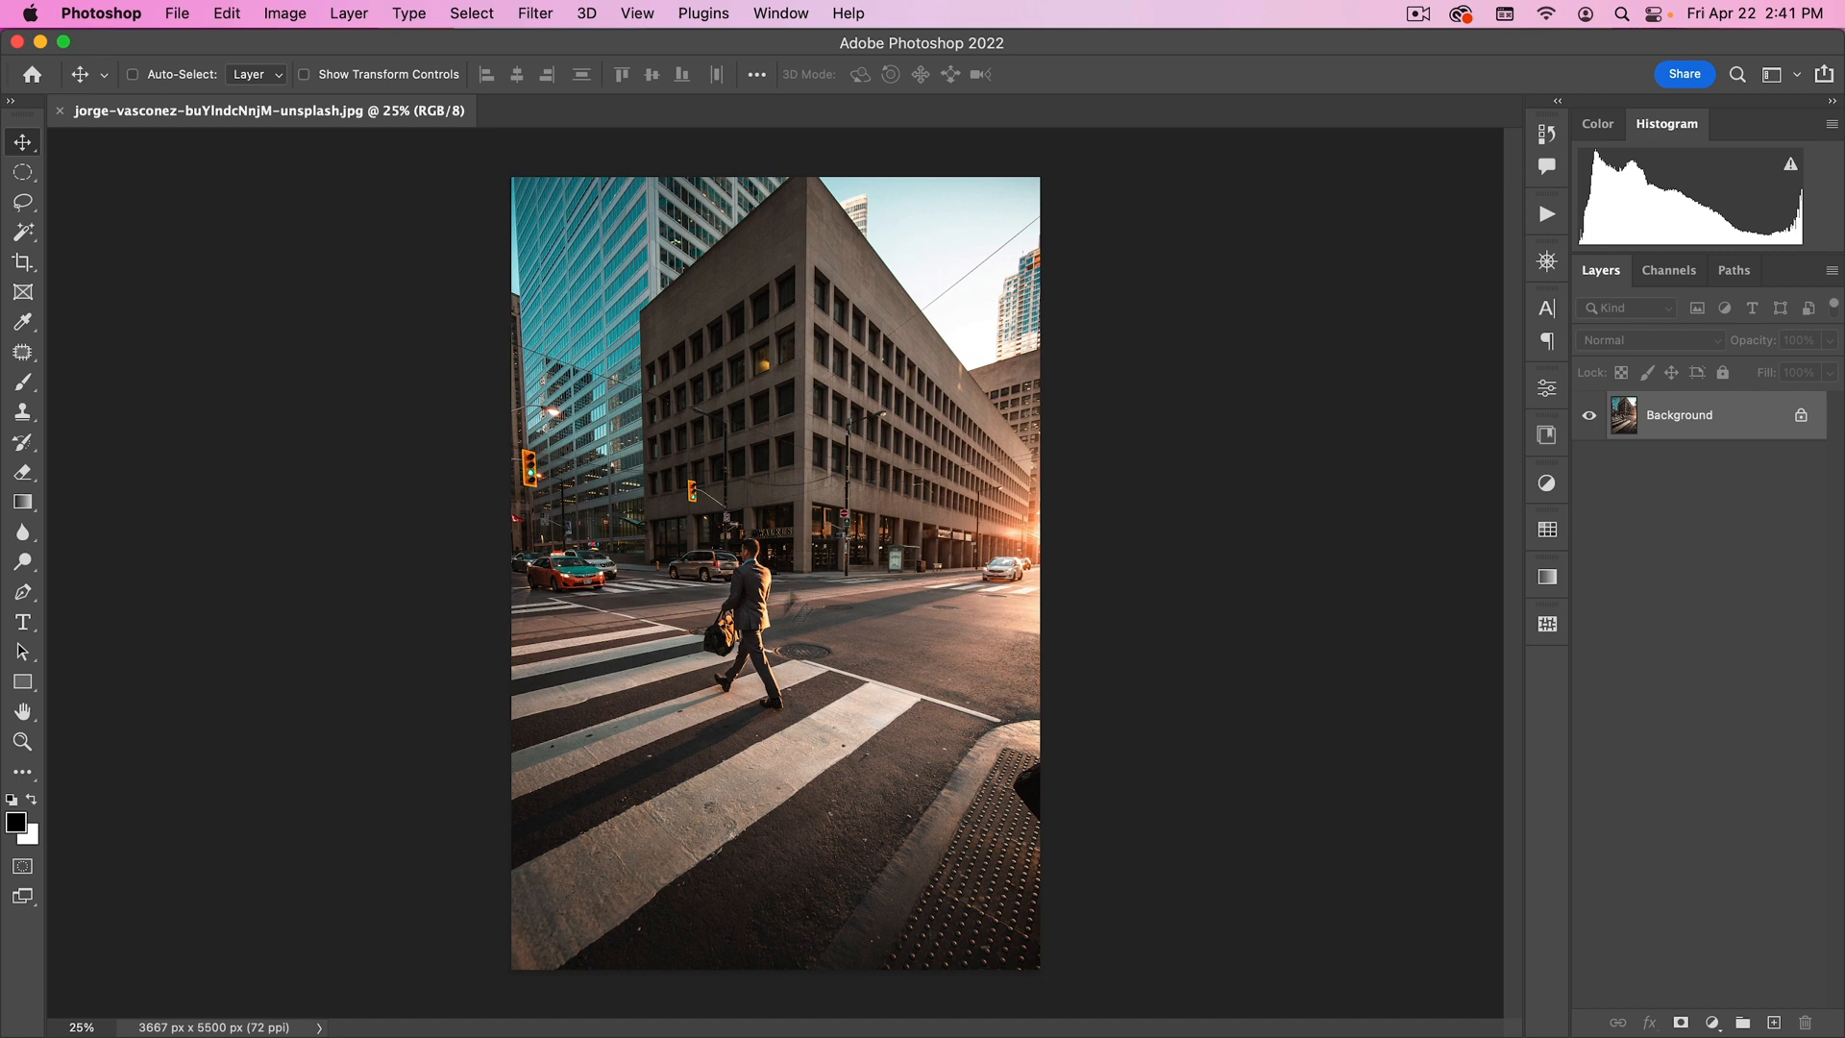
{"action": "mouse_move", "coordinate": [688, 830]}
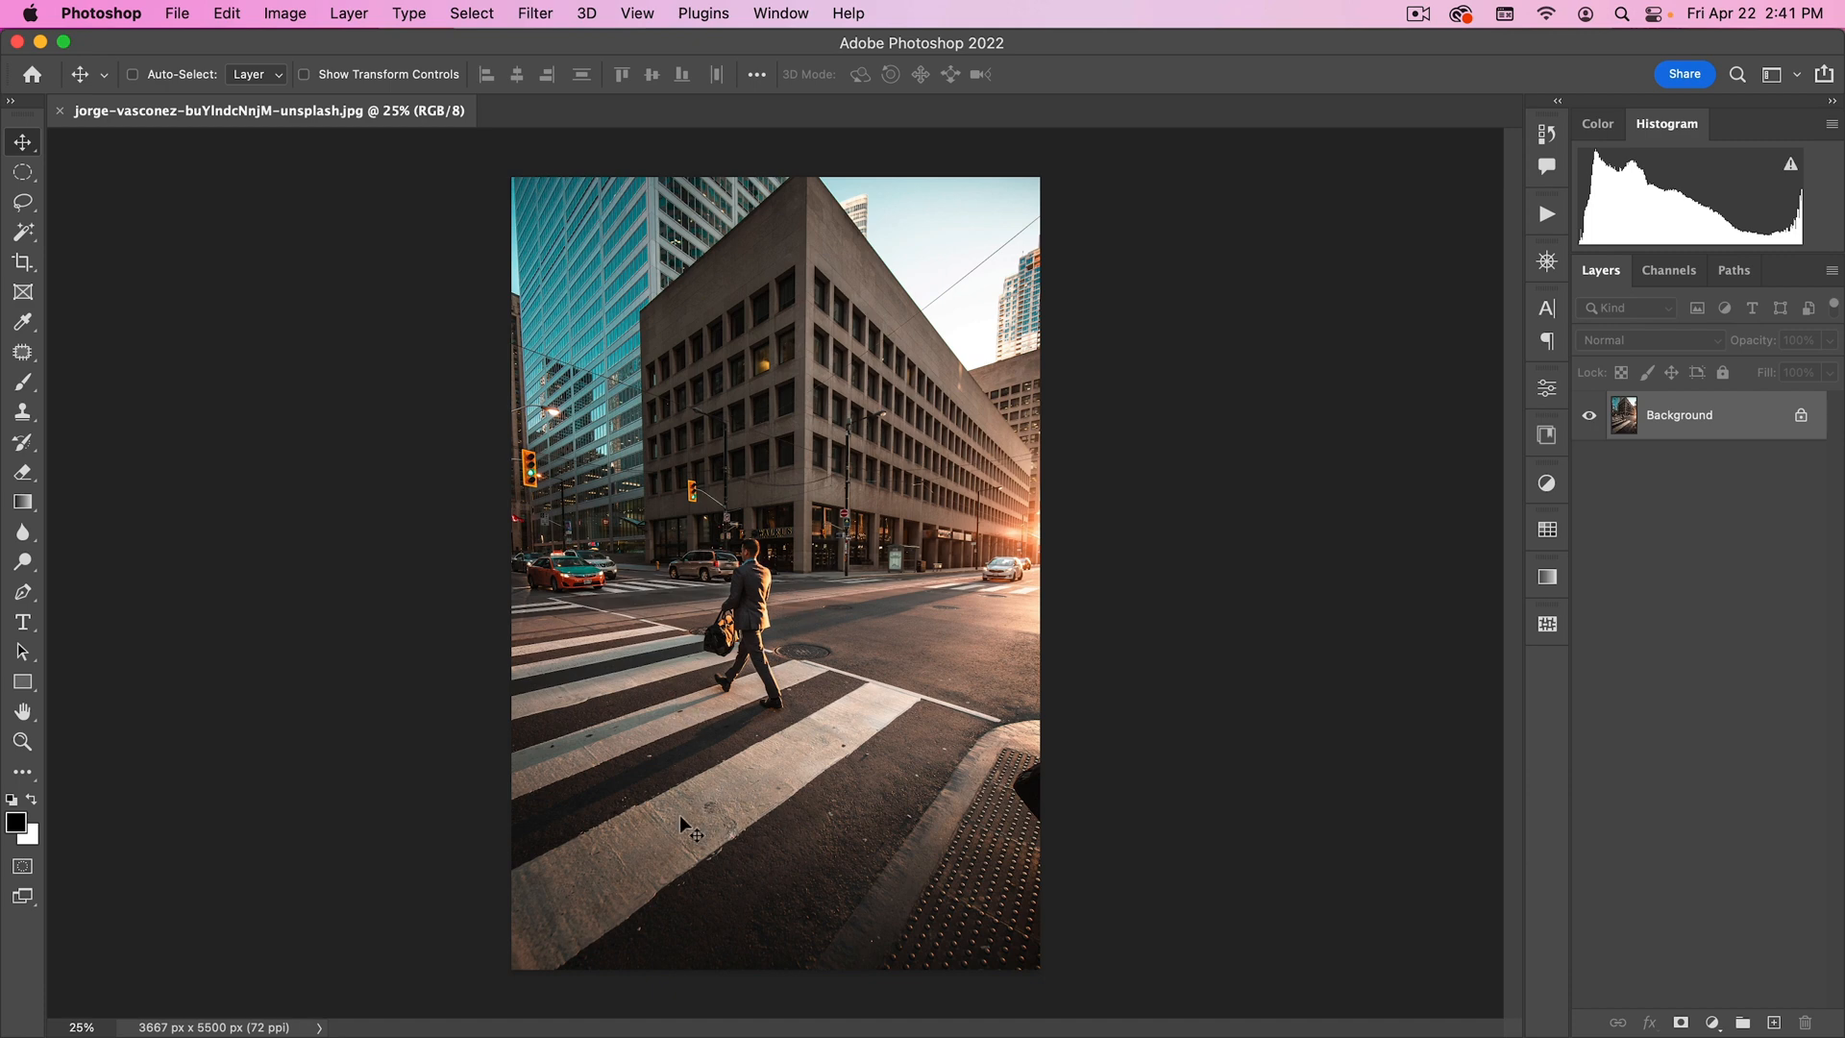
{"action": "mouse_move", "coordinate": [640, 813]}
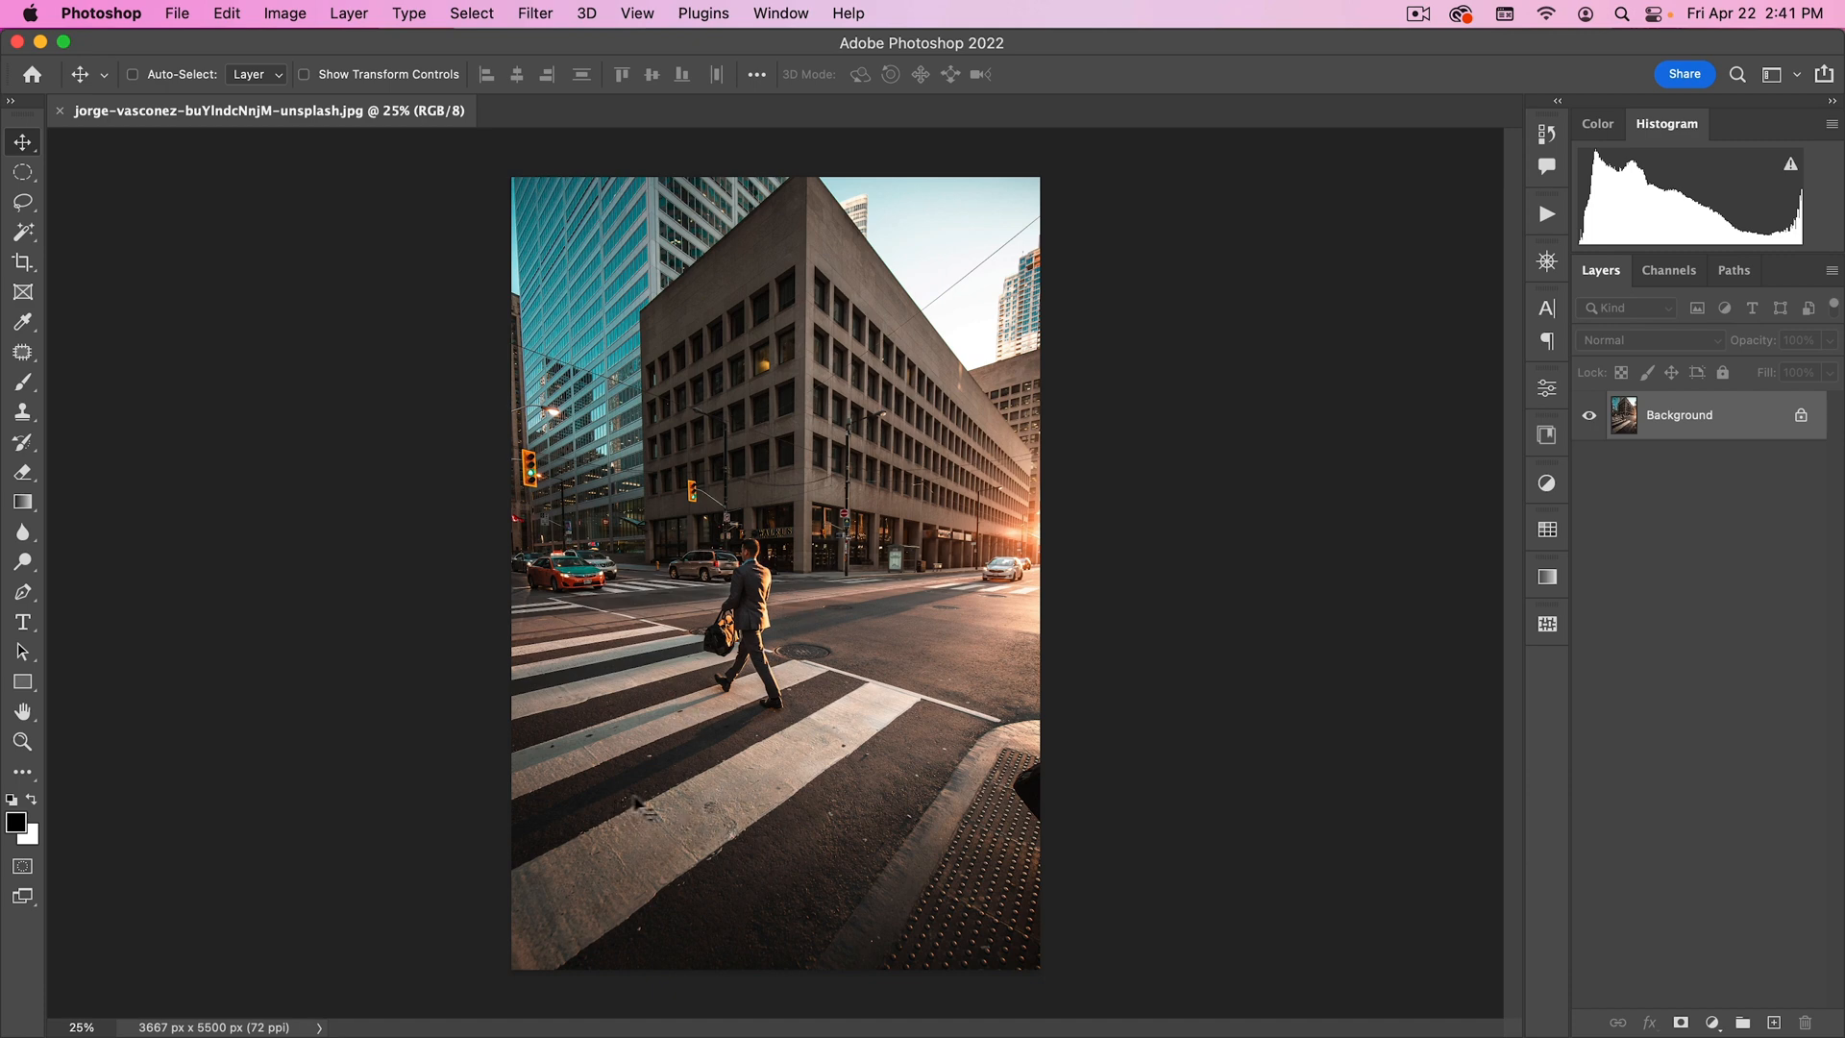
{"action": "mouse_move", "coordinate": [202, 558]}
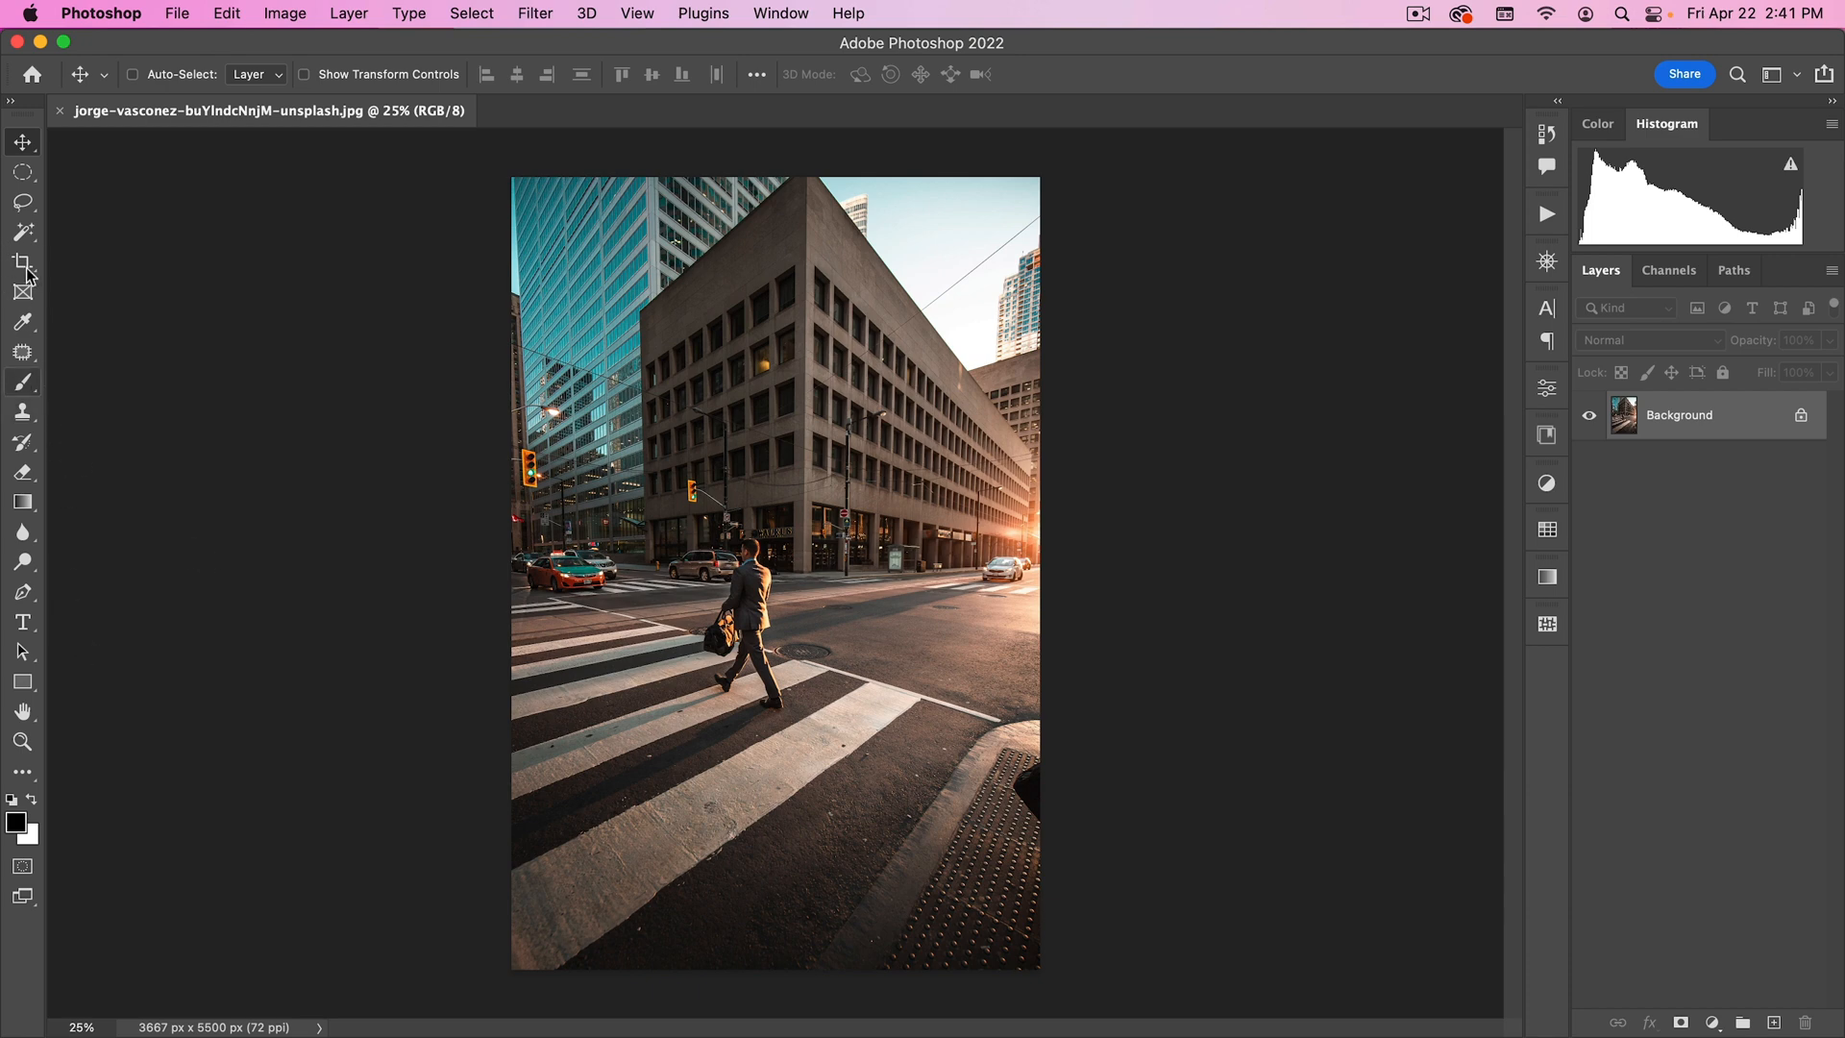
Start a crop of the whole photo with the fixed 16:9 ratio cleared.
{"action": "left_click", "coordinate": [21, 262]}
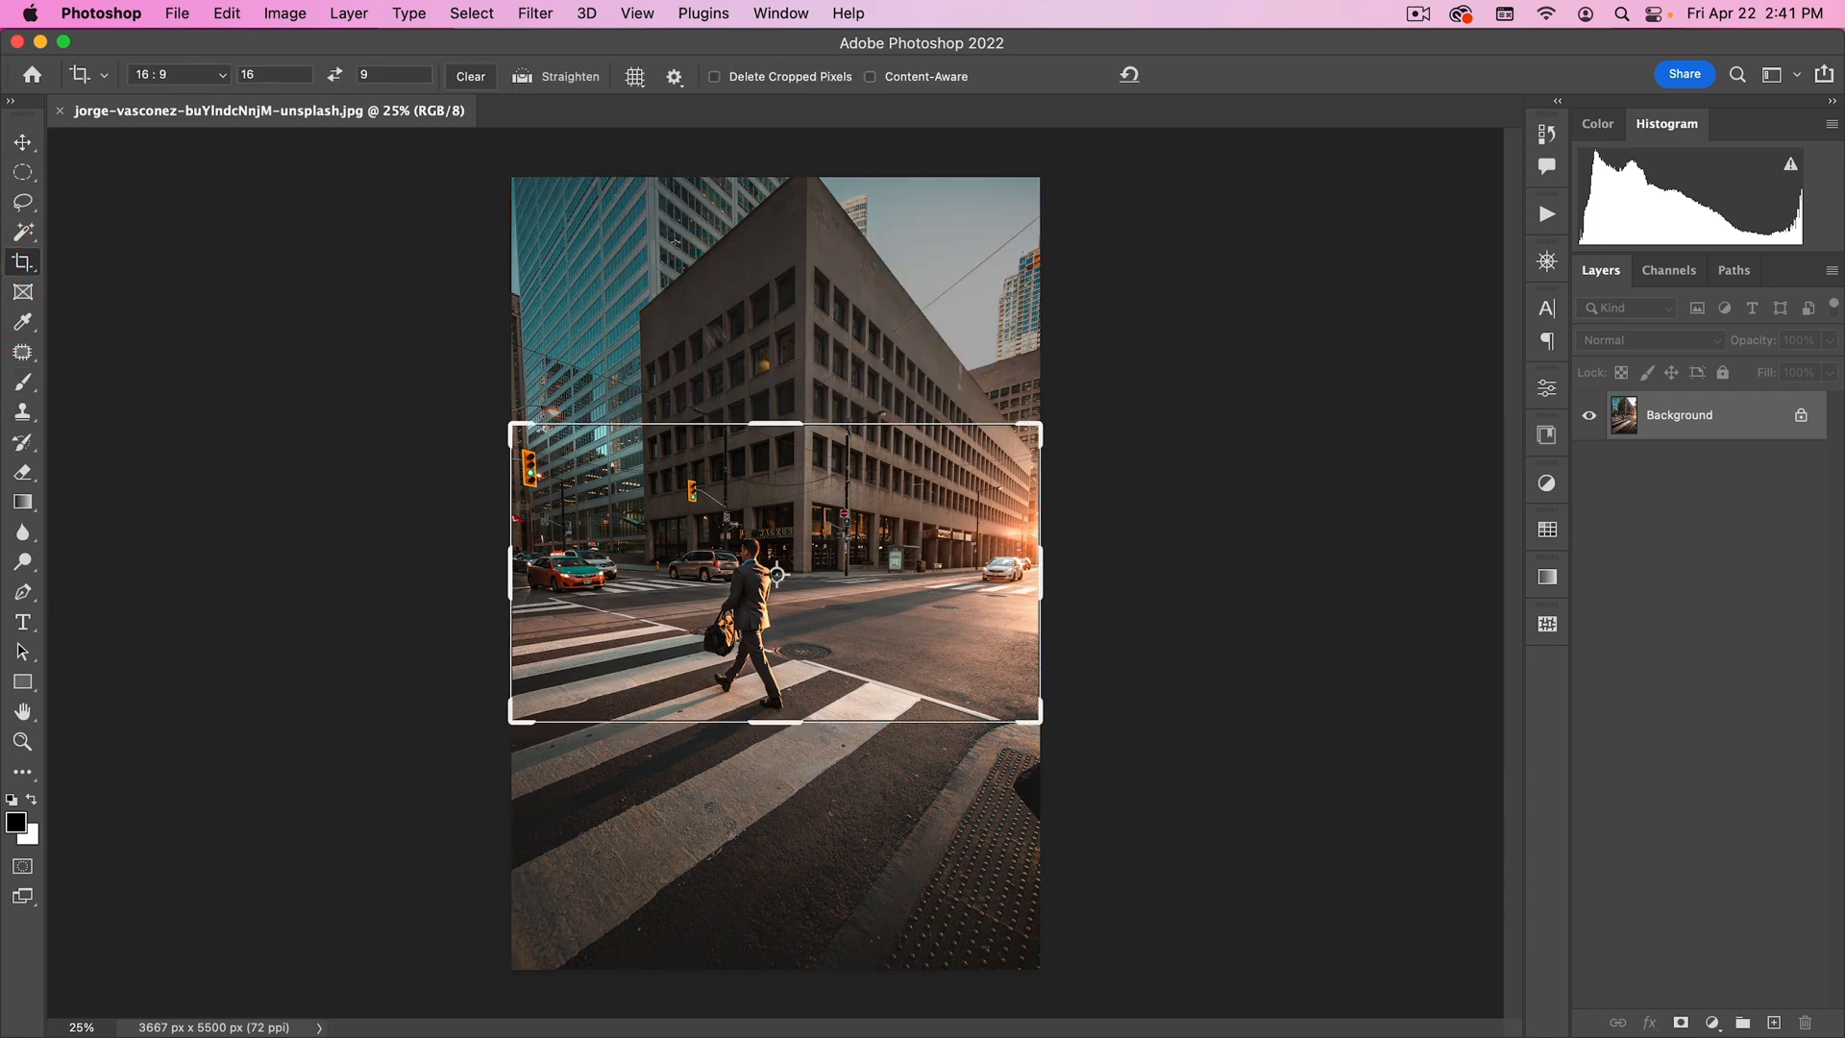
{"action": "left_click", "coordinate": [469, 77]}
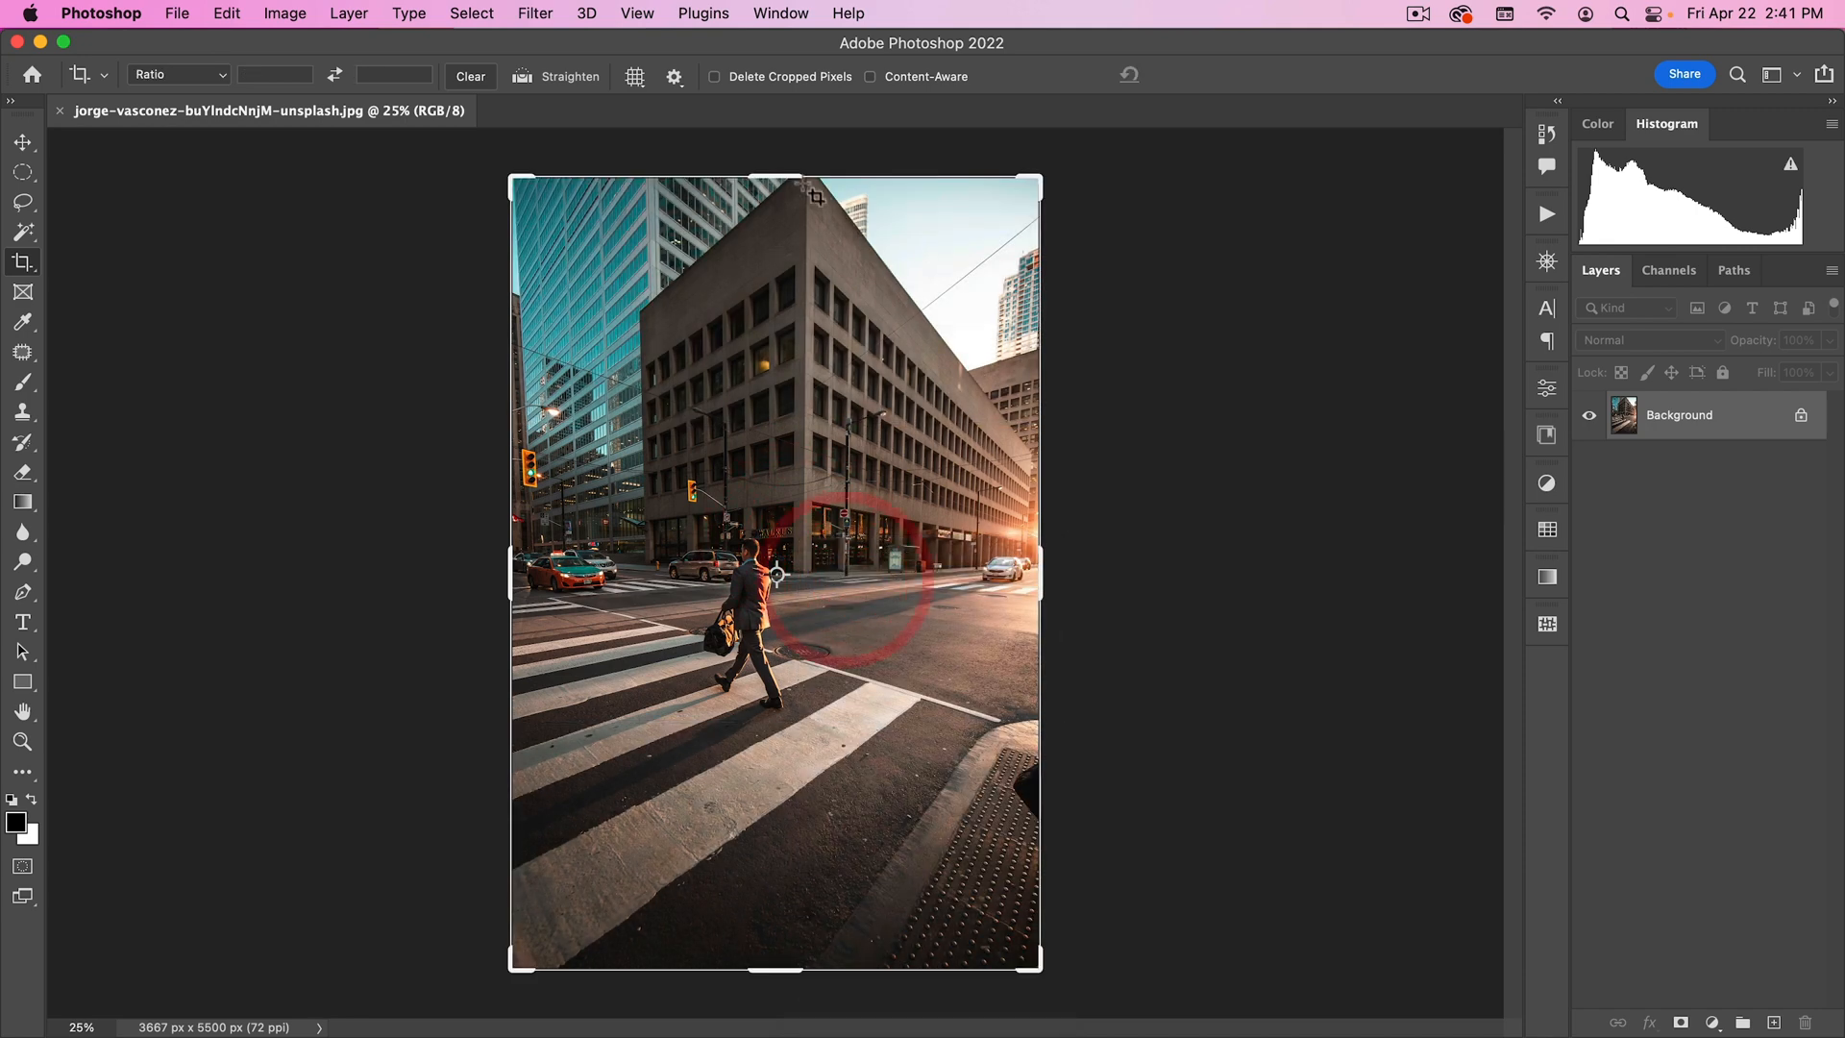
{"action": "left_click_drag", "start_coordinate": [775, 178], "coordinate": [789, 198]}
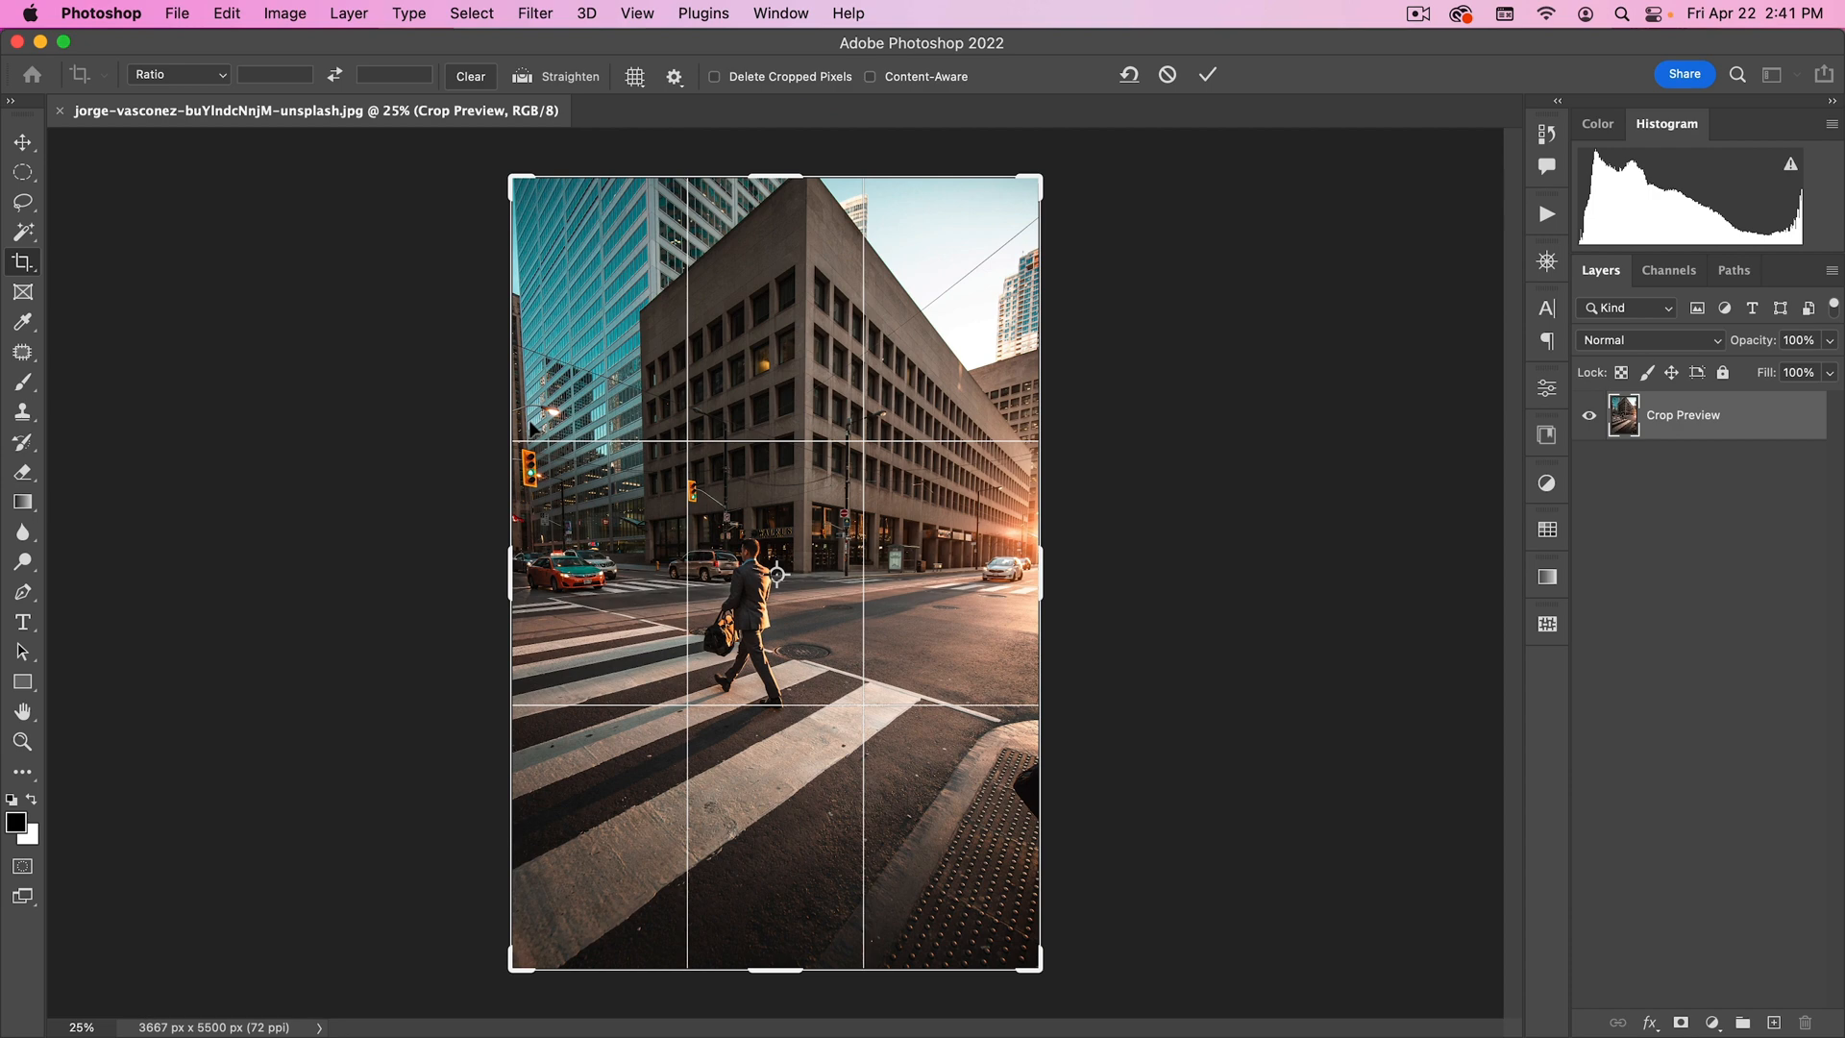
{"action": "mouse_move", "coordinate": [874, 588]}
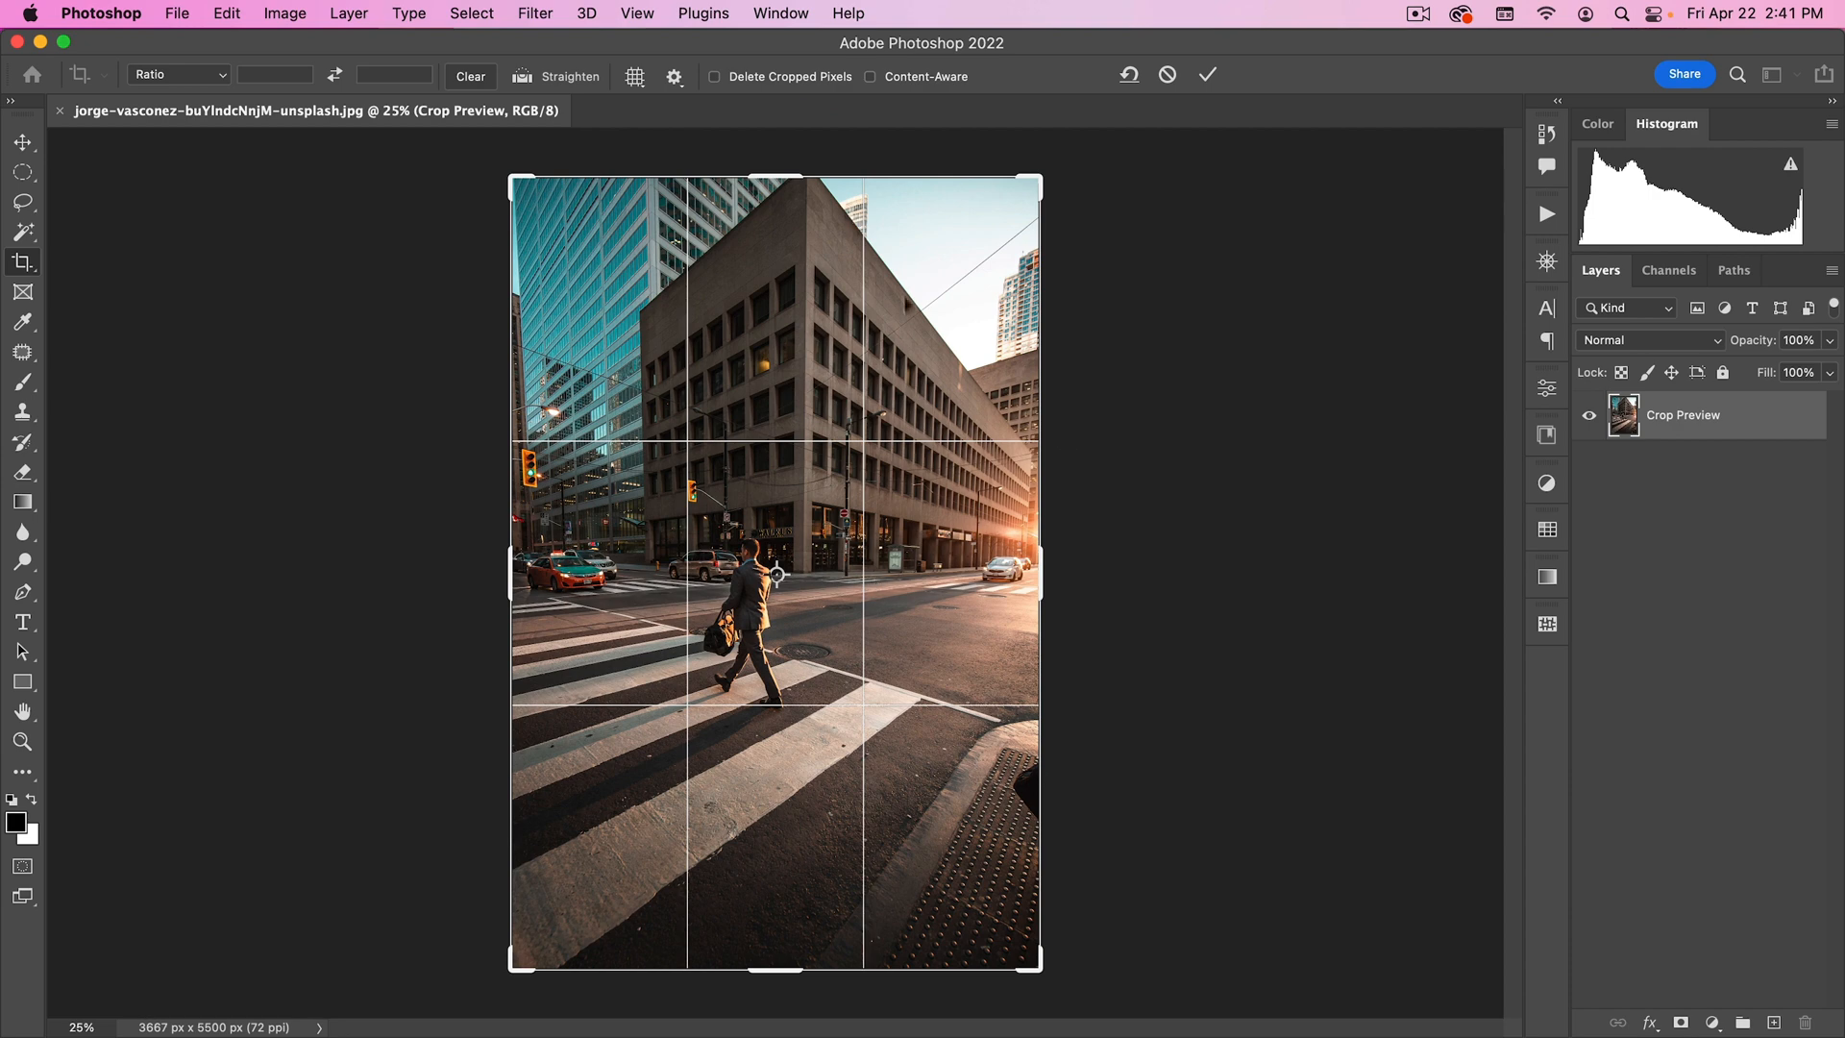
Change the crop overlay from Rule of Thirds to Golden Ratio.
{"action": "left_click", "coordinate": [634, 77]}
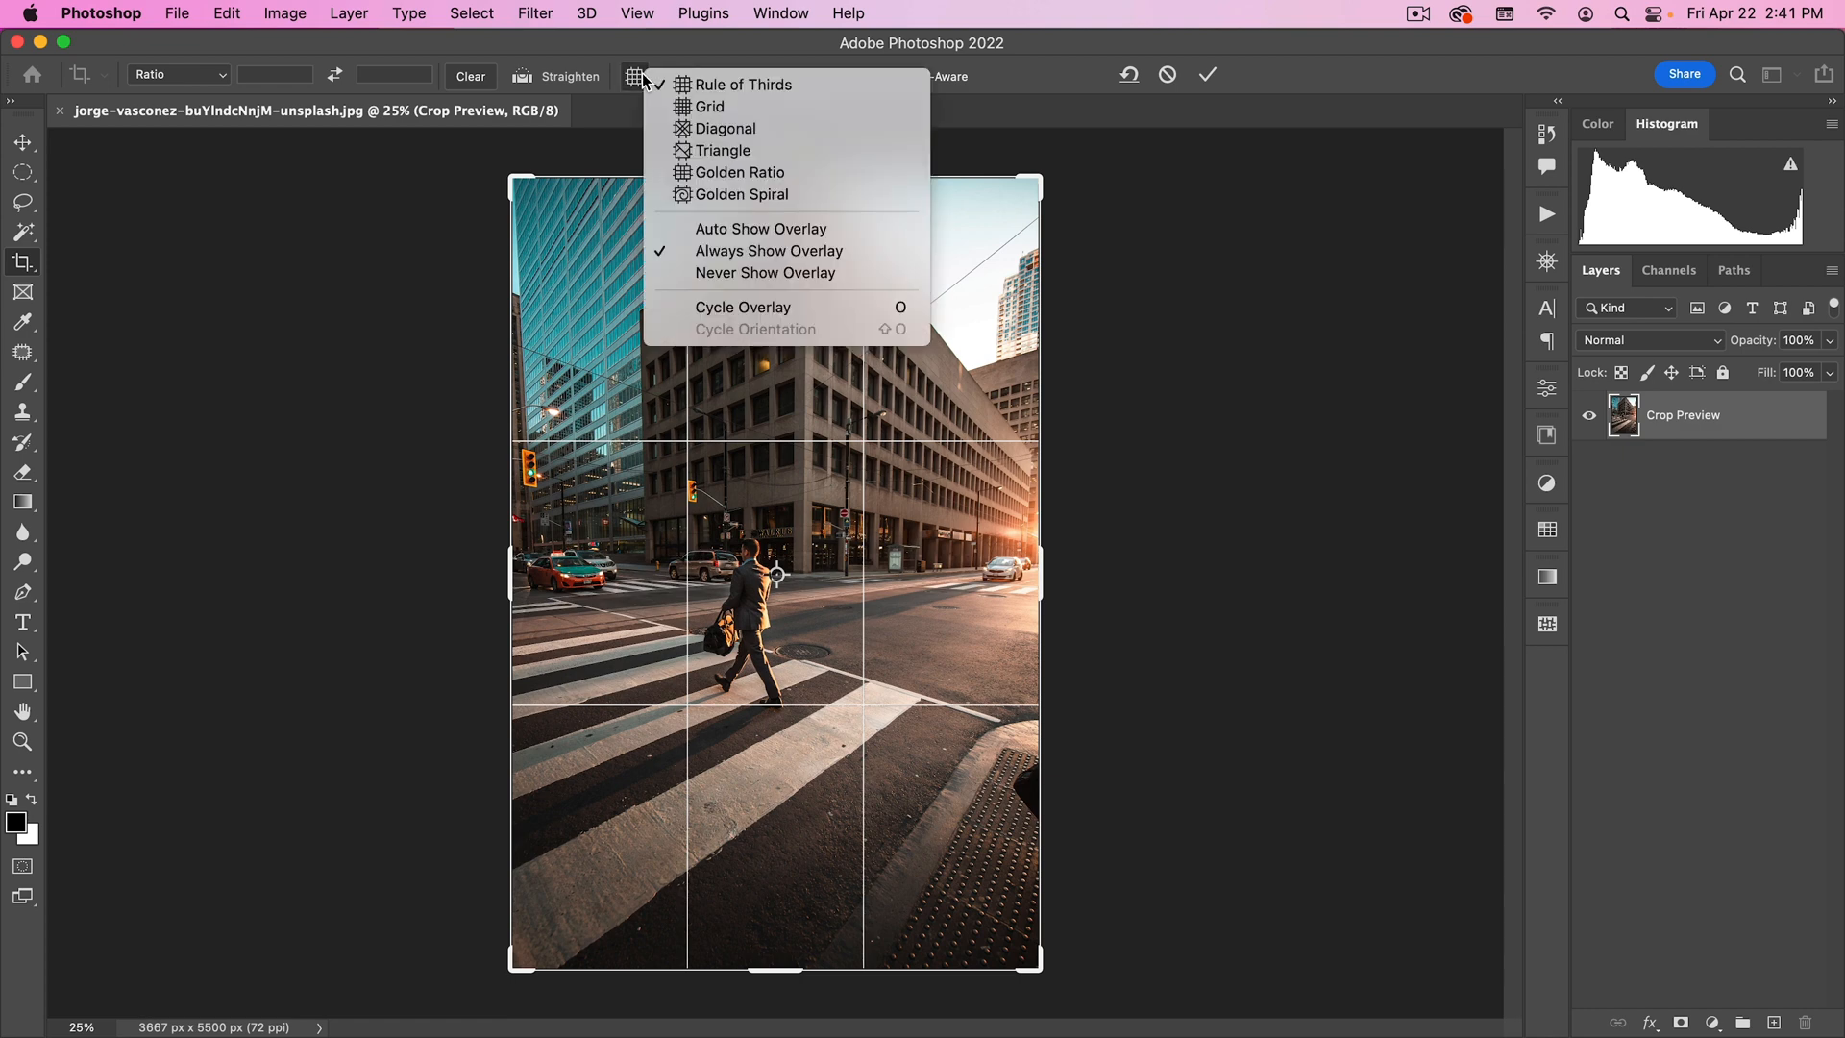
{"action": "mouse_move", "coordinate": [742, 84]}
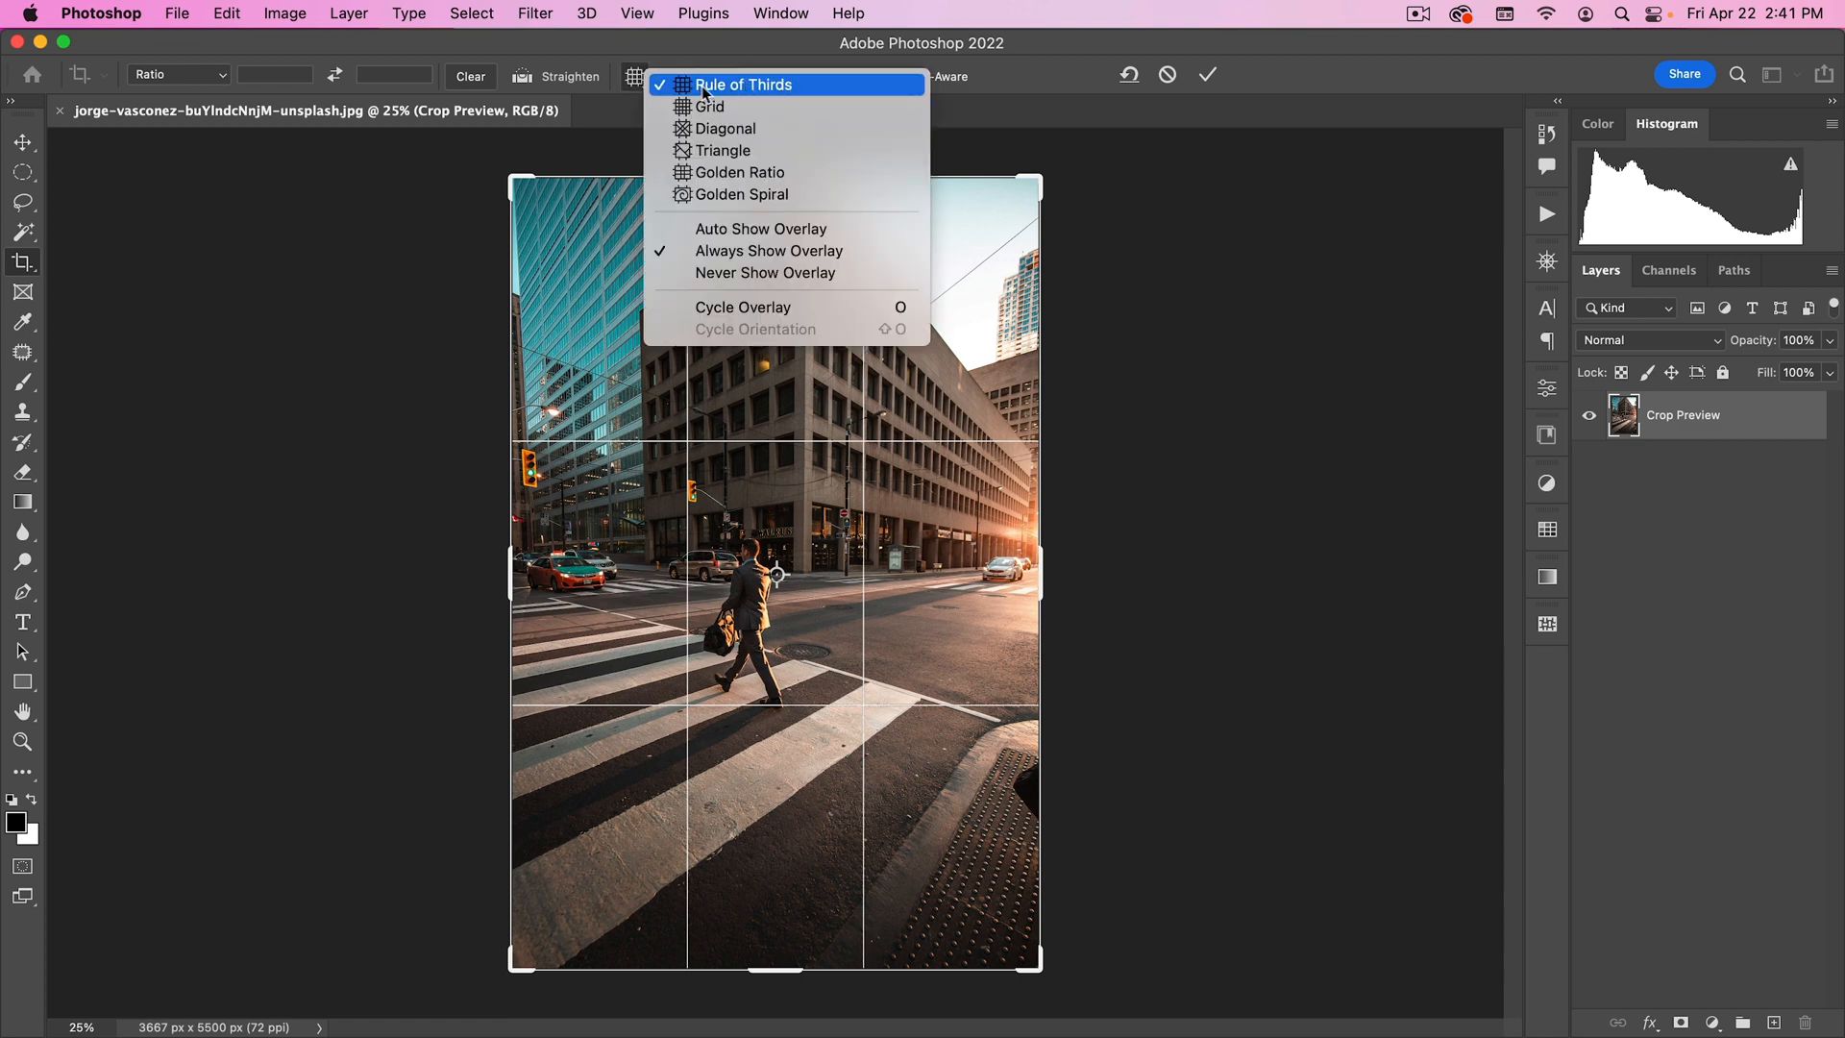
{"action": "mouse_move", "coordinate": [689, 90]}
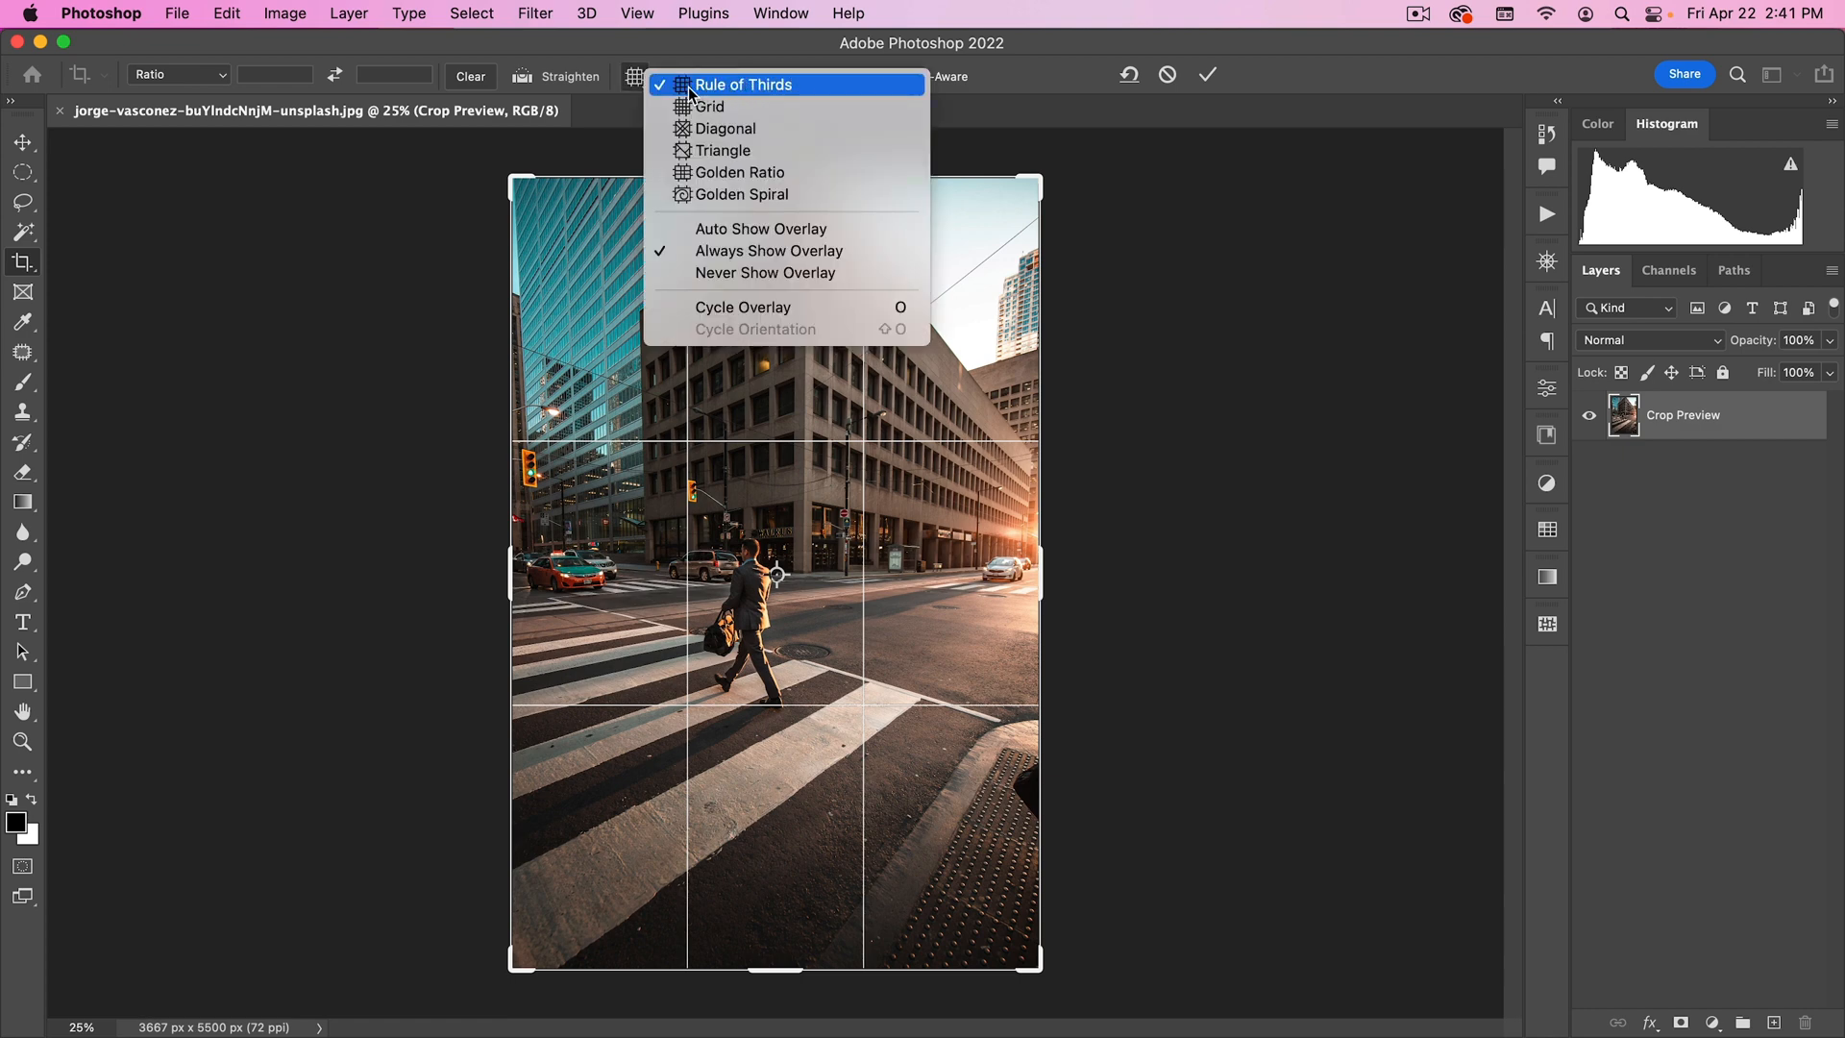
{"action": "mouse_move", "coordinate": [719, 164]}
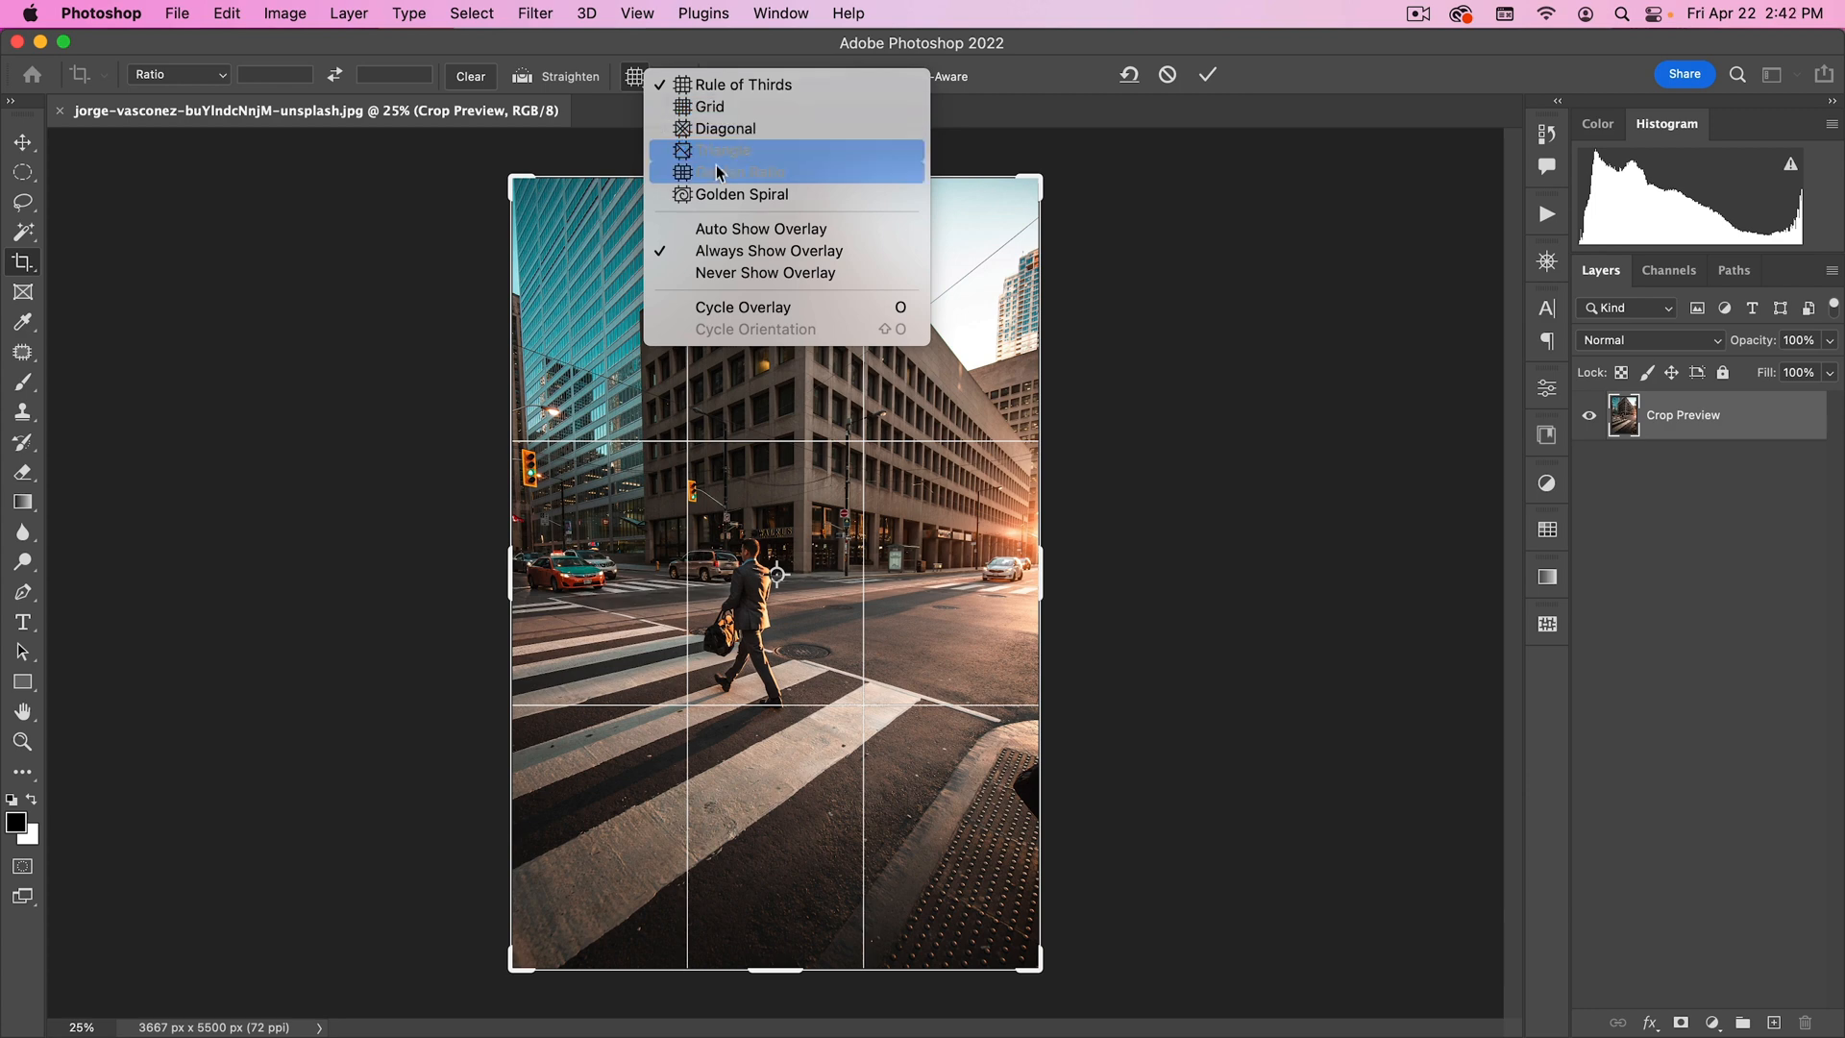
{"action": "left_click", "coordinate": [717, 150]}
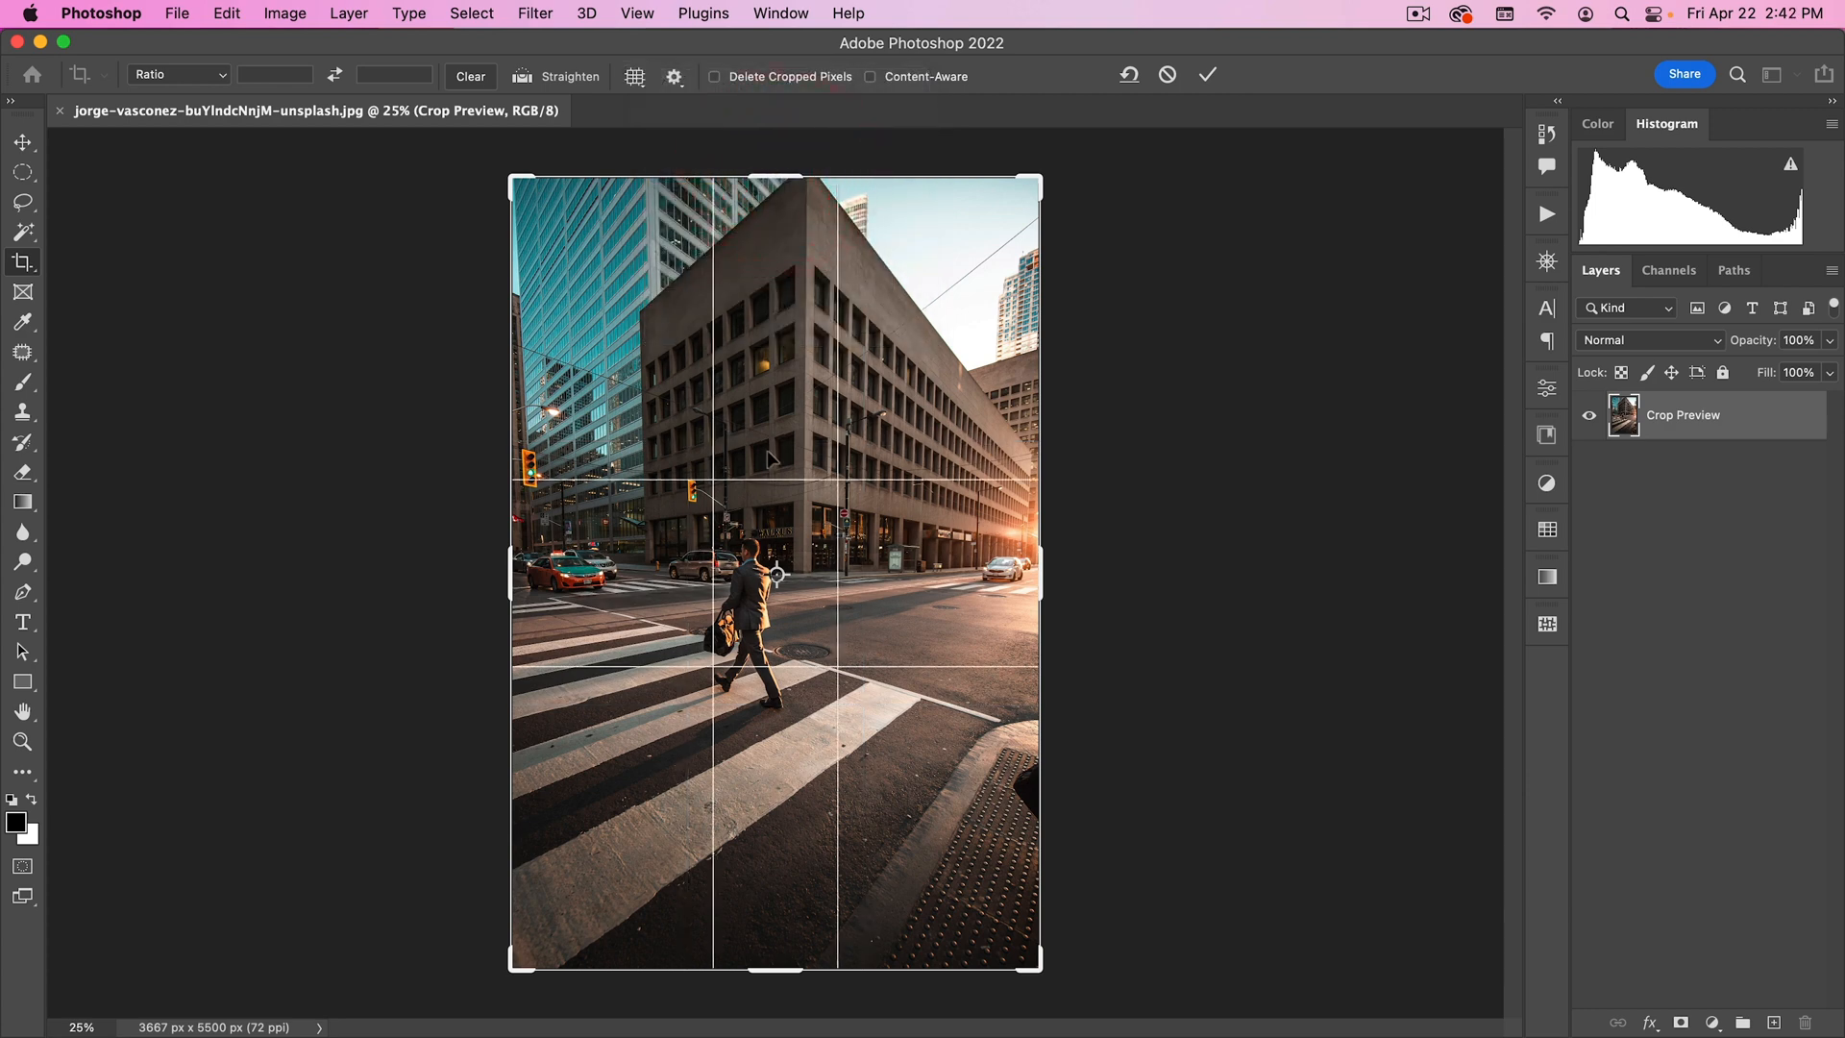
Narrow and widen the crop box to watch how the golden-ratio overlay lines move.
{"action": "left_click", "coordinate": [634, 77]}
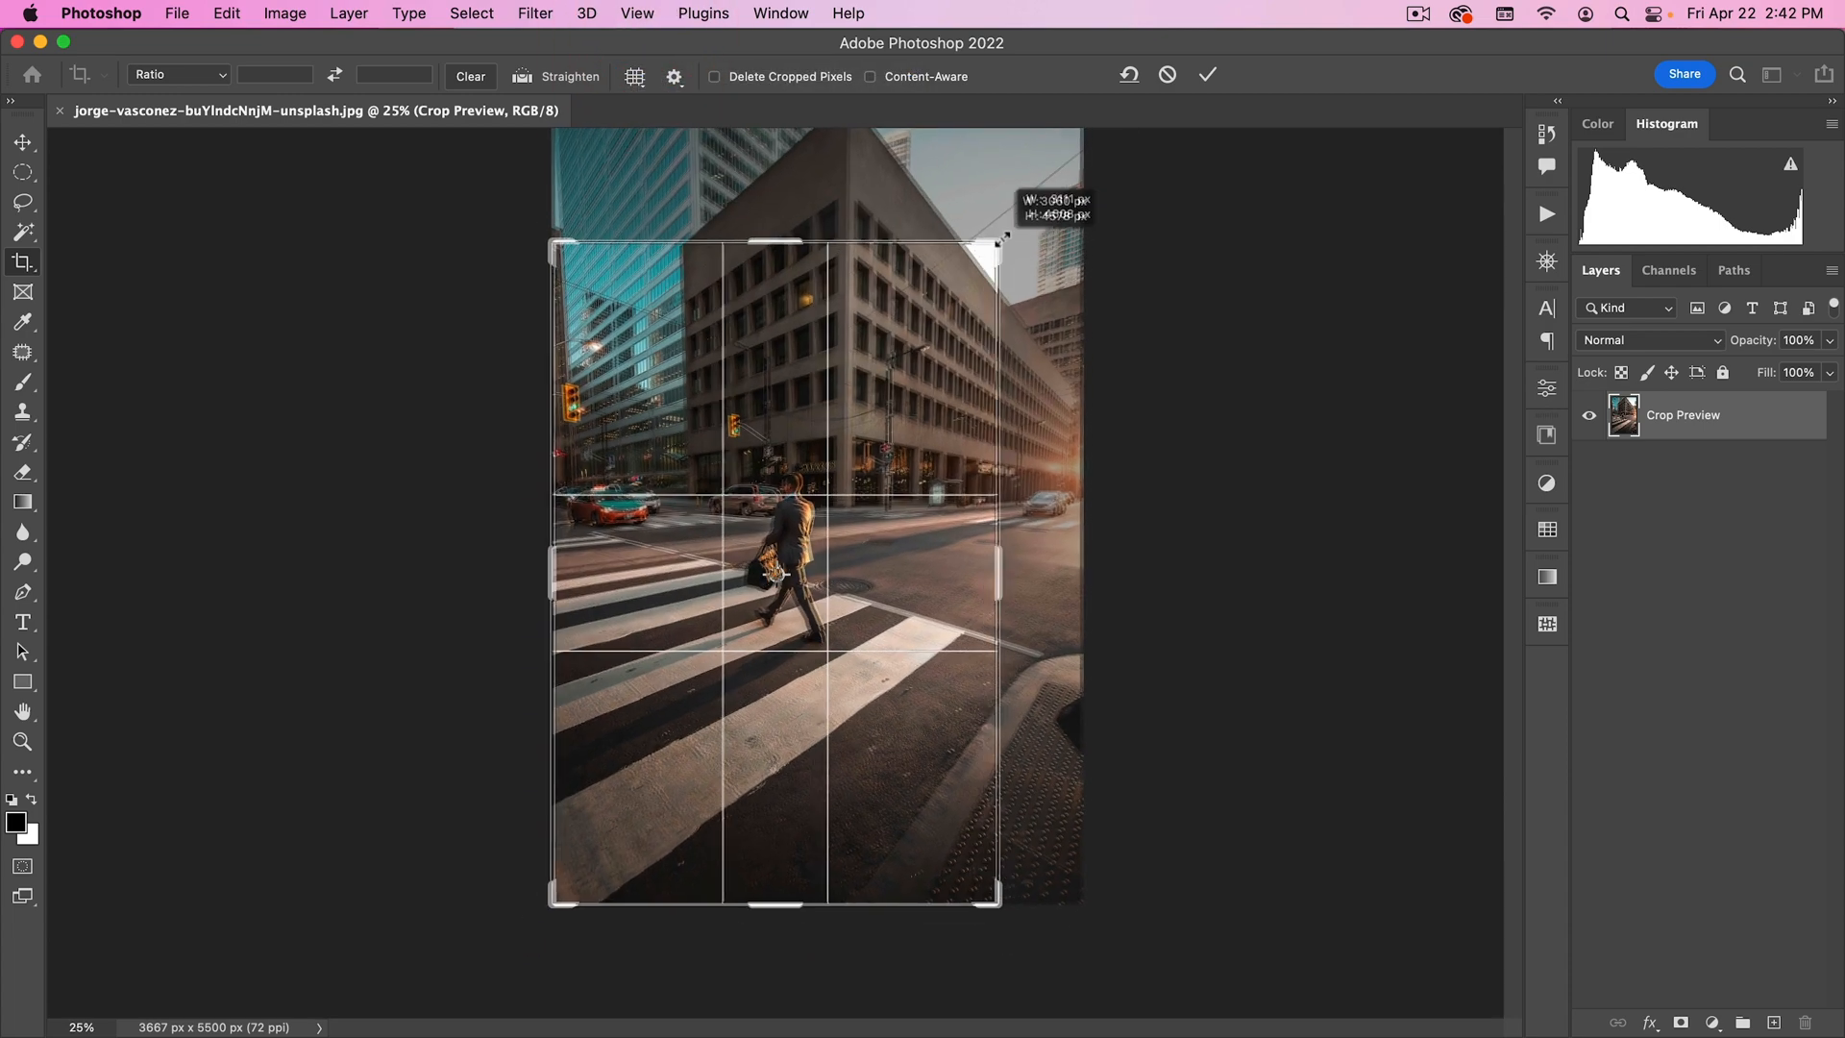
{"action": "left_click_drag", "start_coordinate": [1000, 242], "coordinate": [914, 211]}
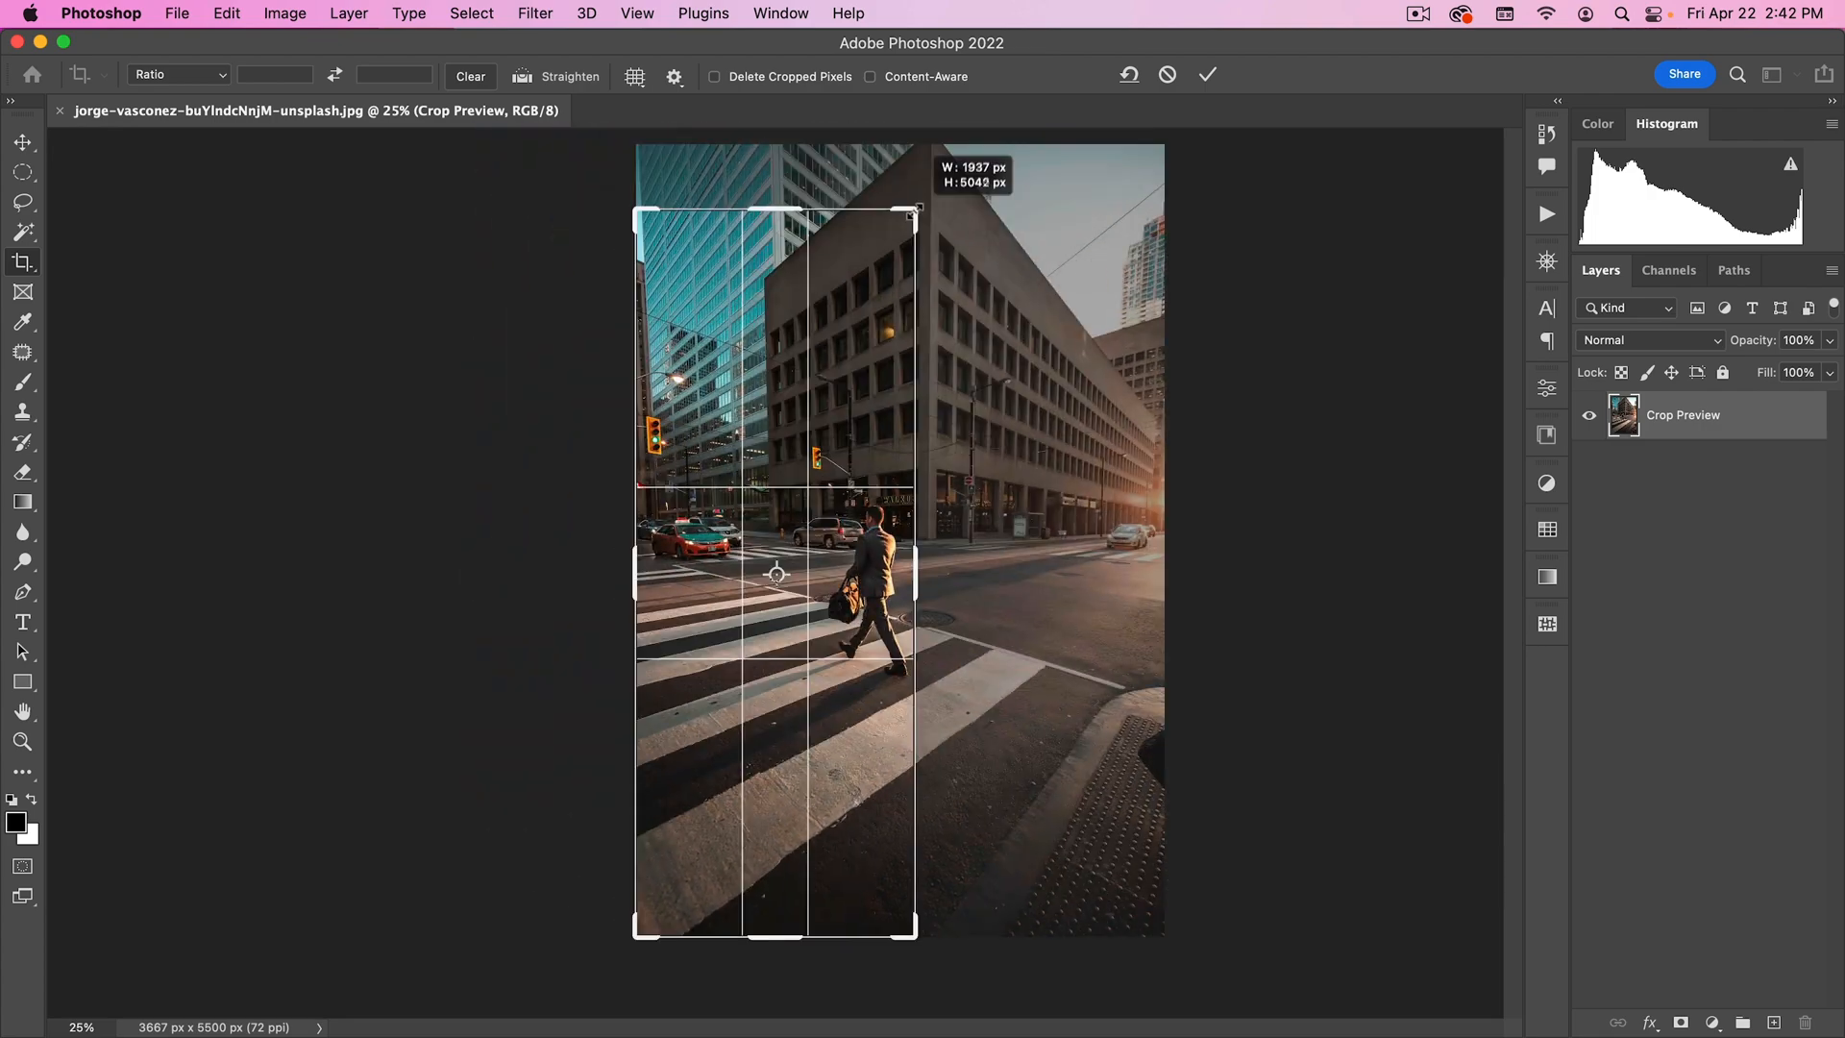
{"action": "left_click_drag", "start_coordinate": [911, 211], "coordinate": [994, 233]}
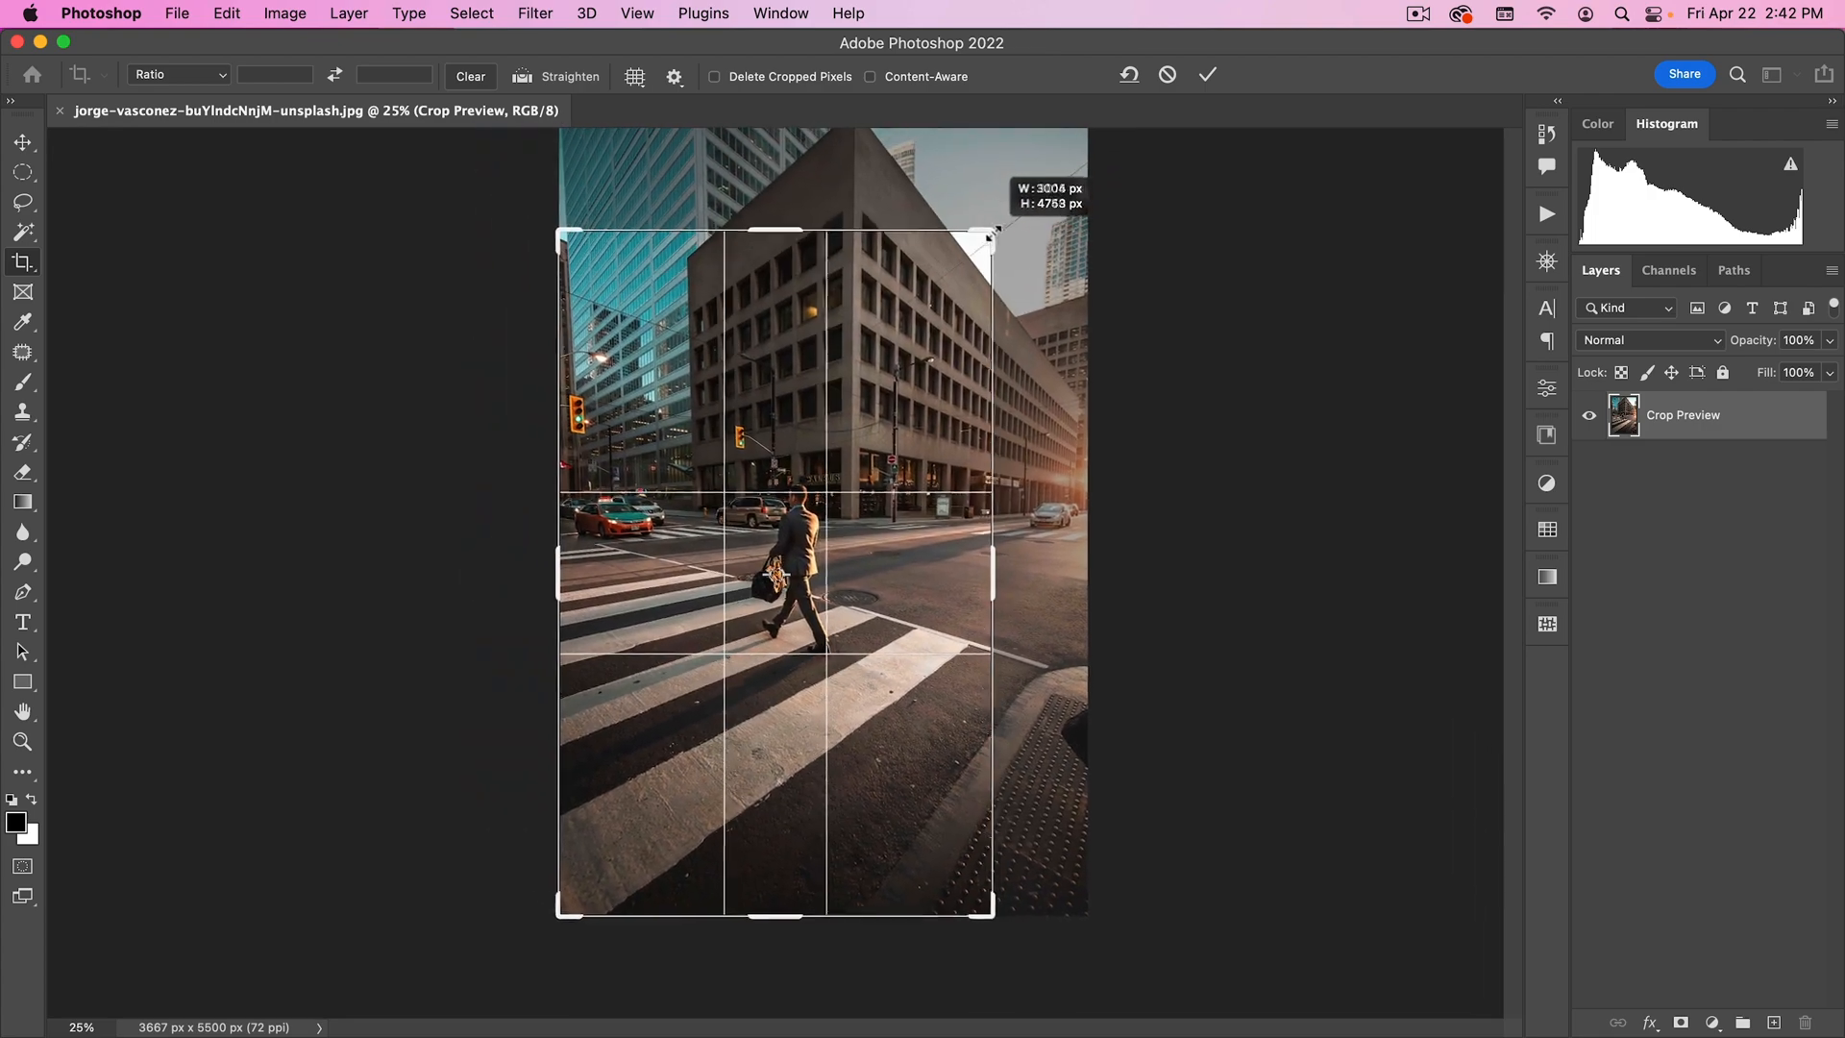
{"action": "left_click_drag", "start_coordinate": [992, 235], "coordinate": [995, 233]}
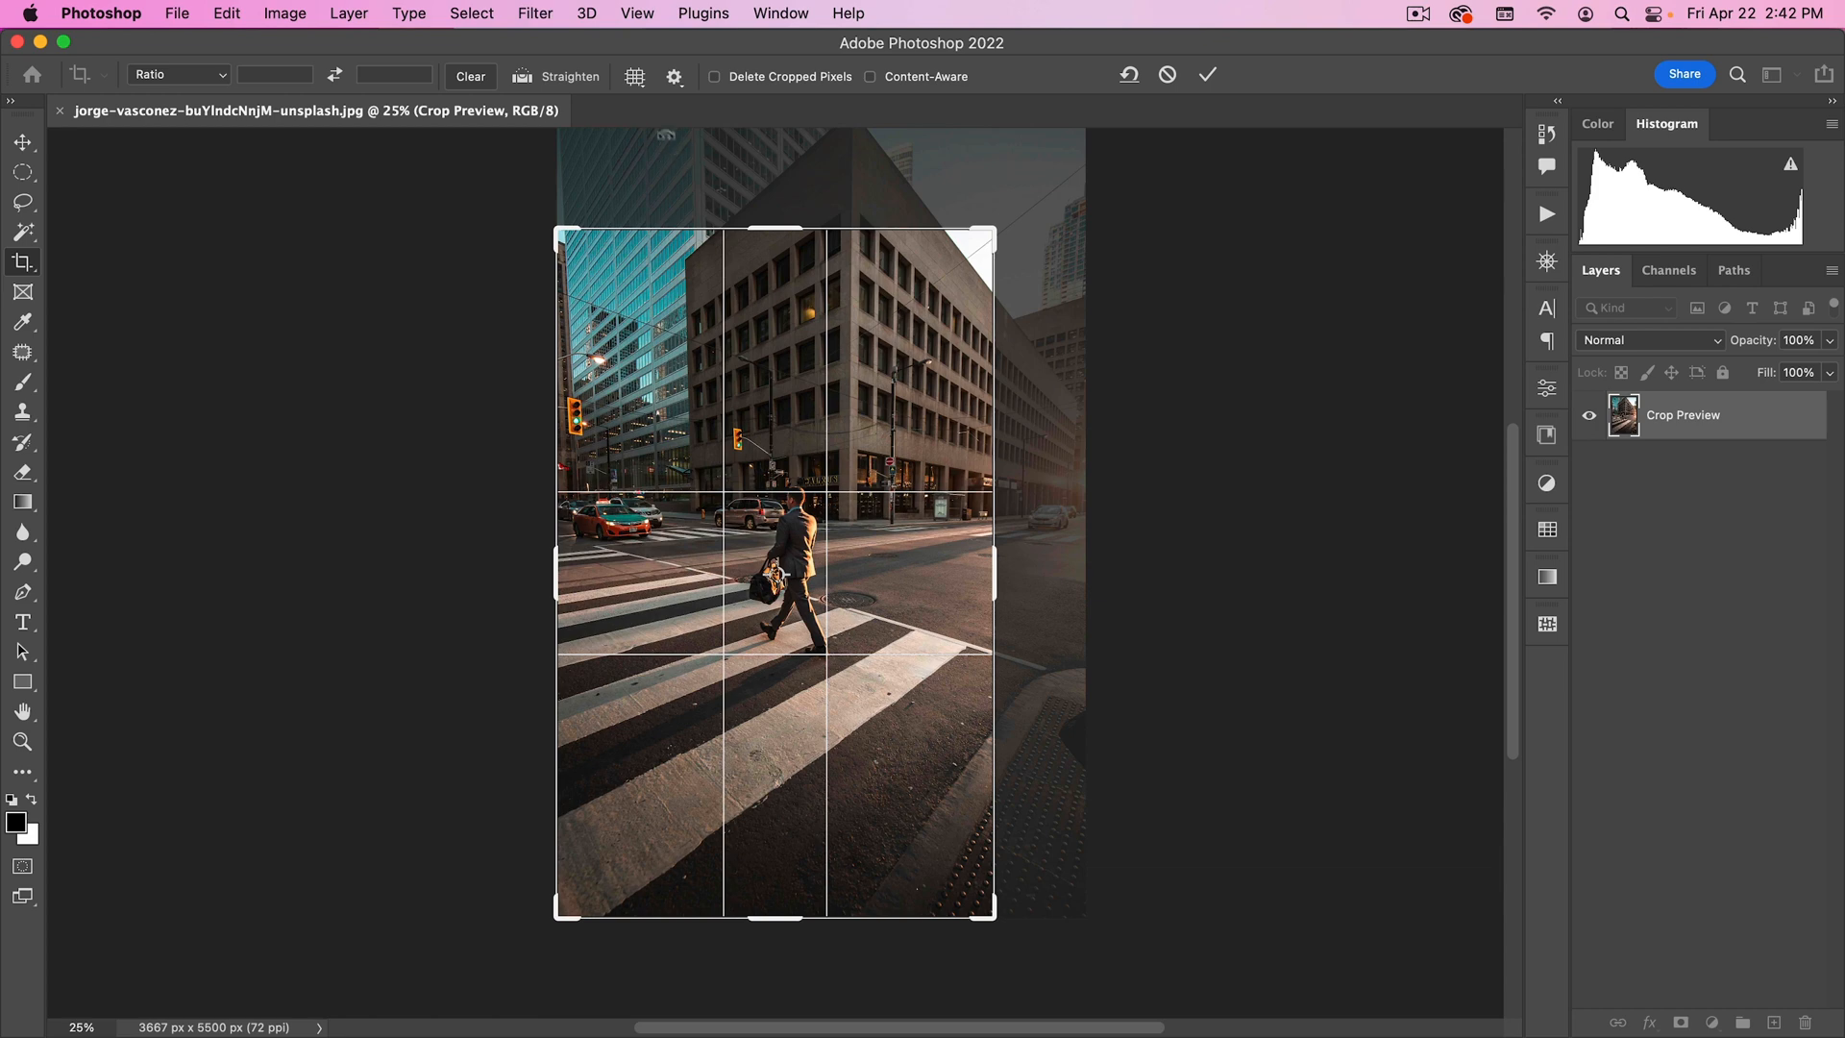
Return the overlay to Rule of Thirds and cancel the crop, keeping the full photo.
{"action": "left_click", "coordinate": [635, 77]}
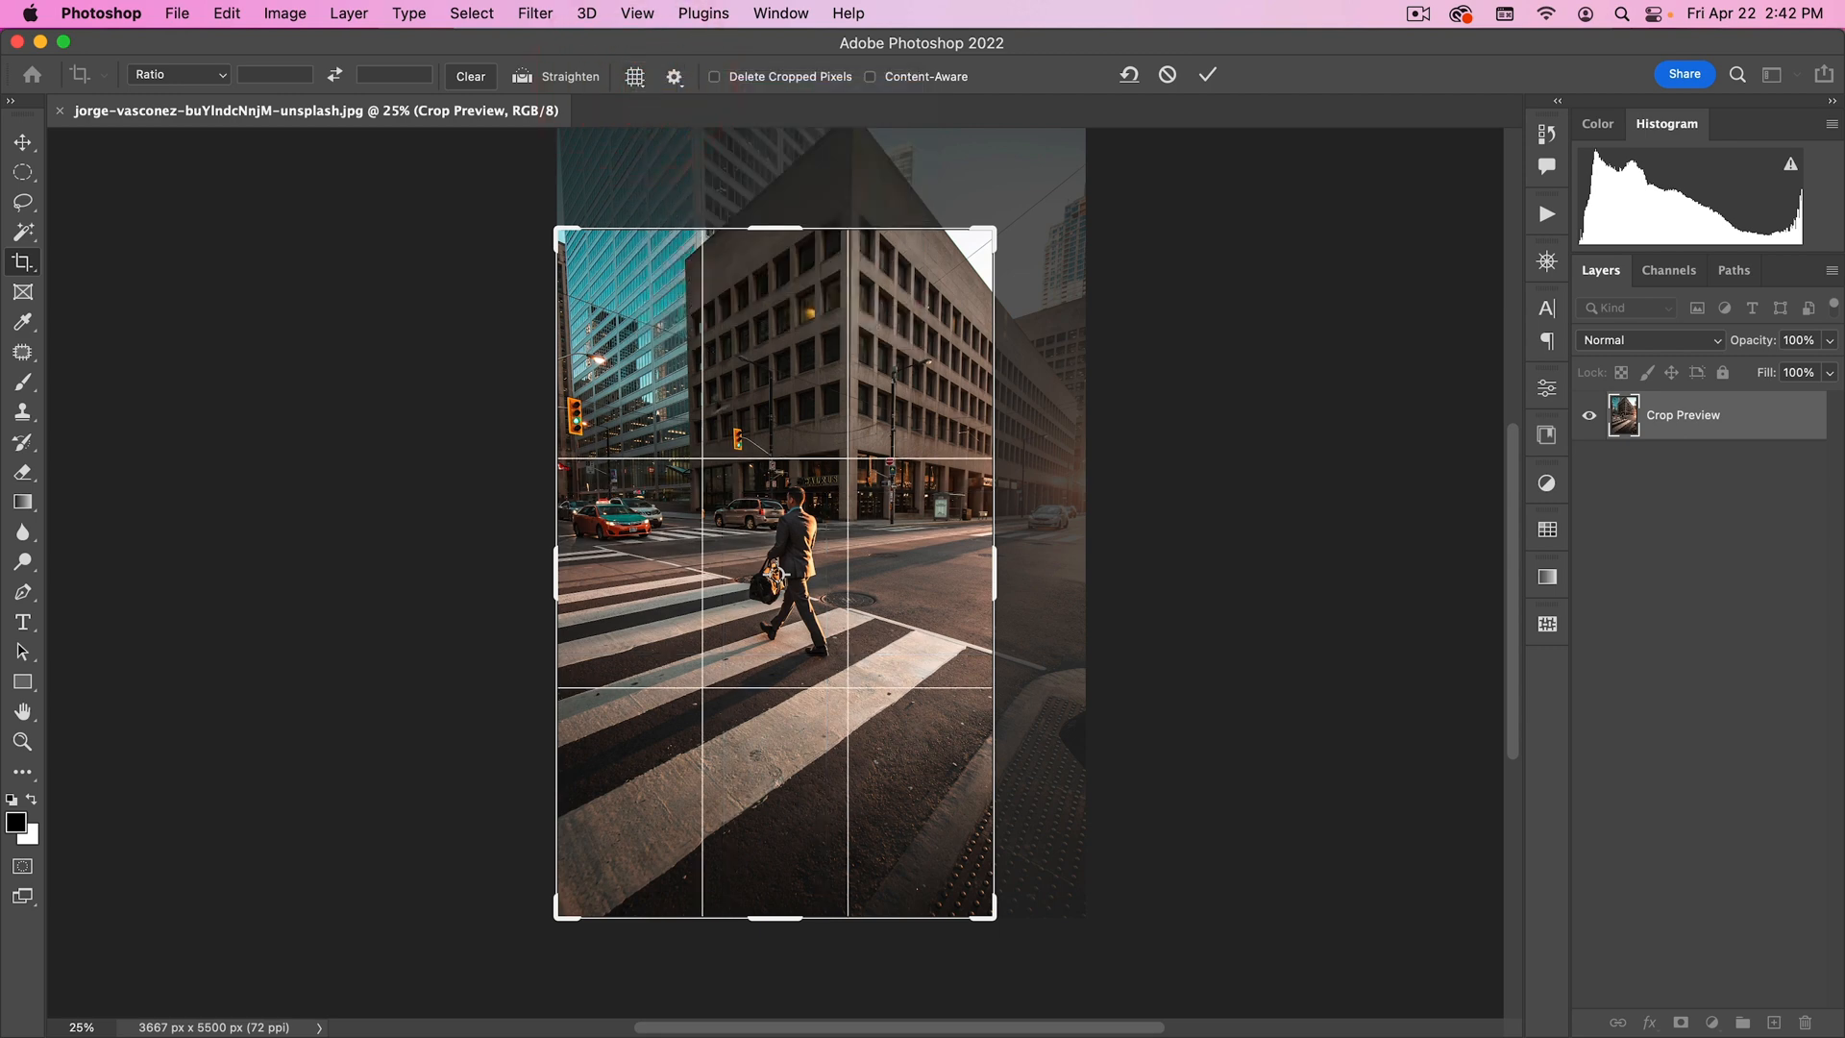
{"action": "mouse_move", "coordinate": [884, 577]}
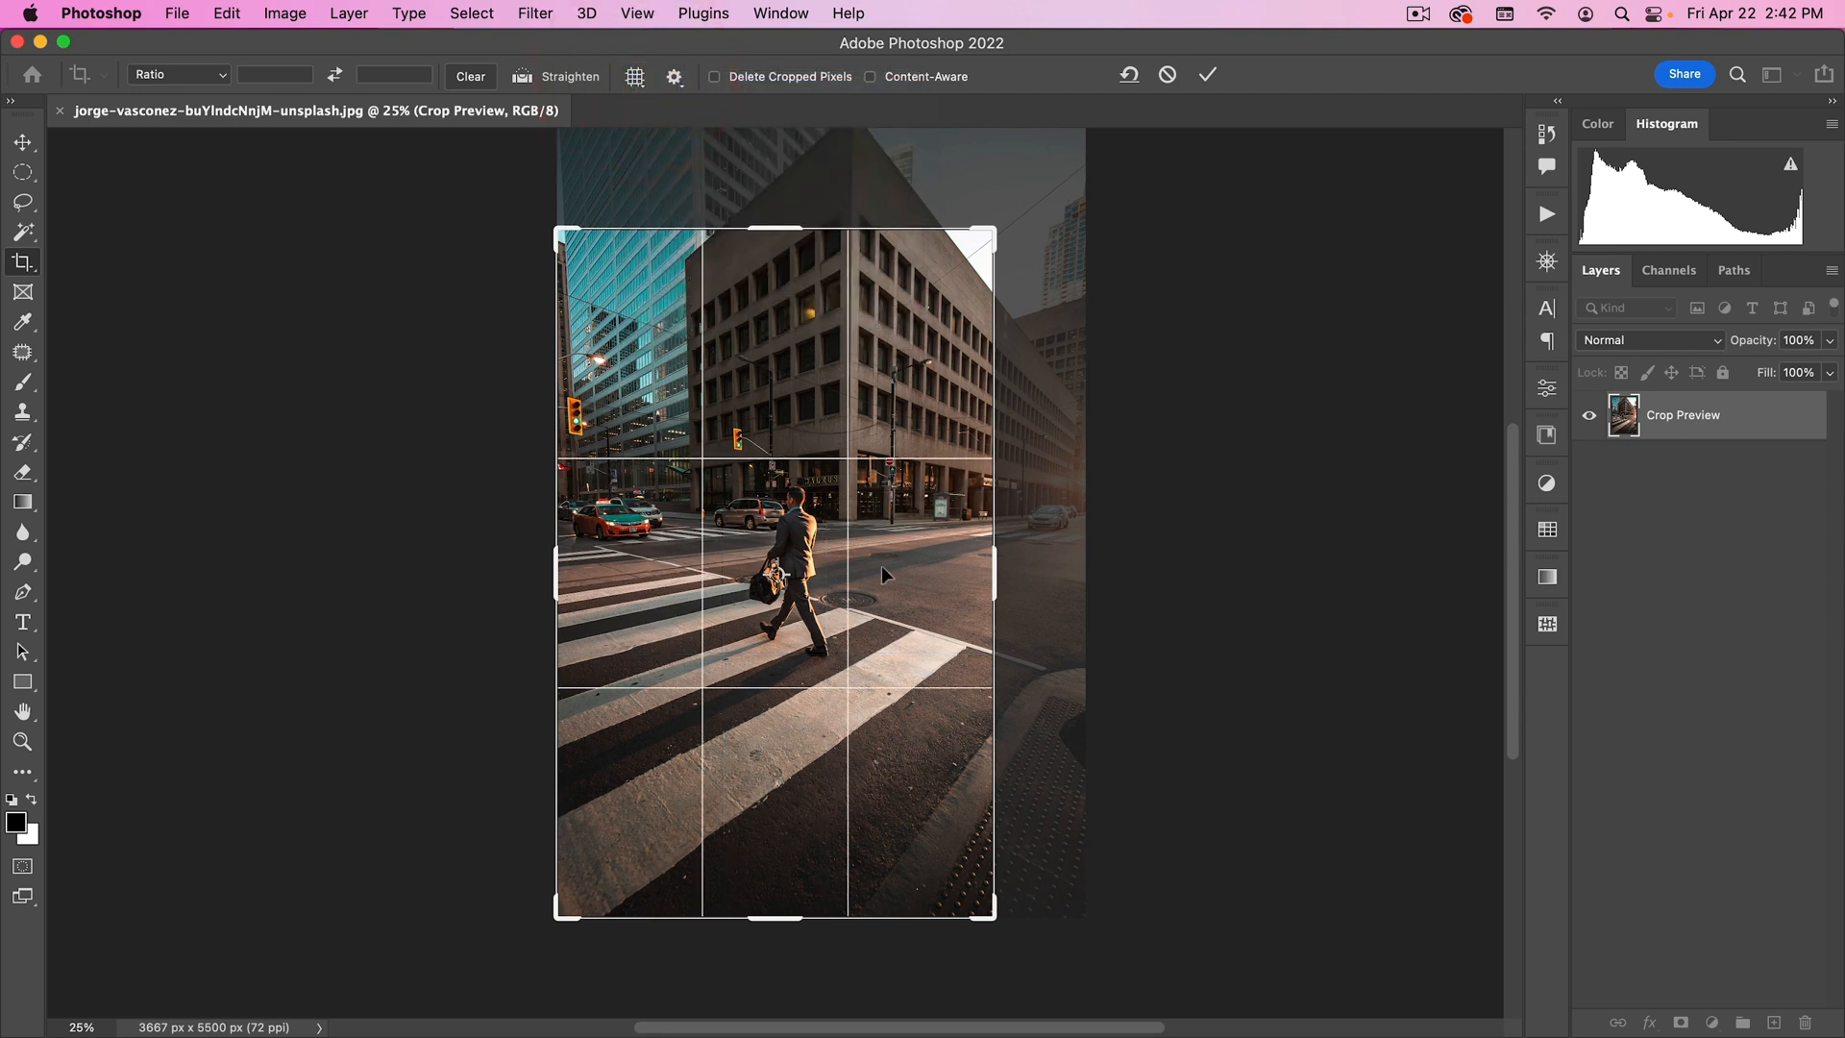
{"action": "left_click", "coordinate": [1206, 75]}
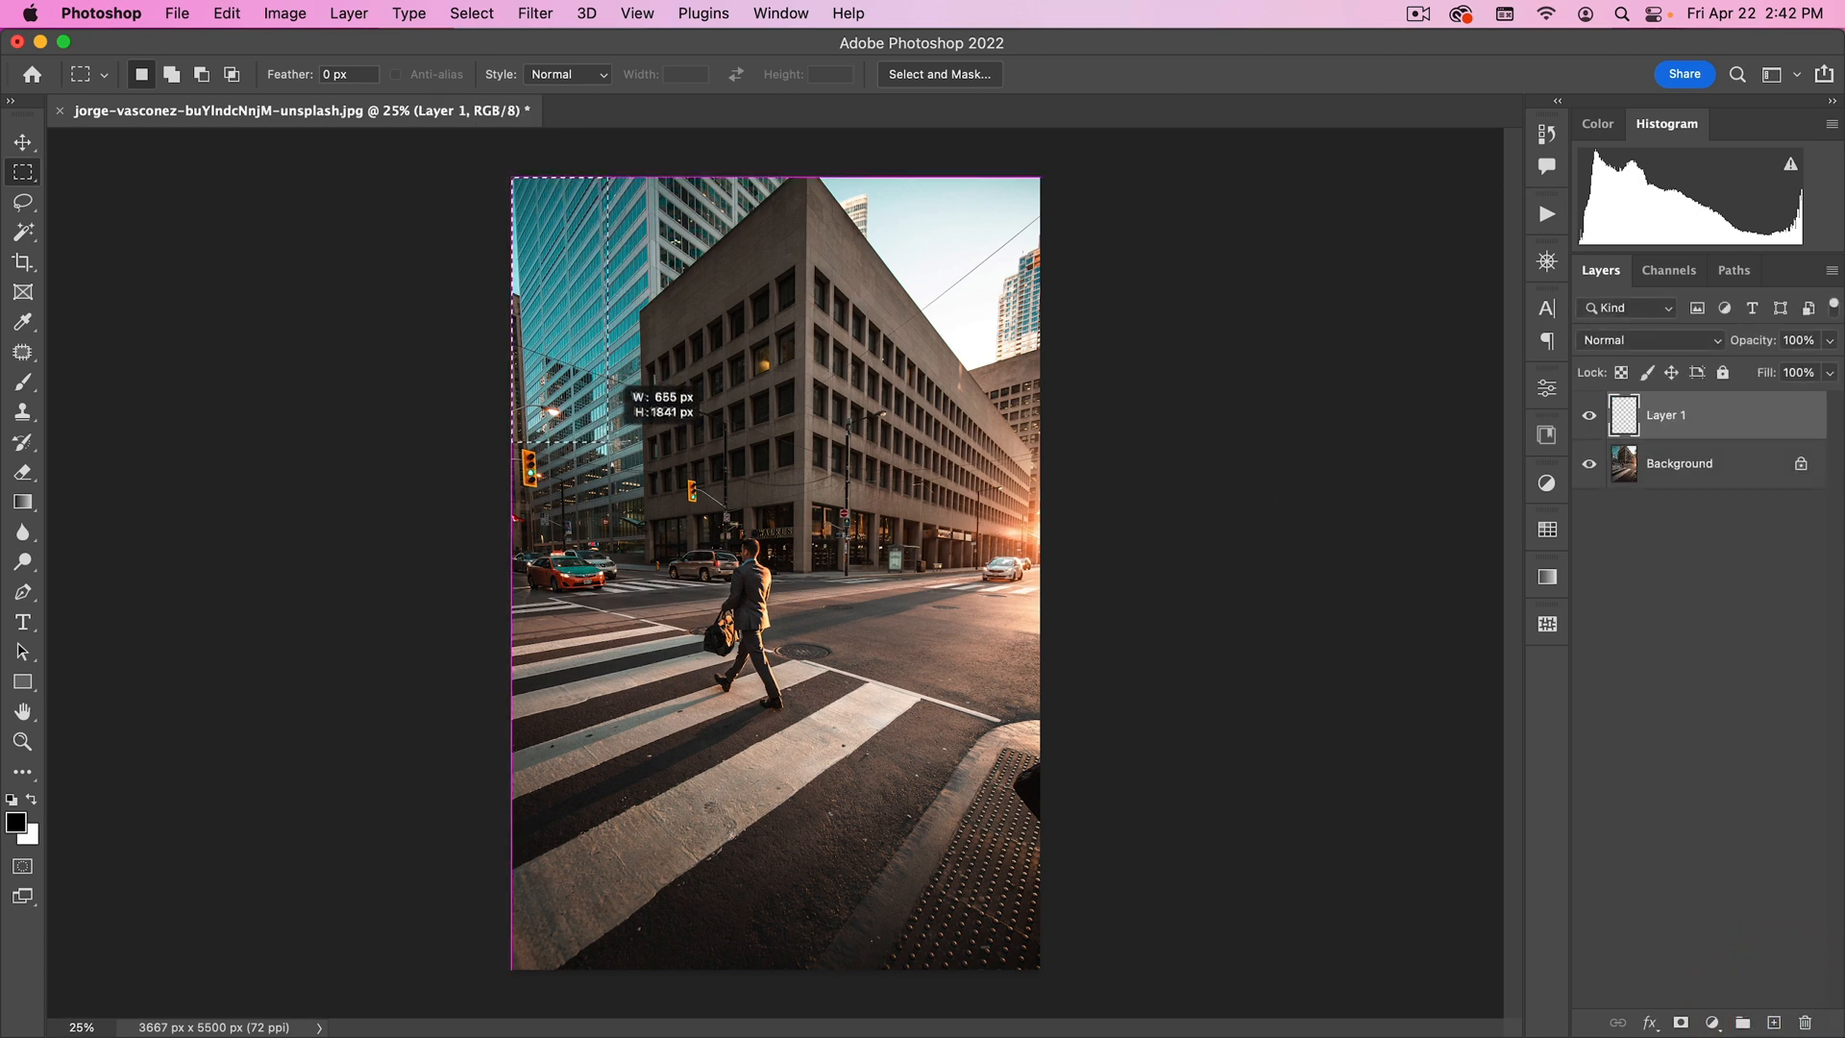
Fill the first block white and darken its copy to mid grey with Hue/Saturation.
{"action": "key", "text": "cmd+delete"}
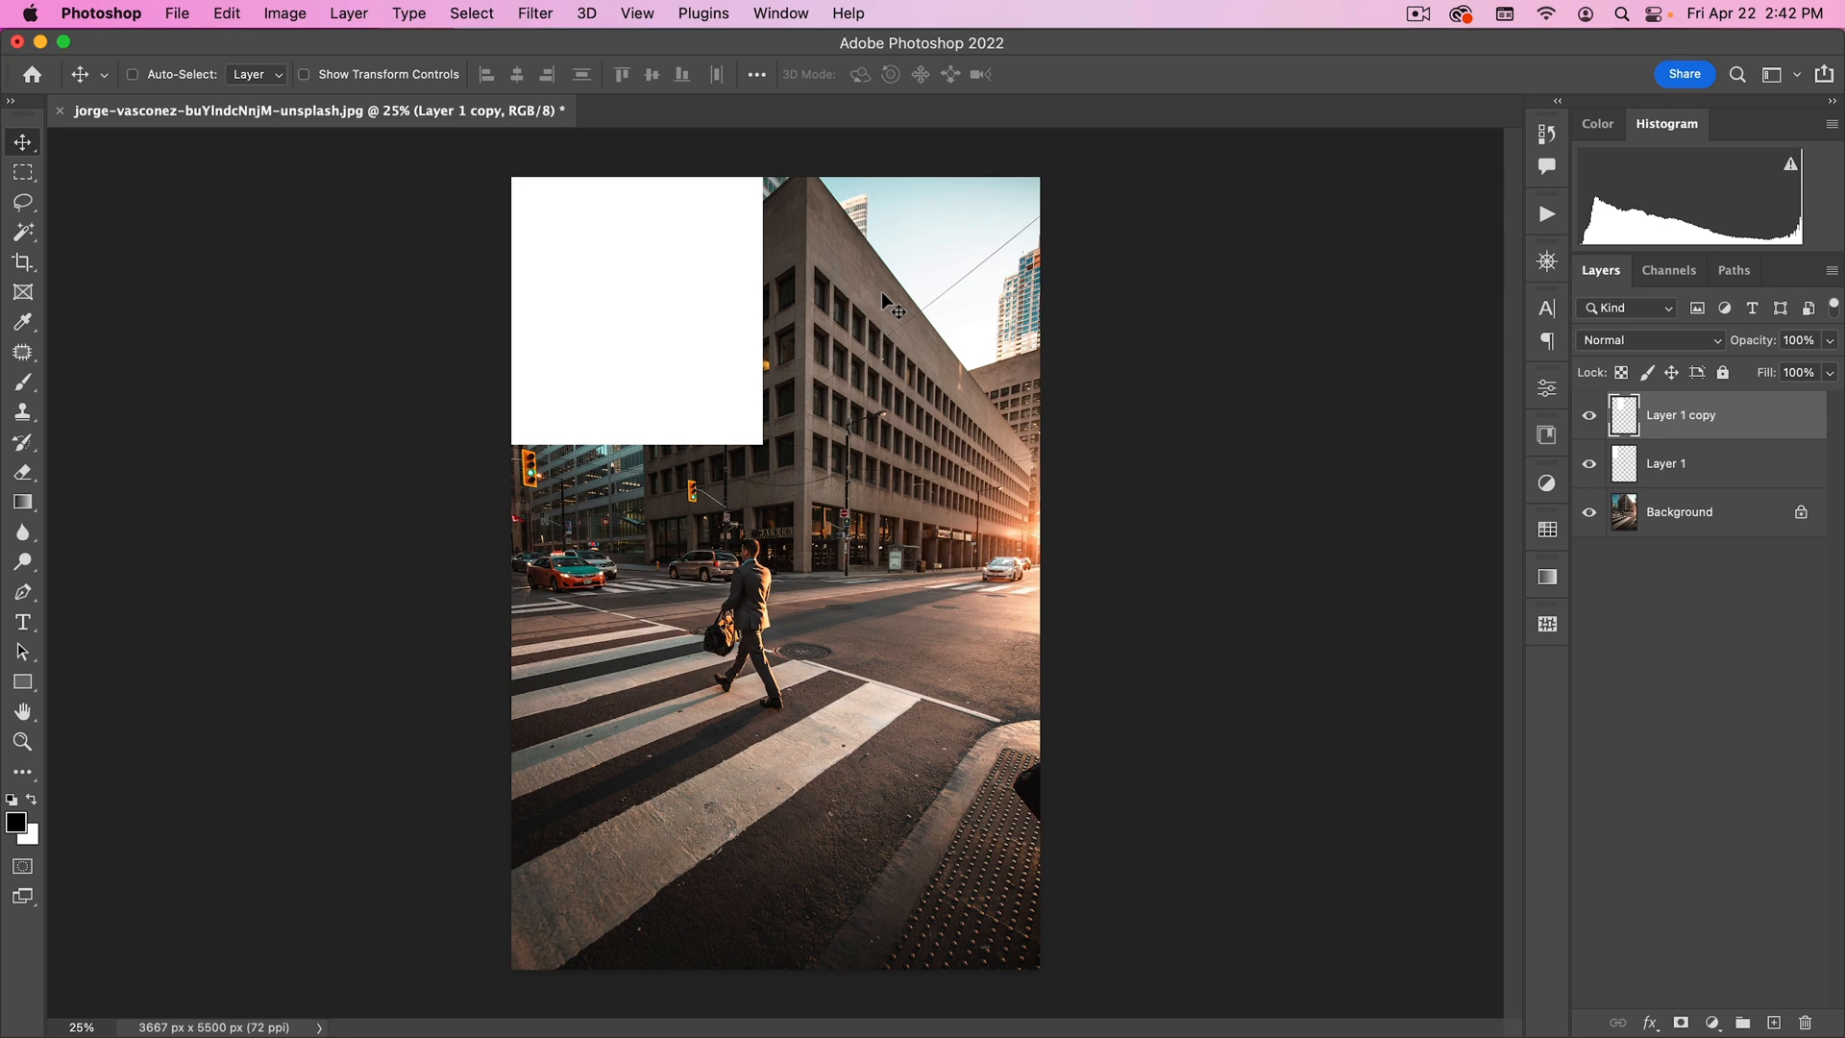
{"action": "key", "text": "cmd+u"}
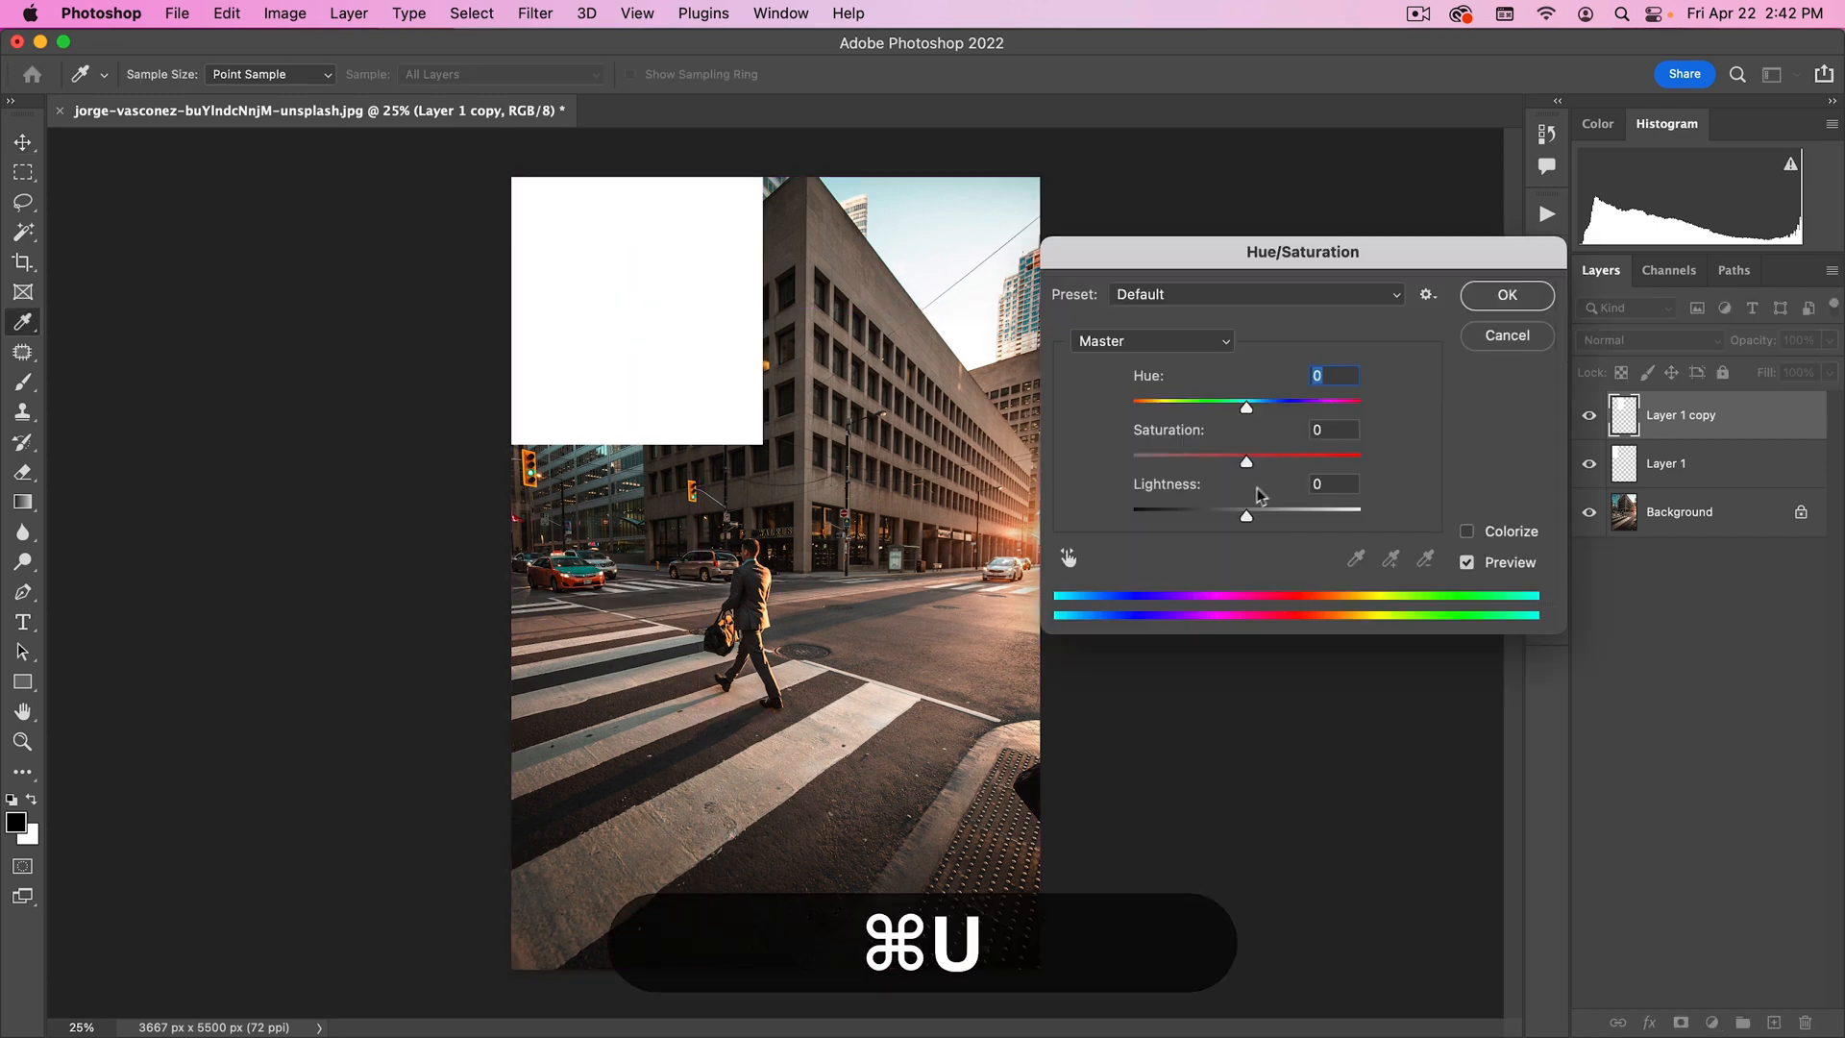
{"action": "left_click_drag", "start_coordinate": [1245, 515], "coordinate": [1193, 515]}
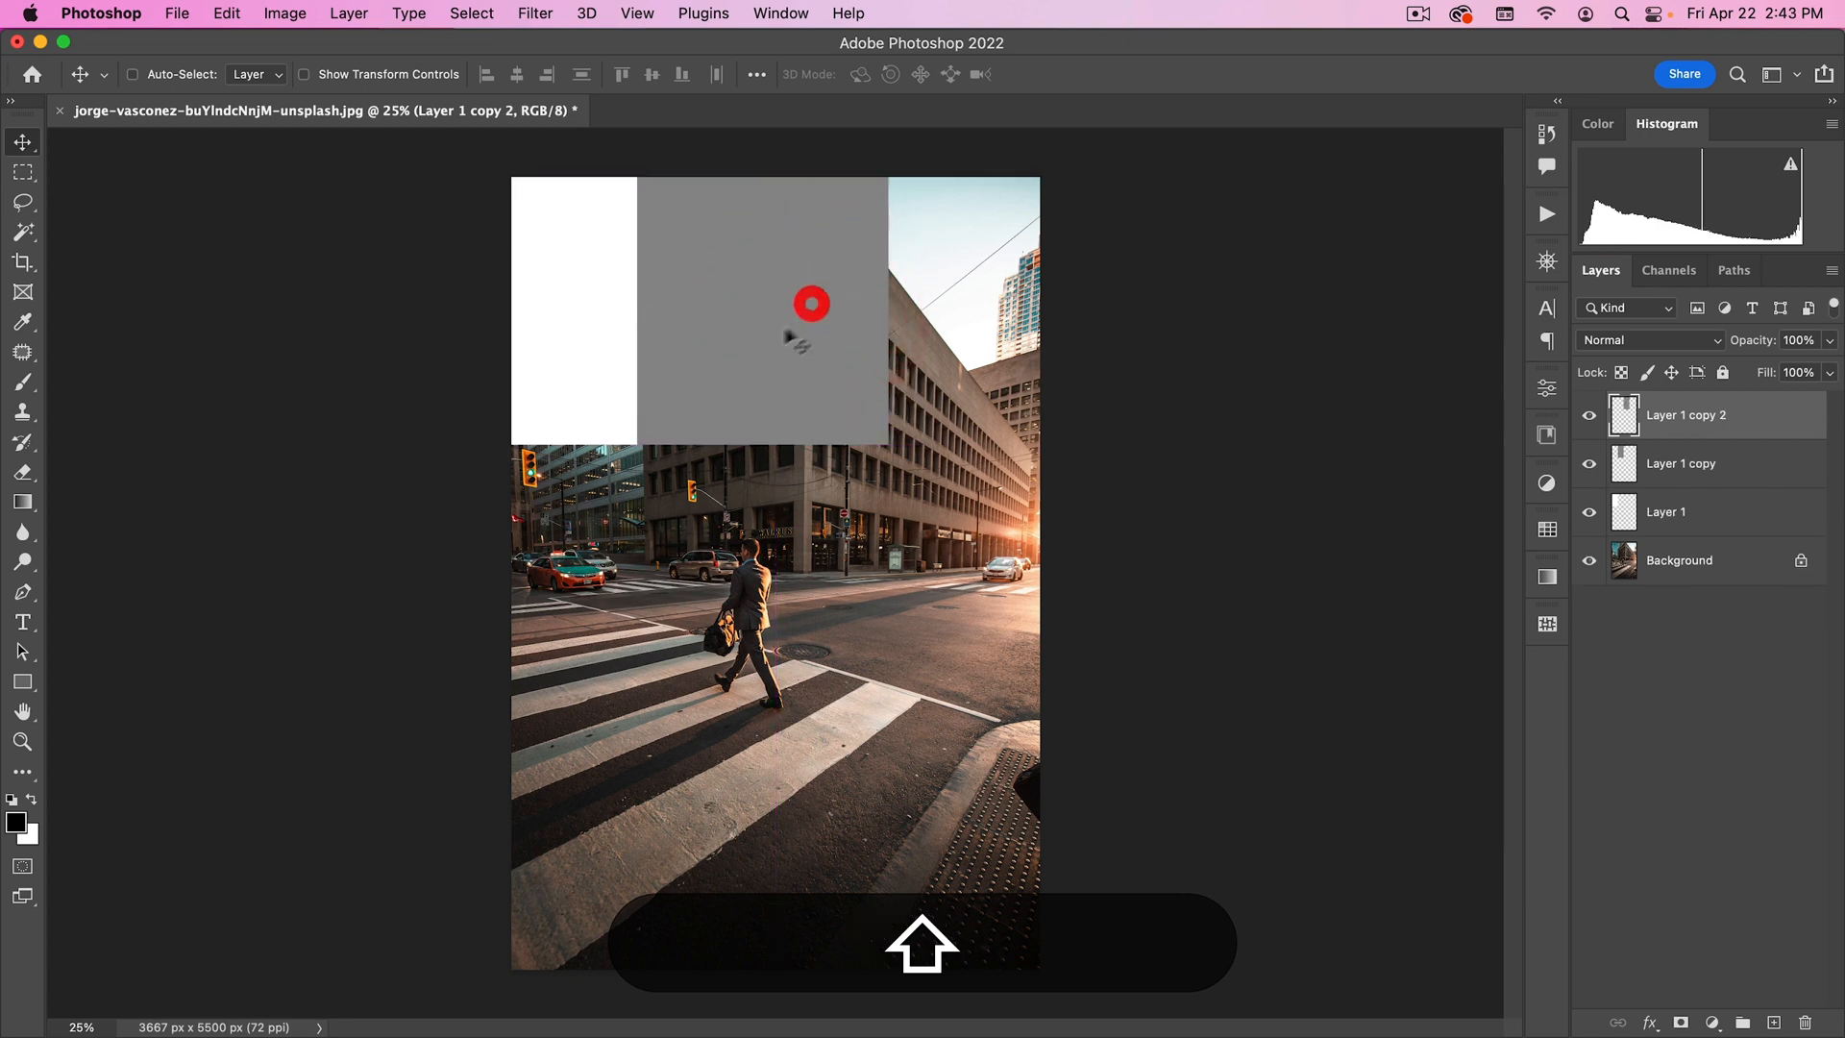
Darken the third block to a darker grey with Hue/Saturation.
{"action": "key", "text": "cmd+u"}
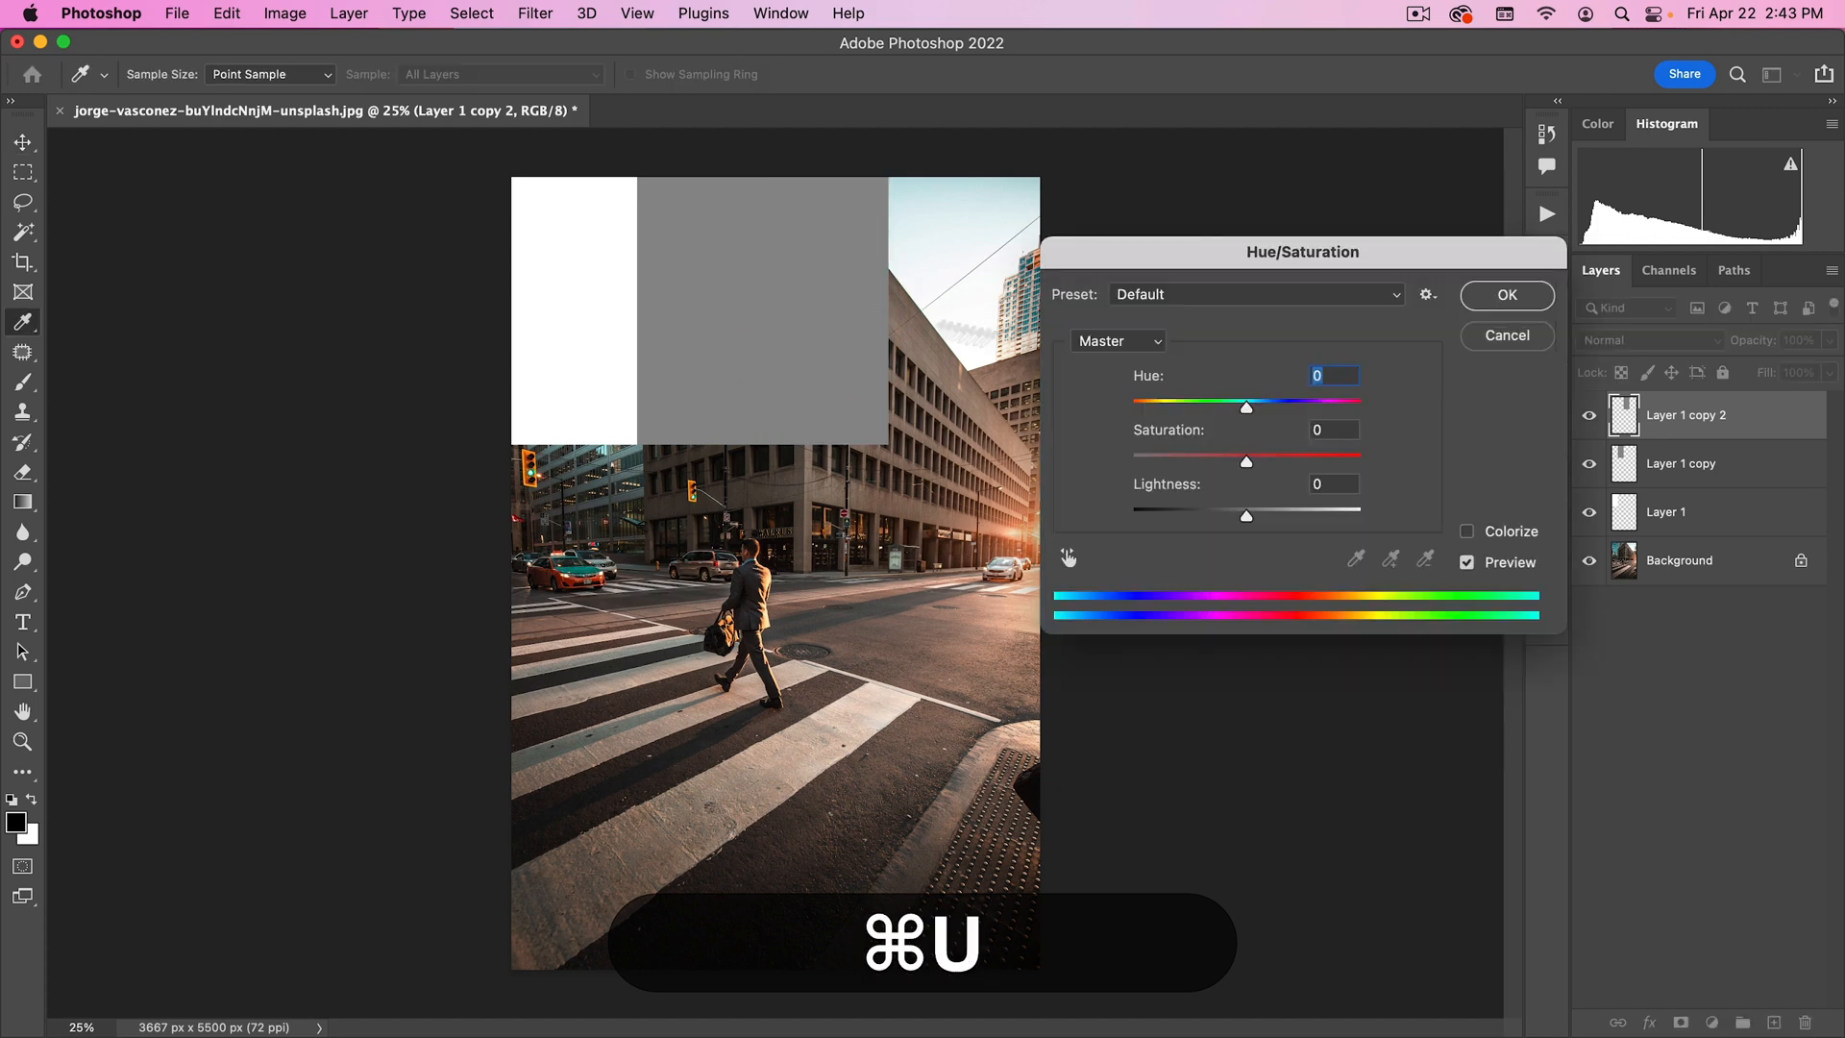
{"action": "left_click", "coordinate": [1506, 296]}
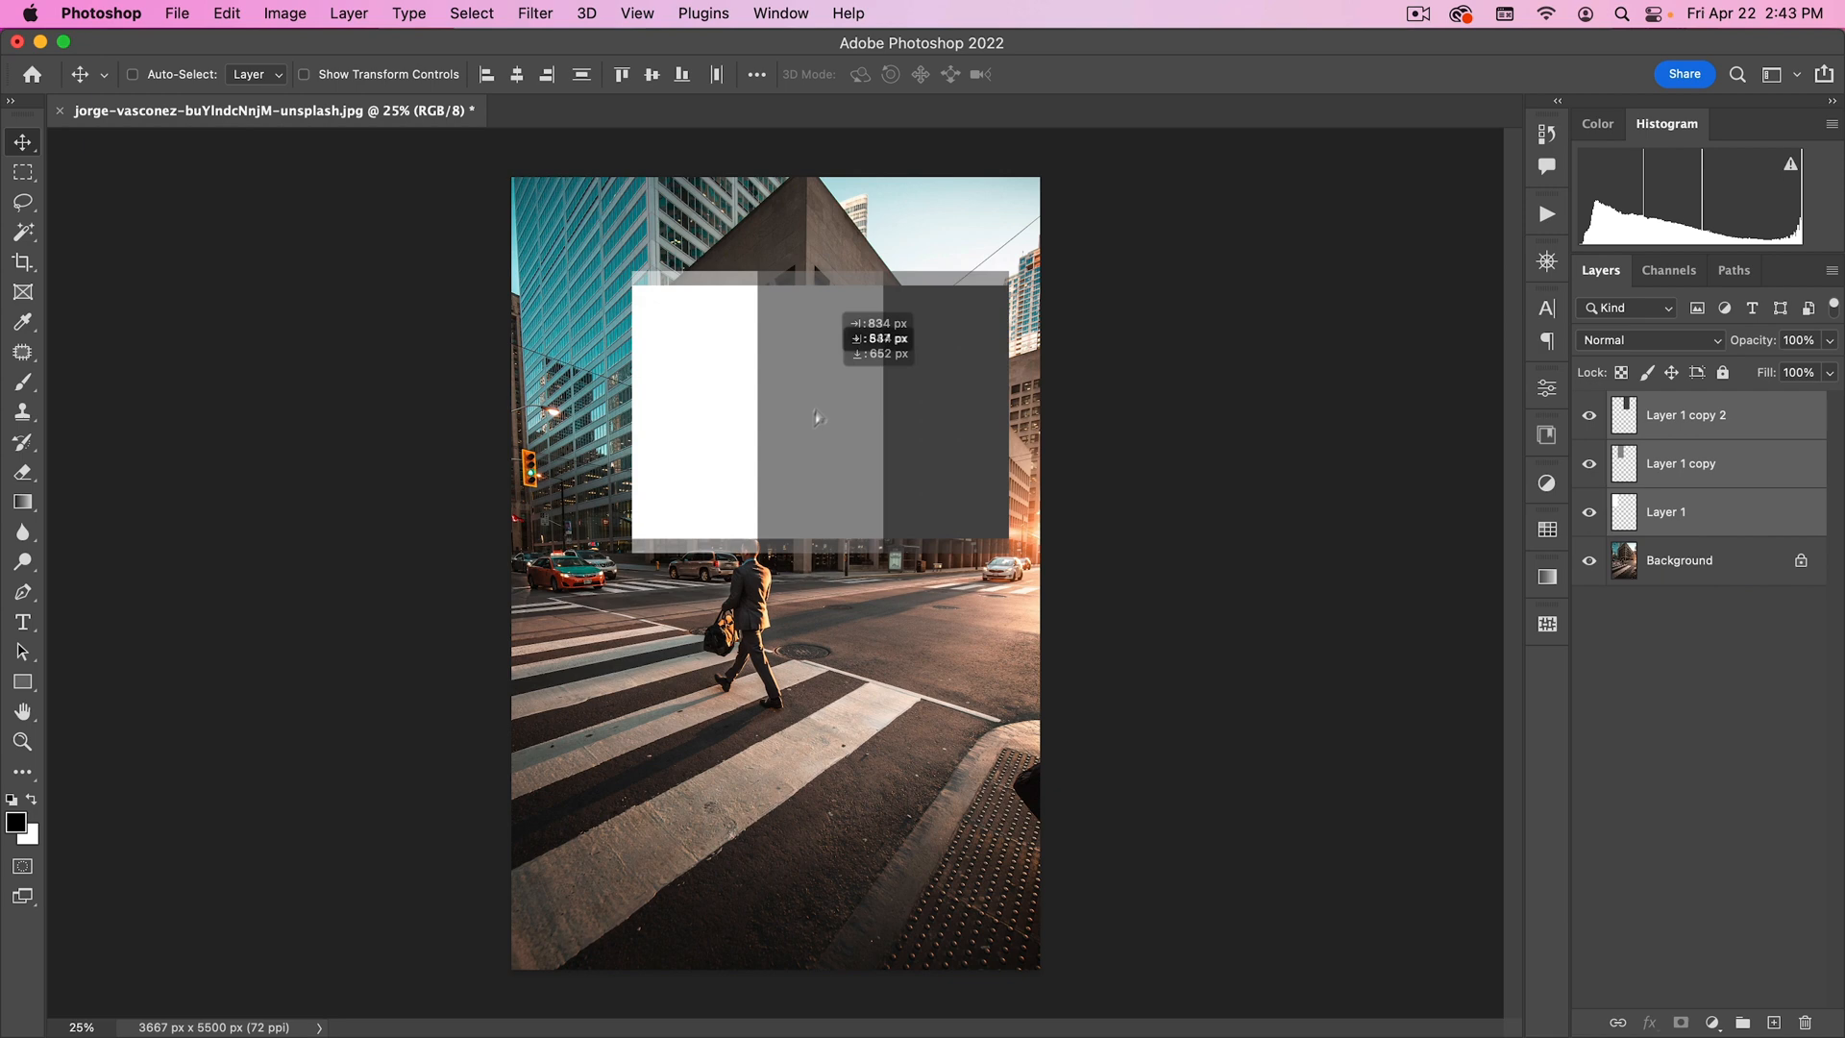
Scale the tone blocks across the photo, then rotate them into horizontal bands for the thirds guides.
{"action": "key", "text": "cmd+t"}
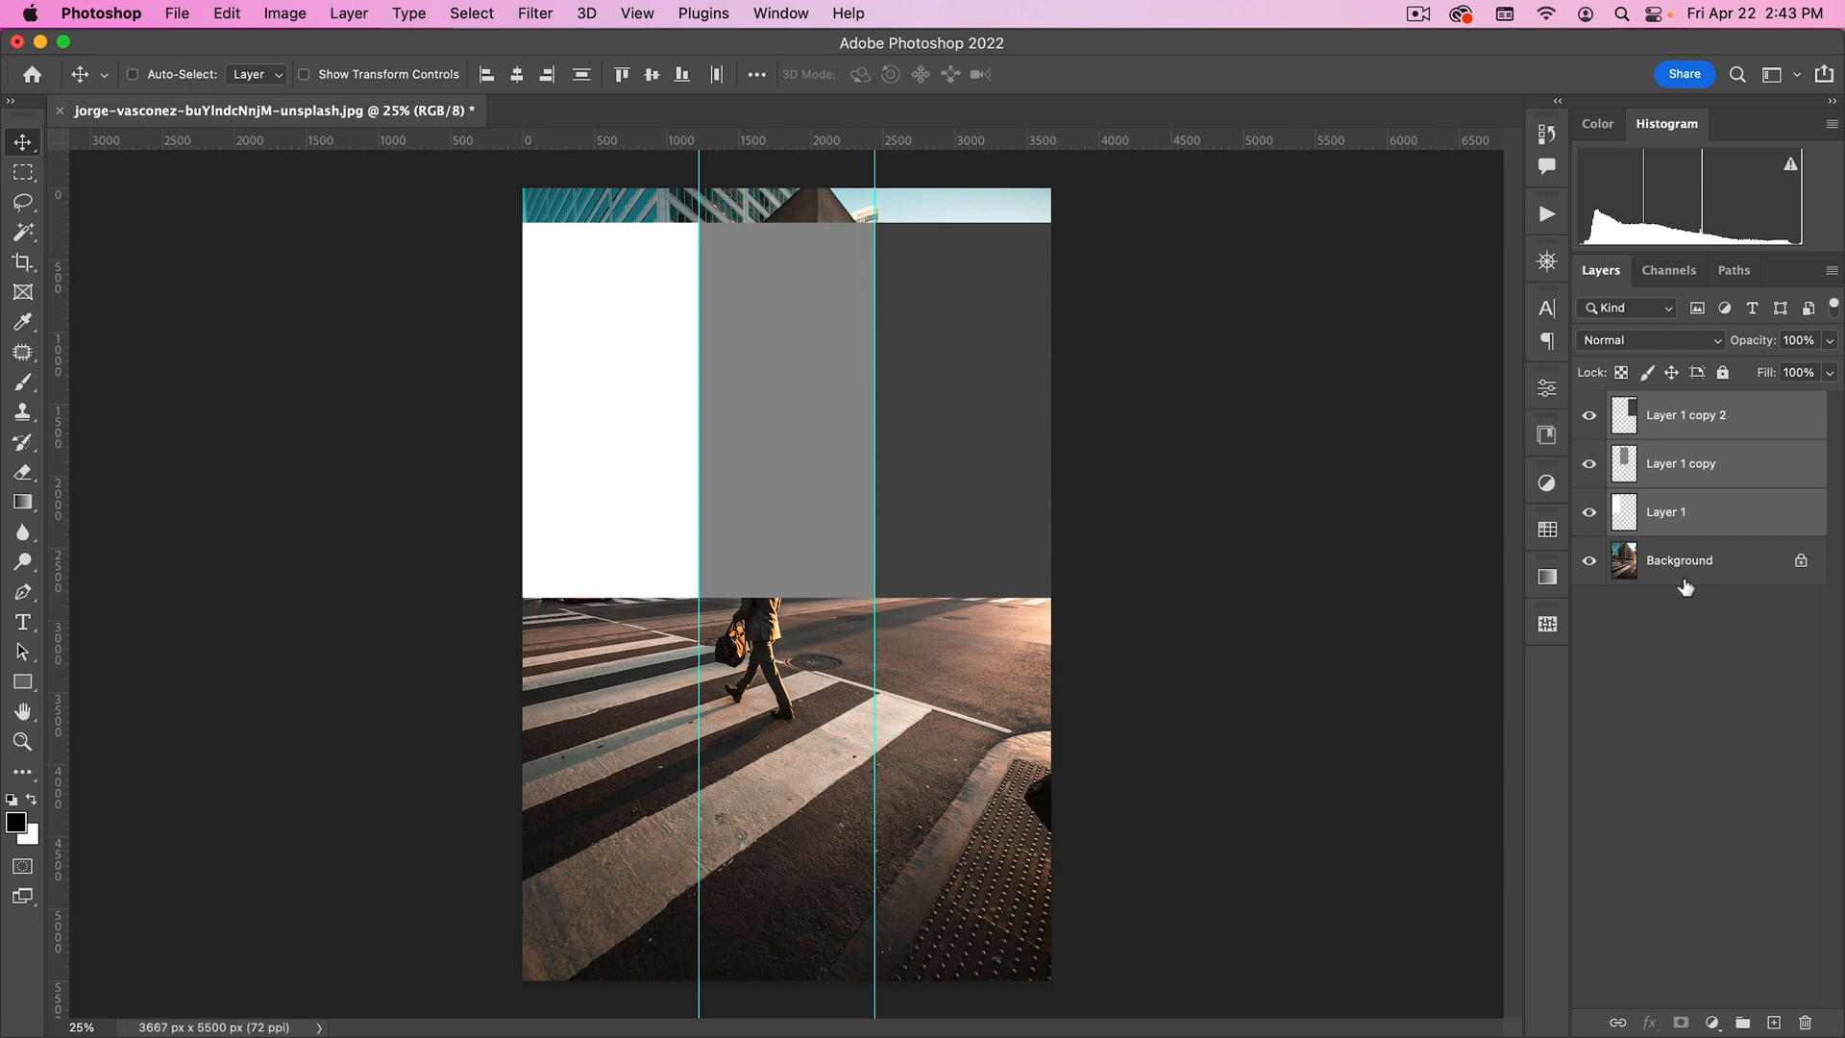
{"action": "key", "text": "cmd+t"}
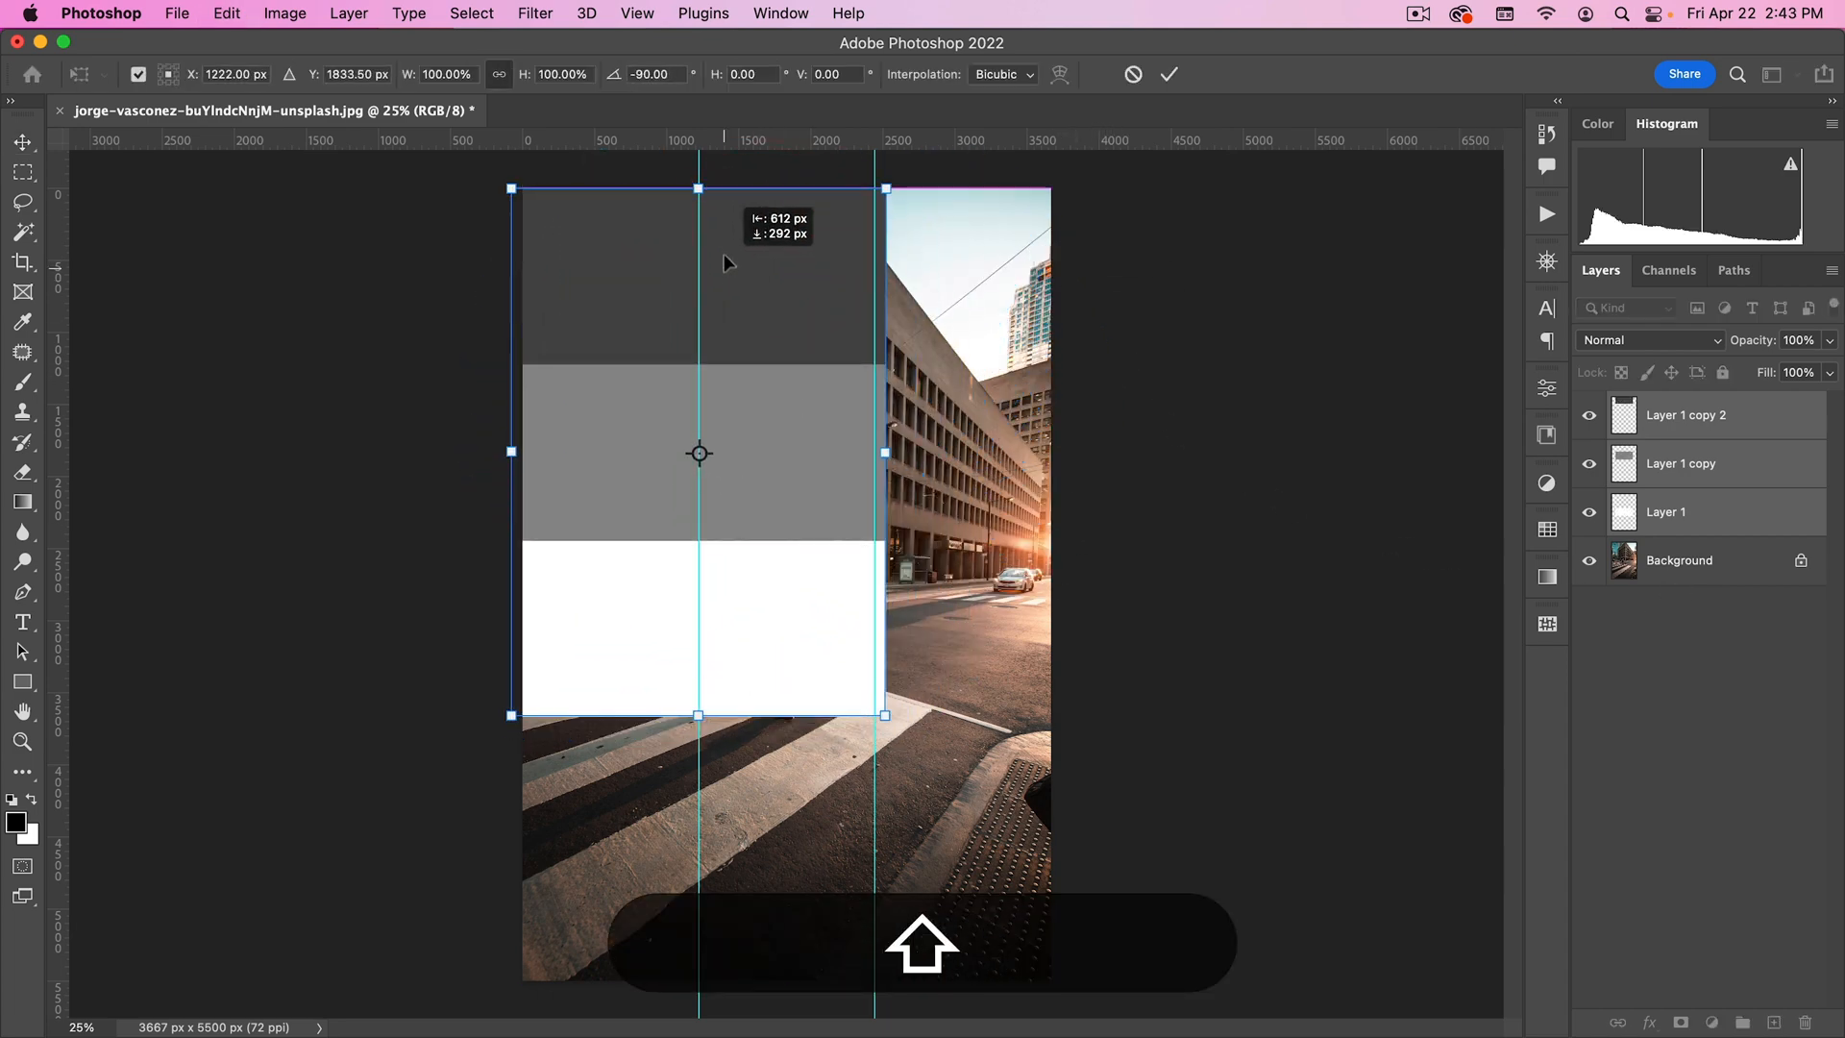
{"action": "left_click_drag", "start_coordinate": [884, 715], "coordinate": [905, 742]}
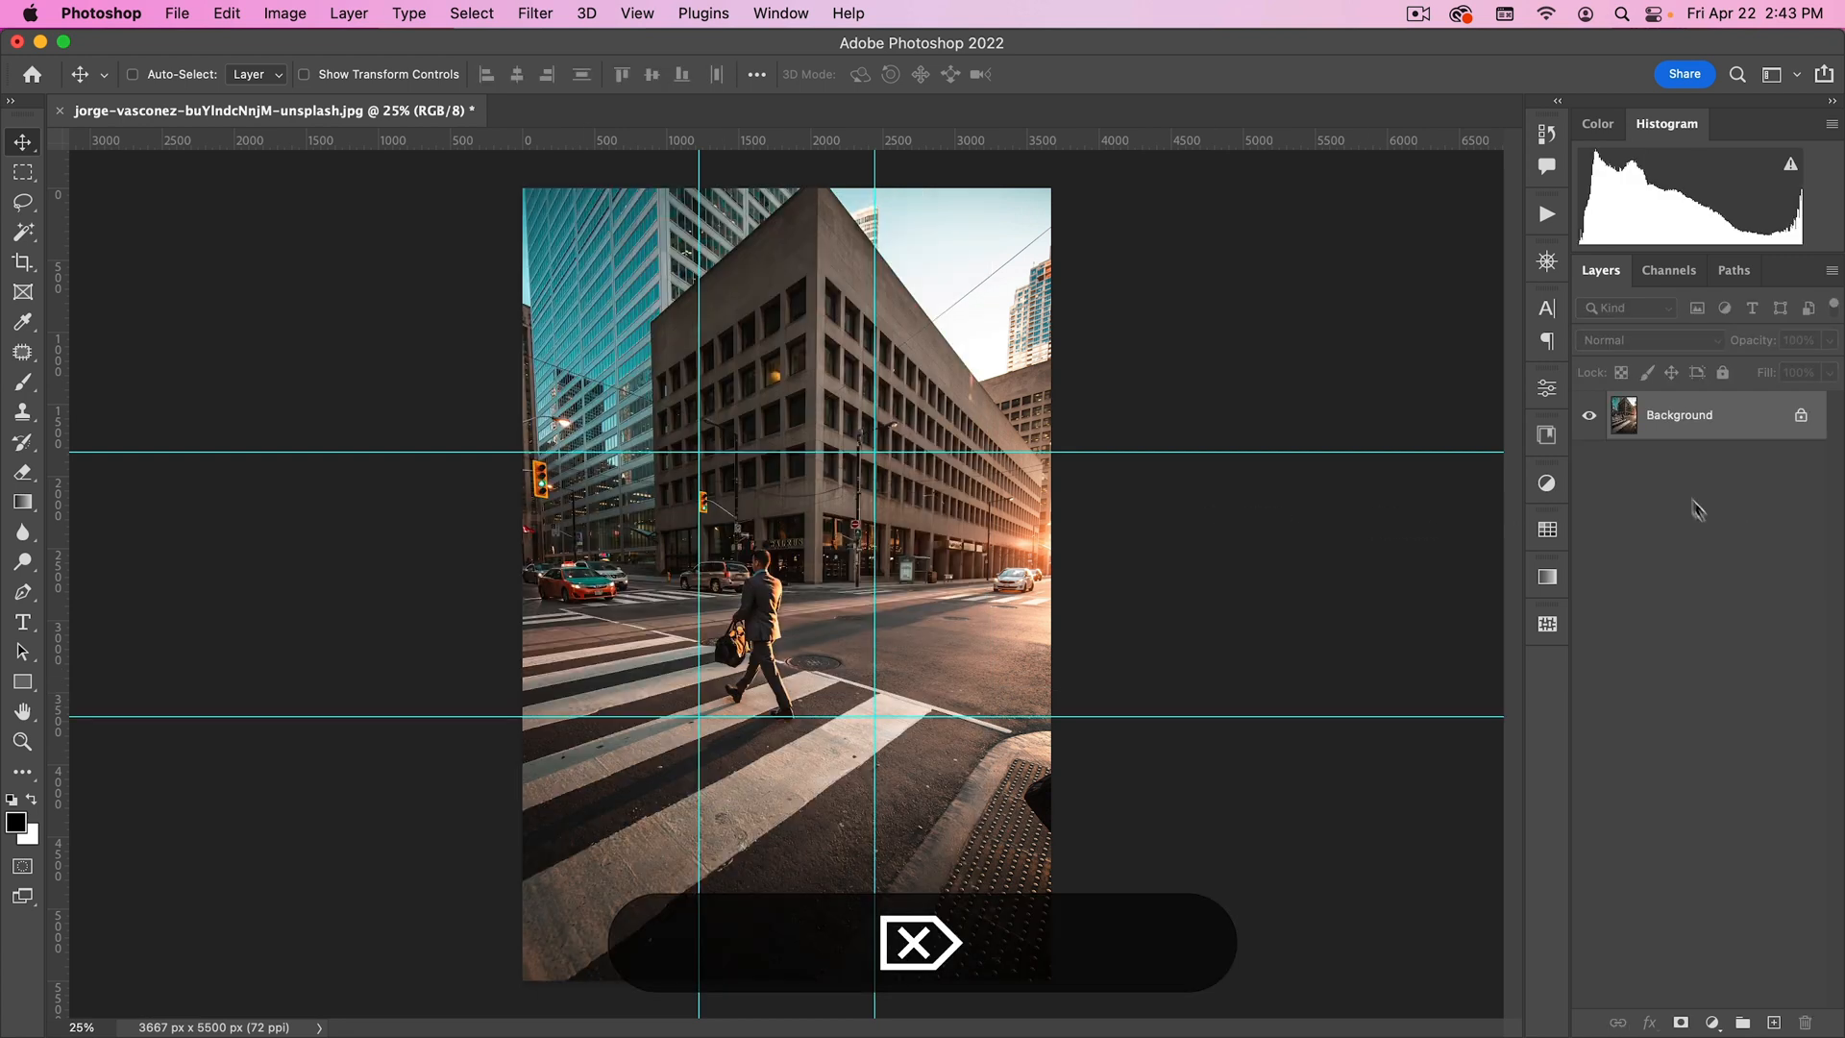
Clear all guides from the photo via the View menu and bring up New Guide Layout.
{"action": "left_click", "coordinate": [534, 13]}
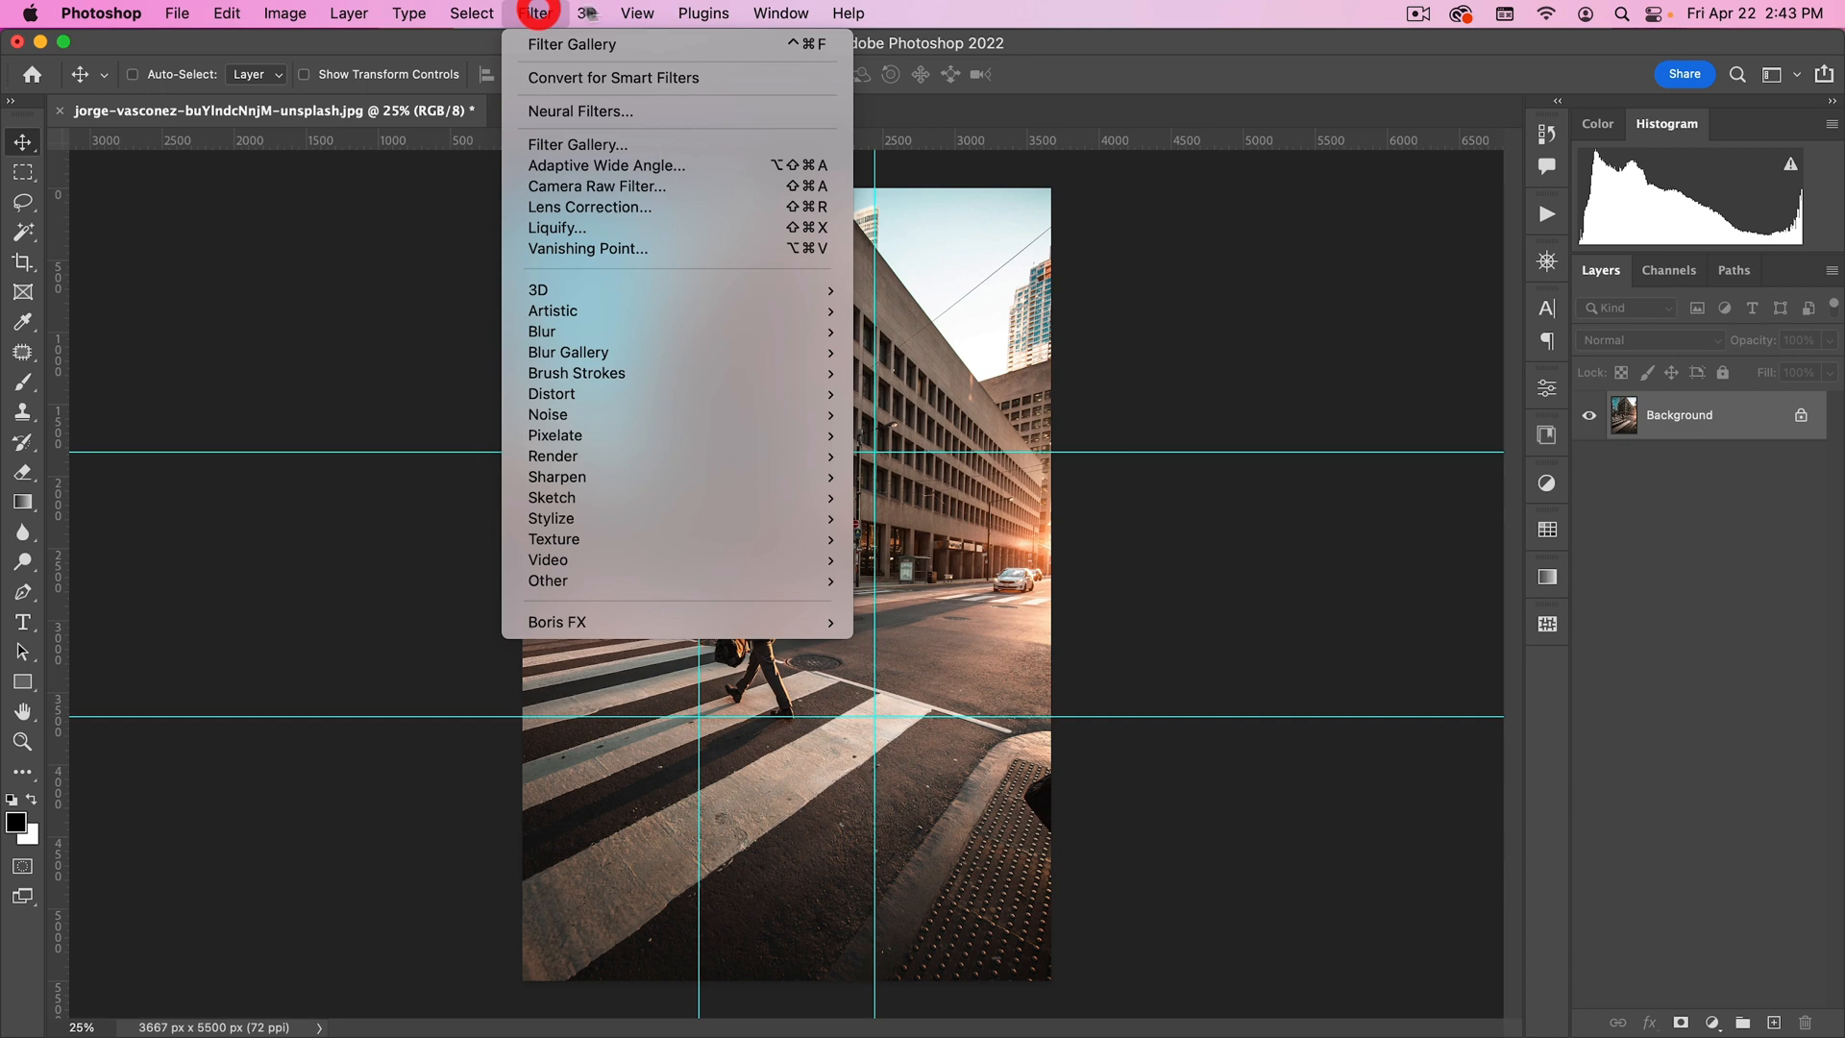
{"action": "left_click", "coordinate": [636, 11]}
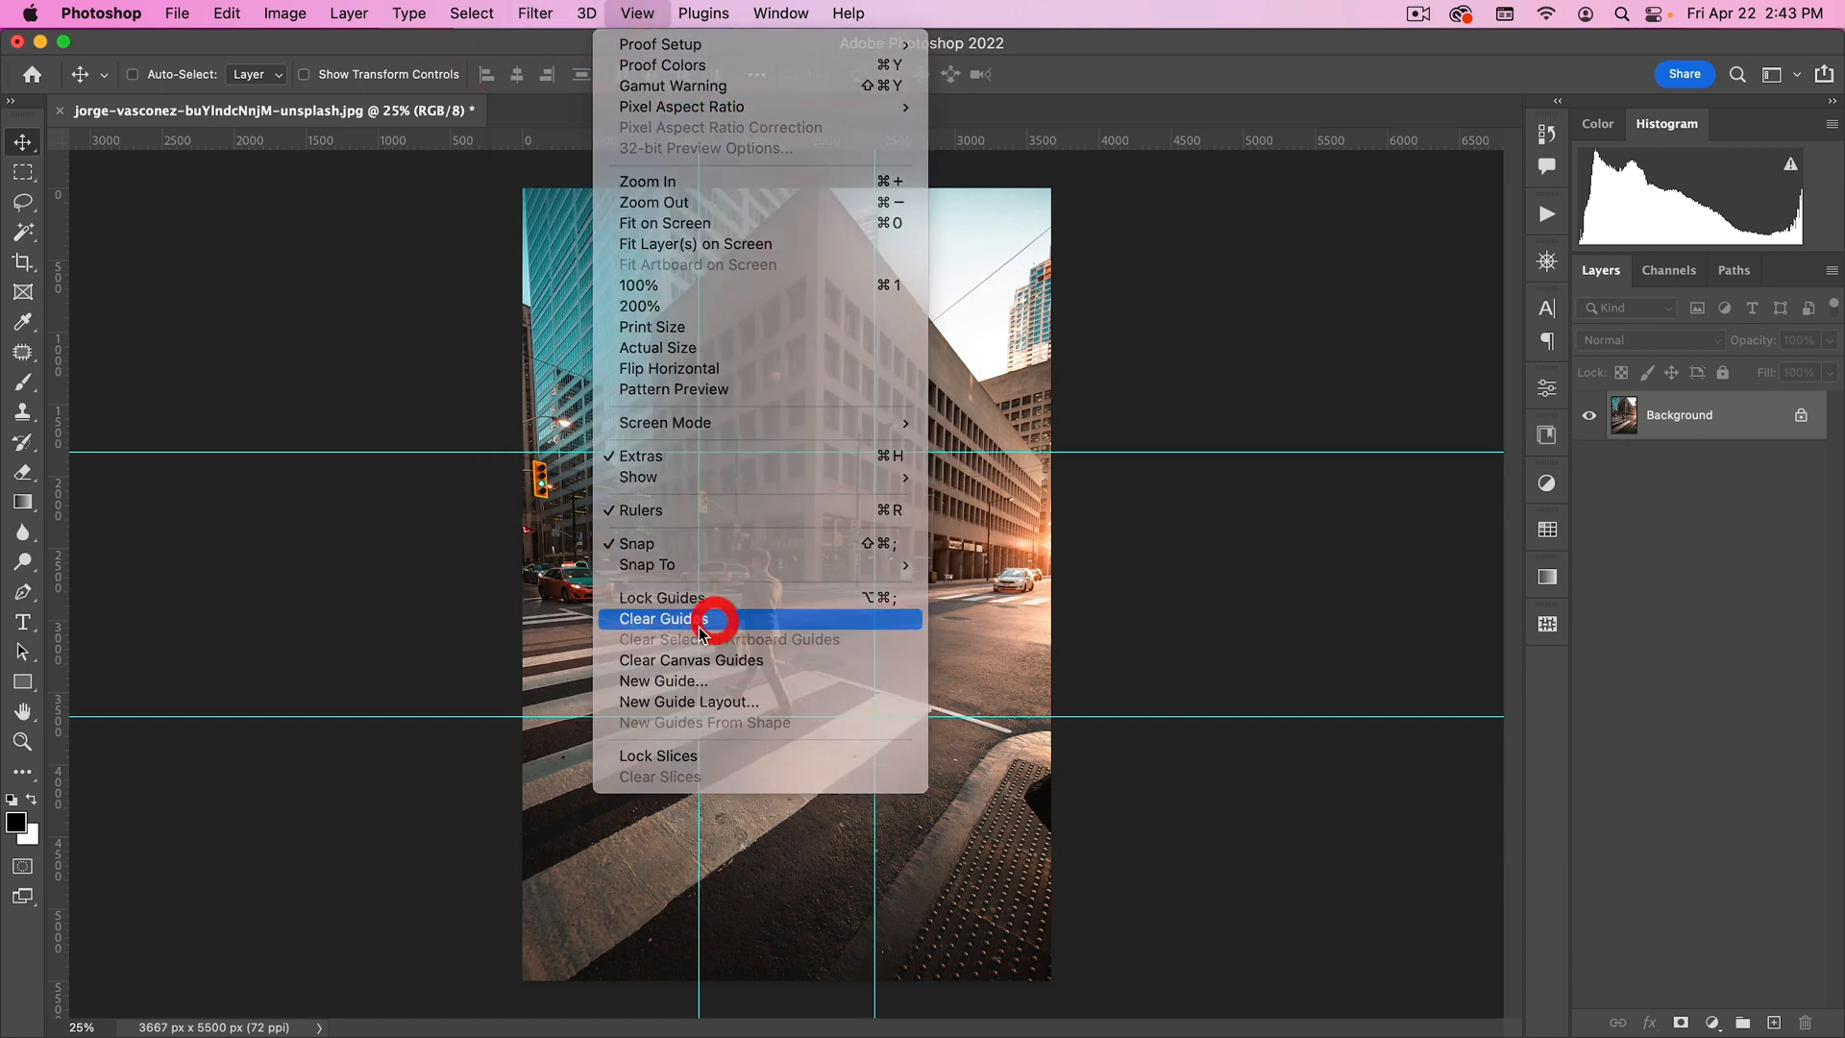
{"action": "left_click", "coordinate": [663, 619]}
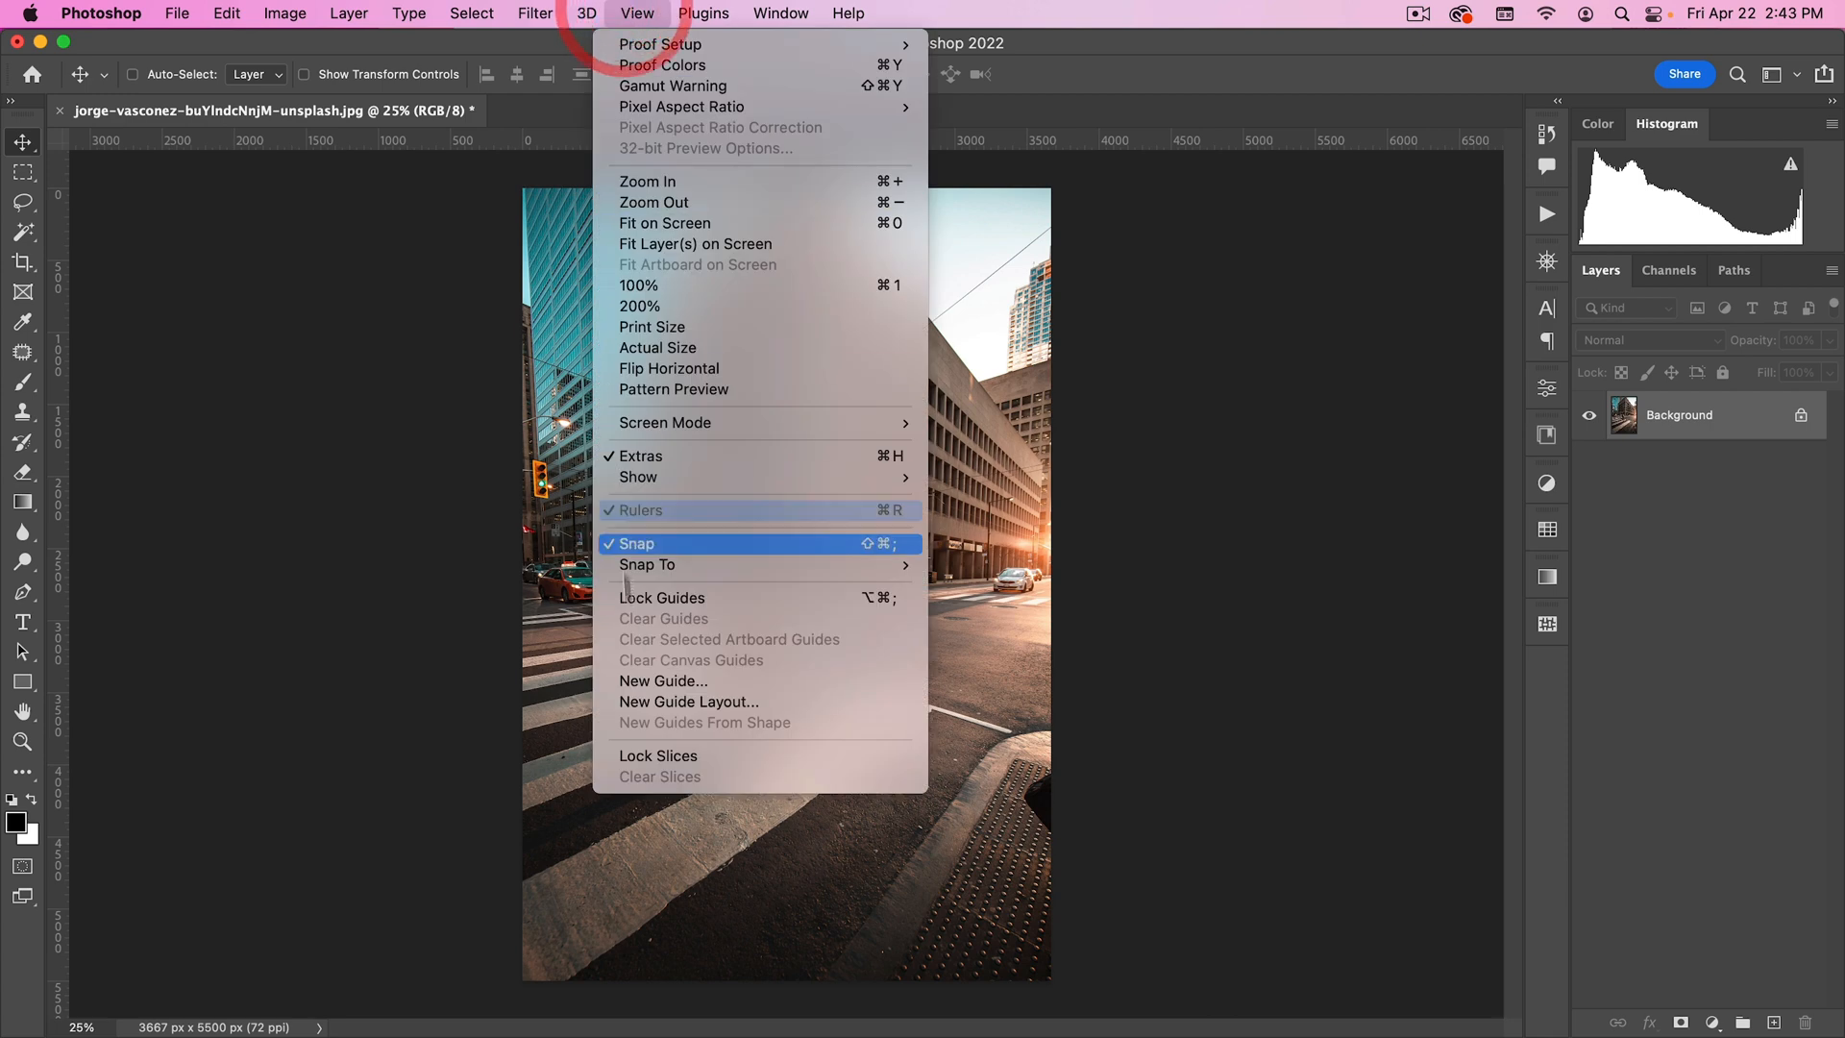
{"action": "mouse_move", "coordinate": [653, 707]}
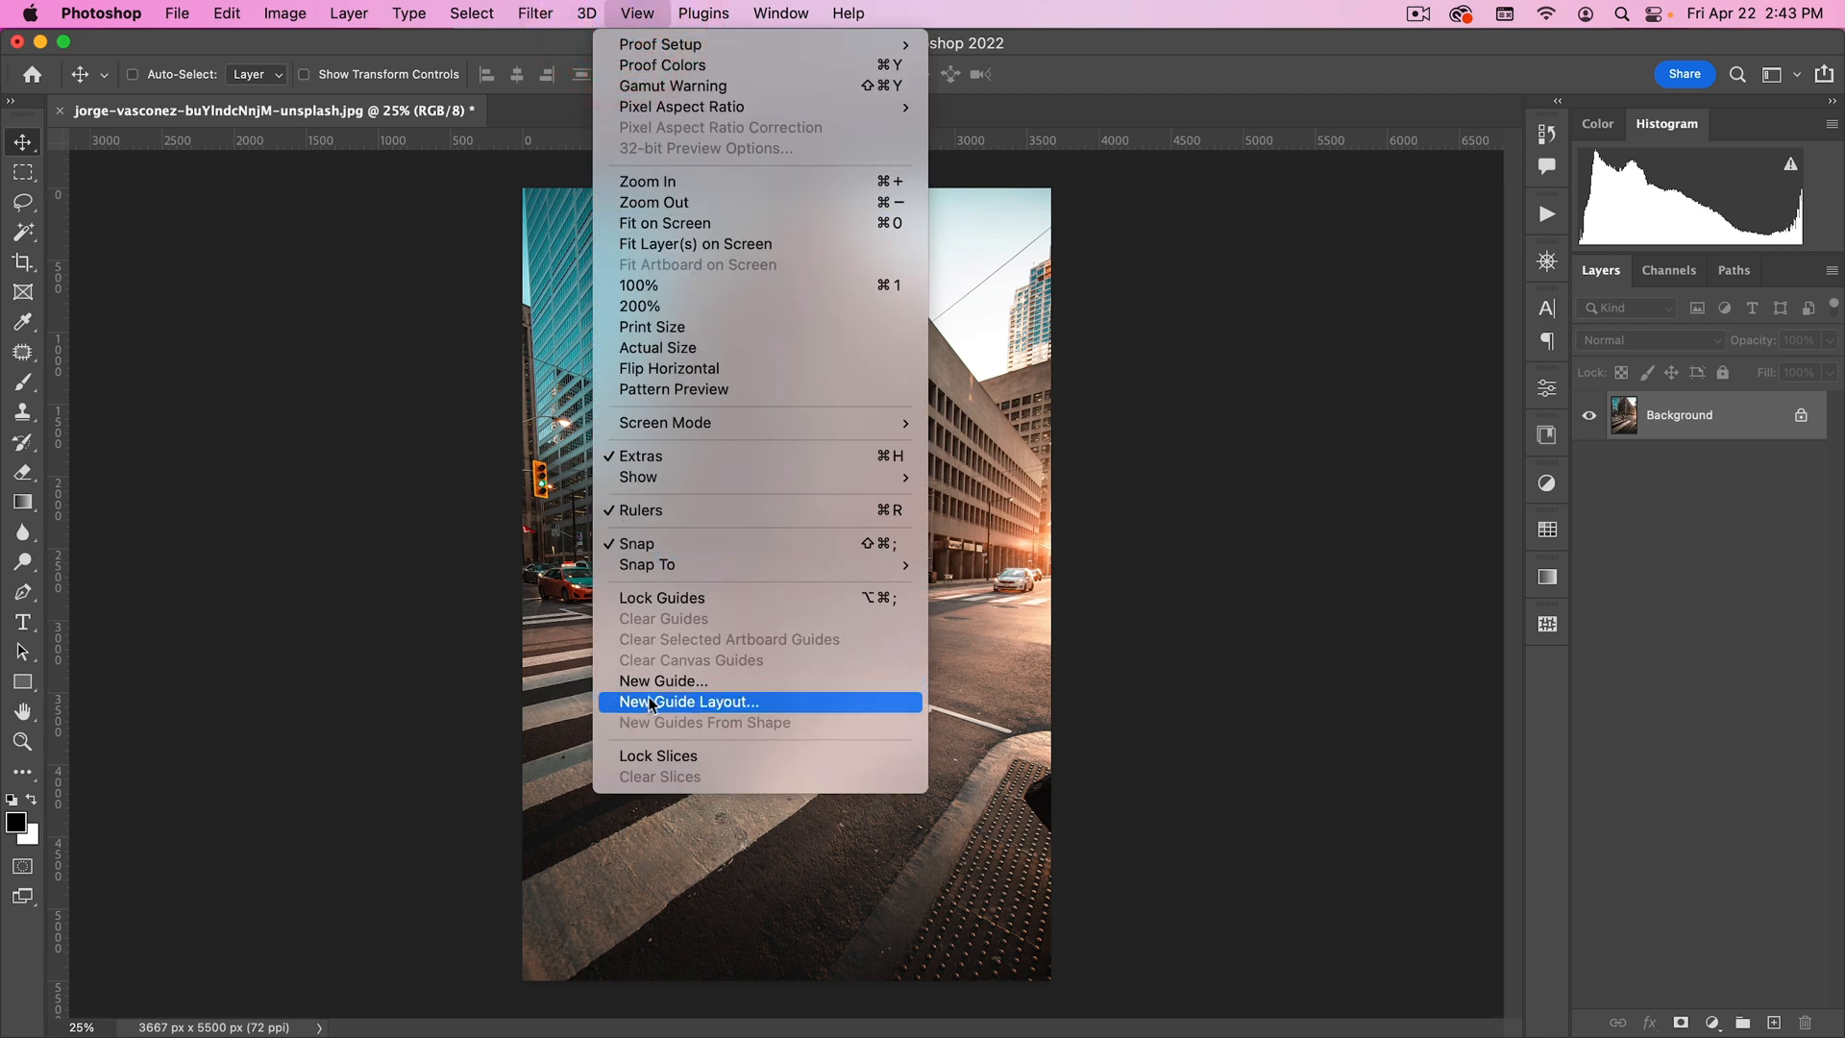
{"action": "mouse_move", "coordinate": [809, 713]}
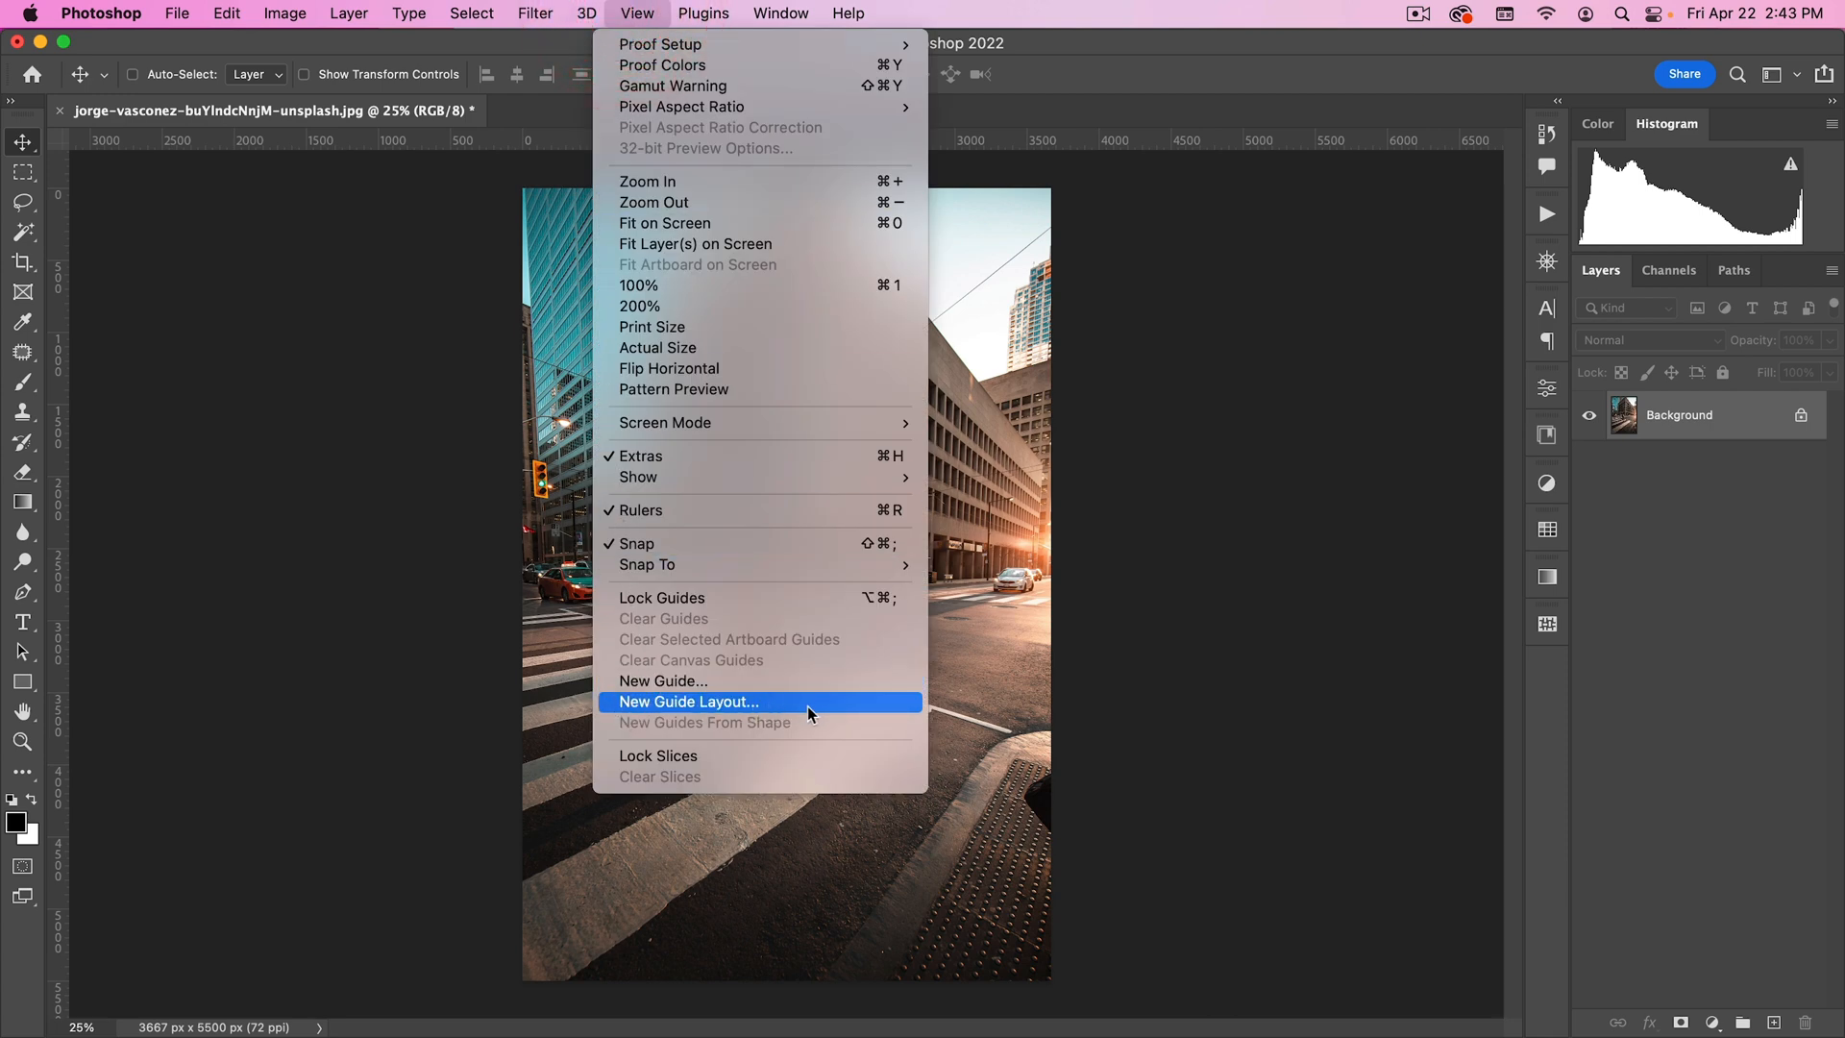
{"action": "mouse_move", "coordinate": [678, 707]}
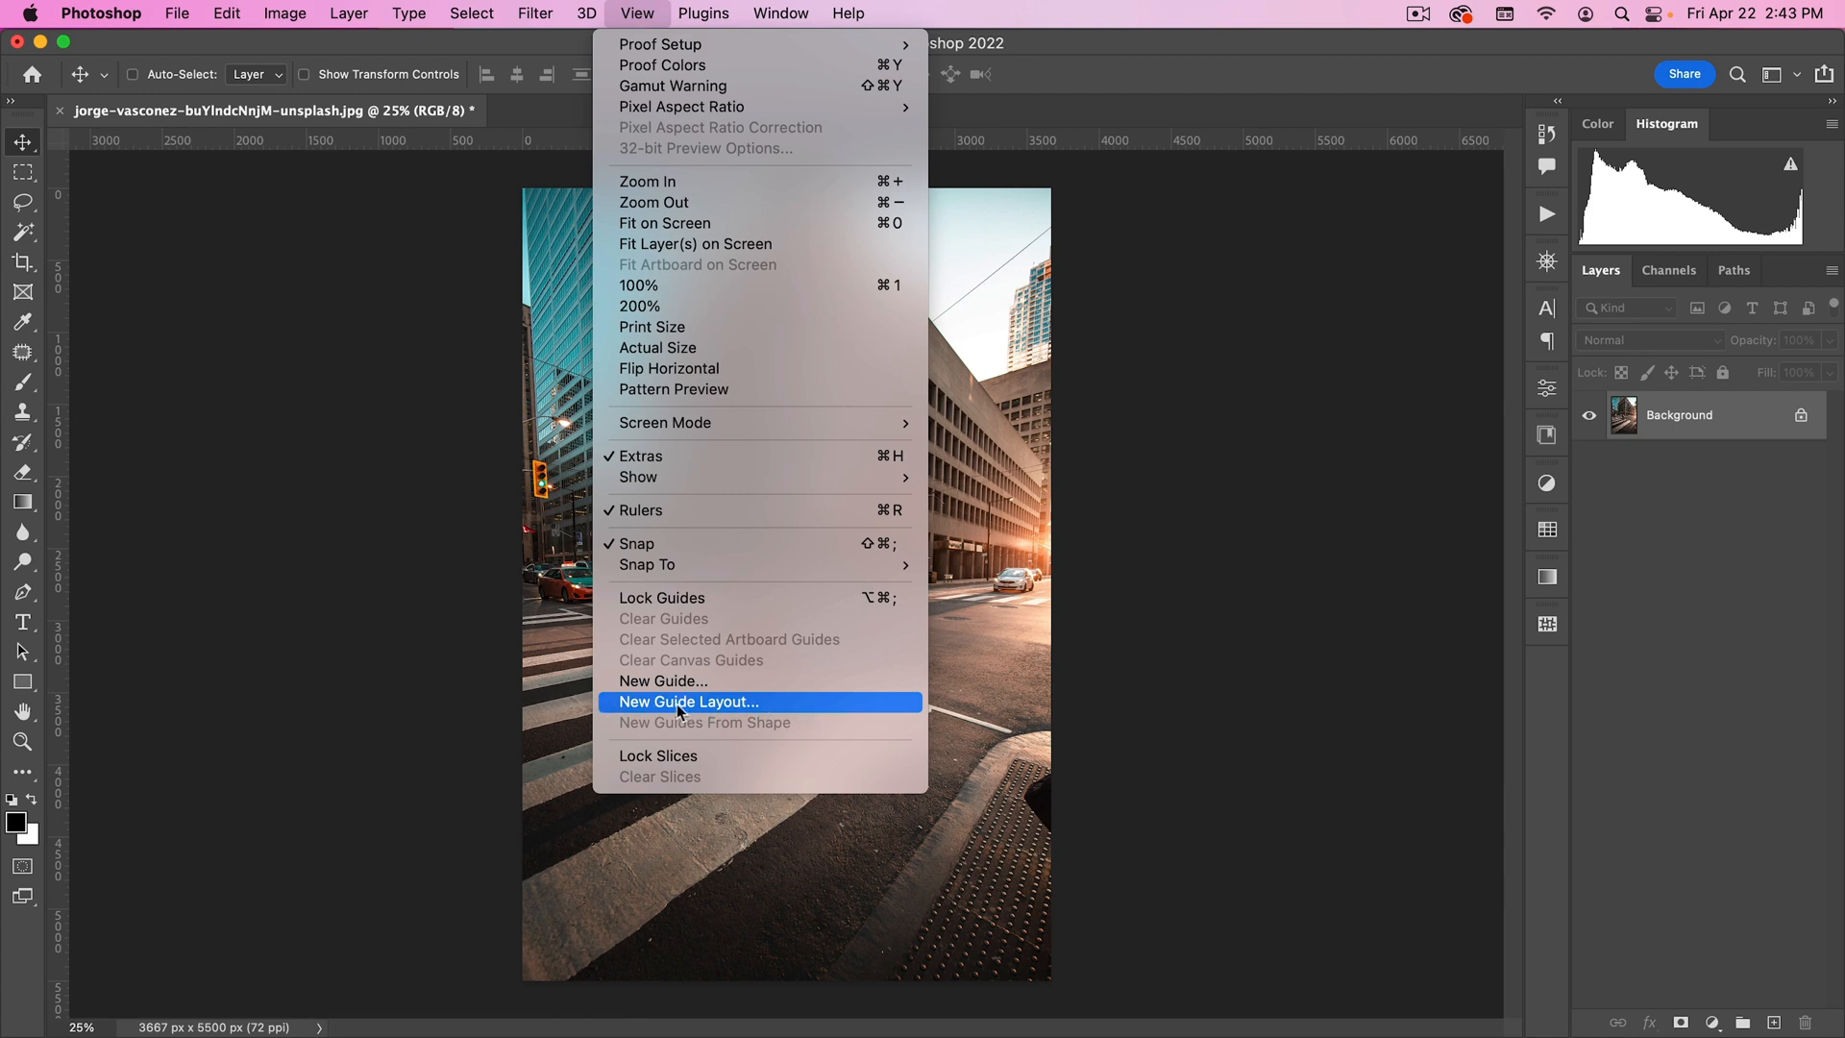
{"action": "mouse_move", "coordinate": [704, 707]}
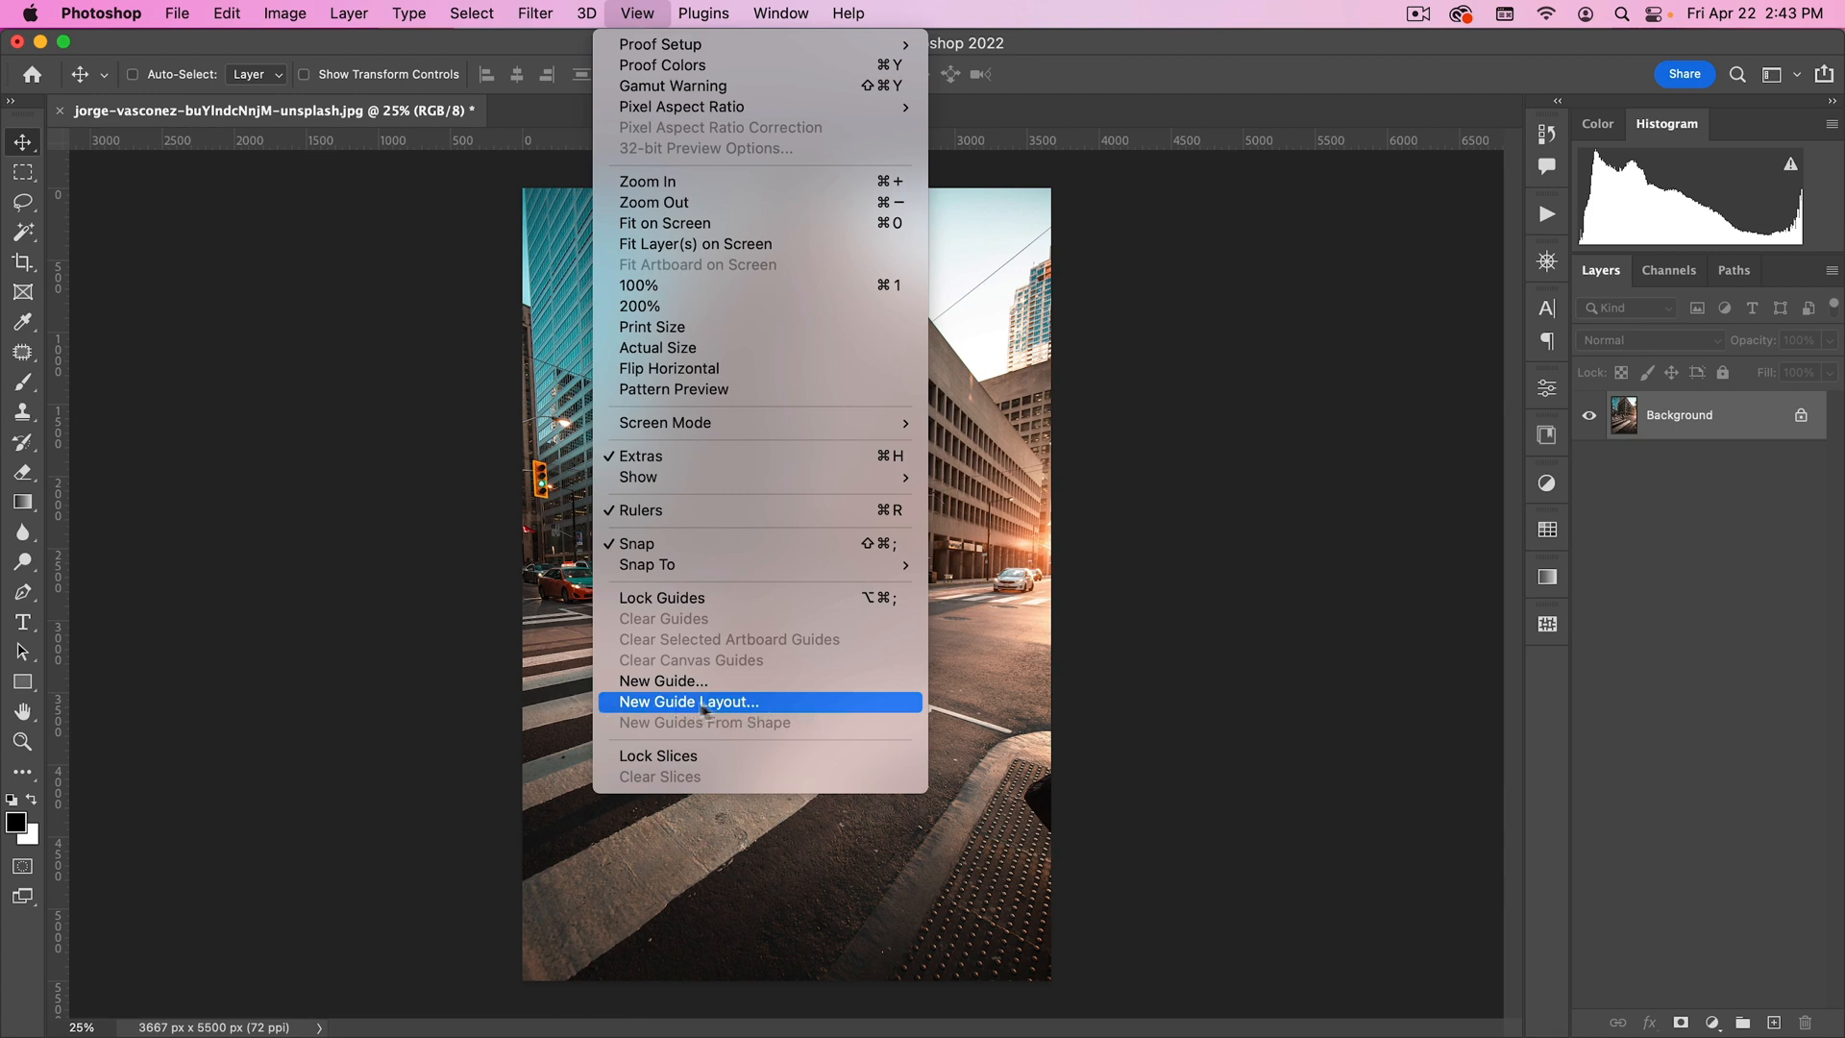
{"action": "mouse_move", "coordinate": [741, 705]}
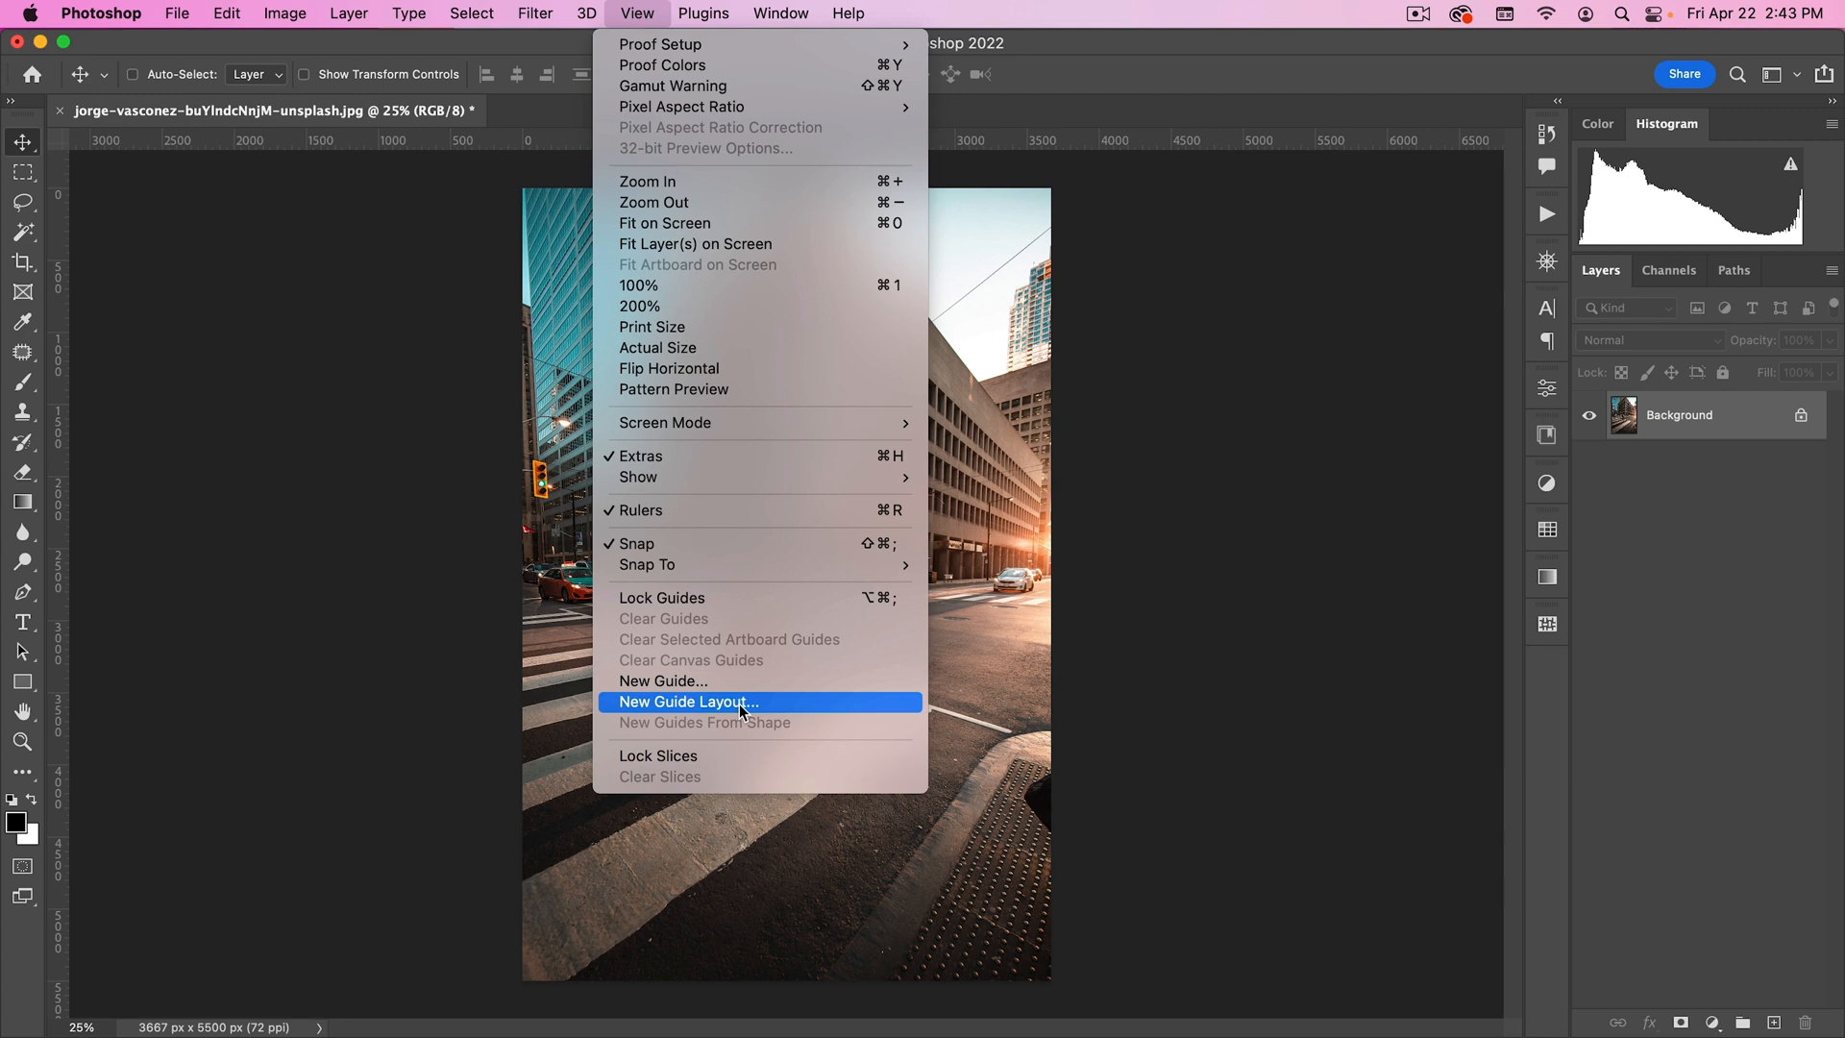
{"action": "left_click", "coordinate": [688, 702]}
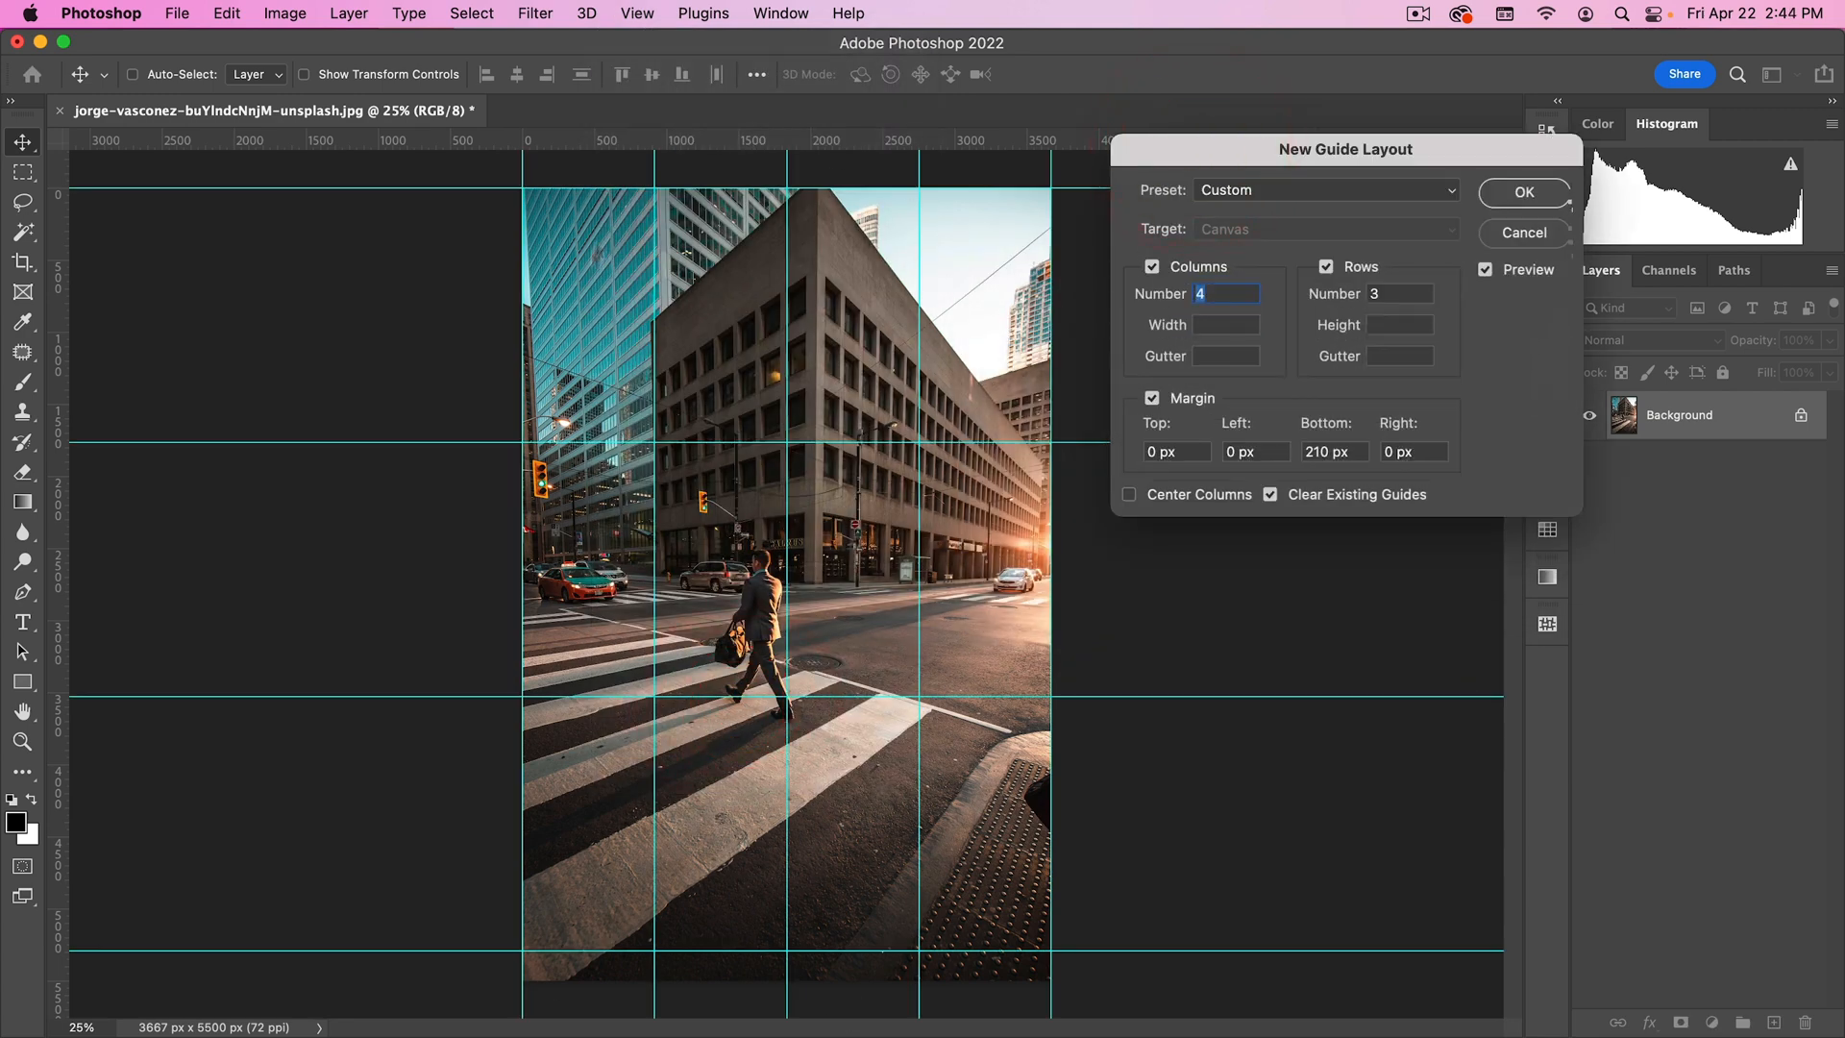
Apply a custom 3-column, 3-row guide layout with no margin.
{"action": "left_click", "coordinate": [1326, 189]}
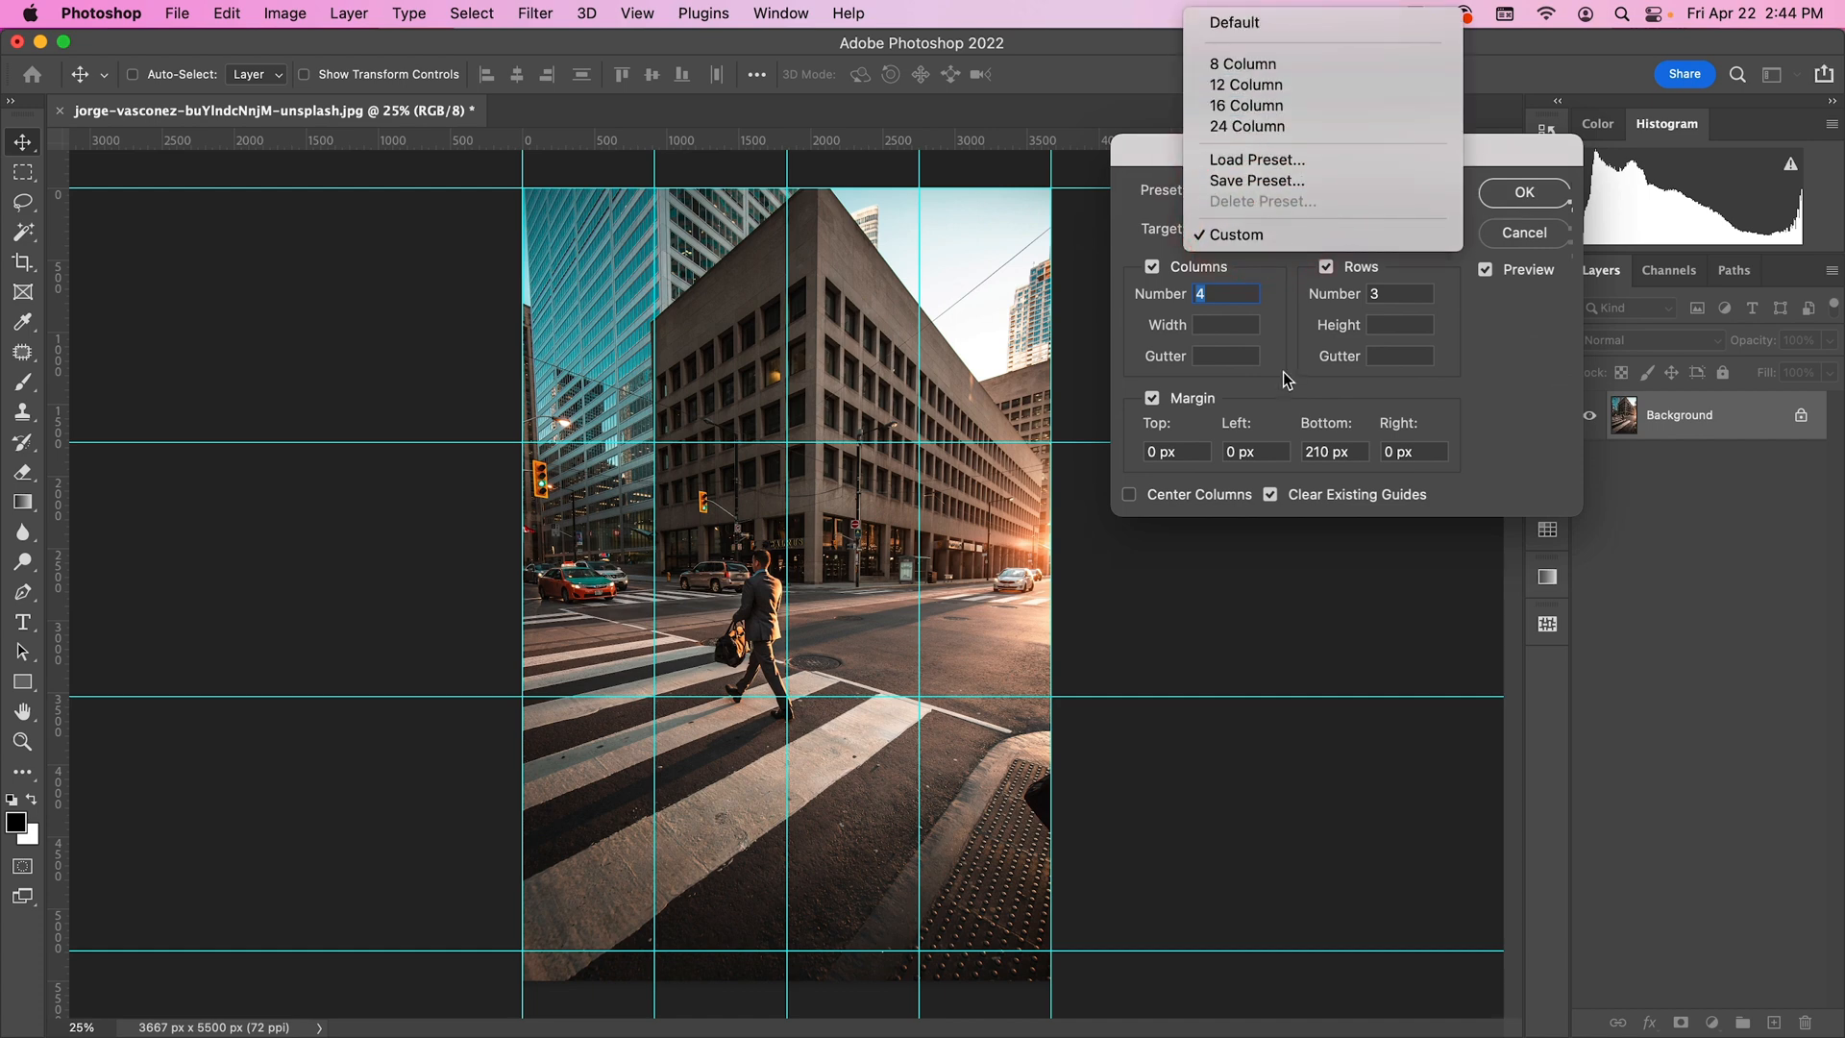
{"action": "left_click", "coordinate": [1228, 233]}
{"action": "type", "text": "3"}
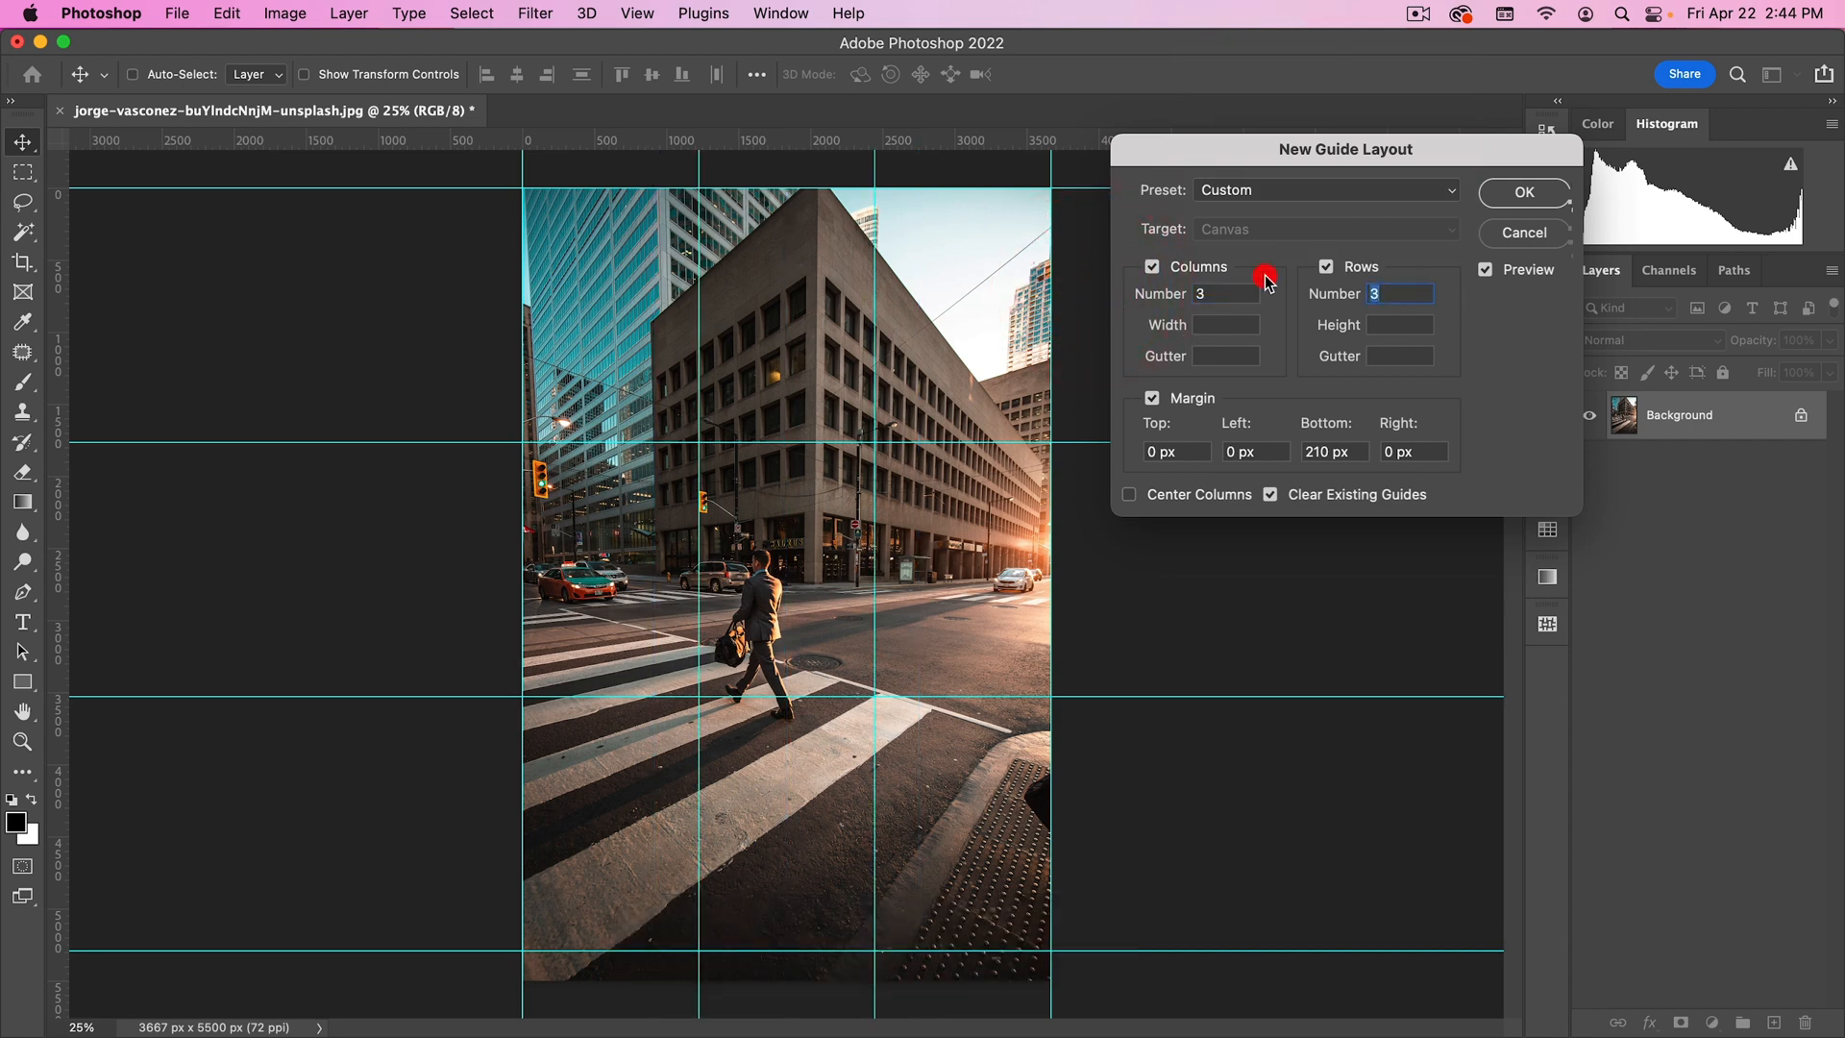
{"action": "left_click", "coordinate": [1151, 398]}
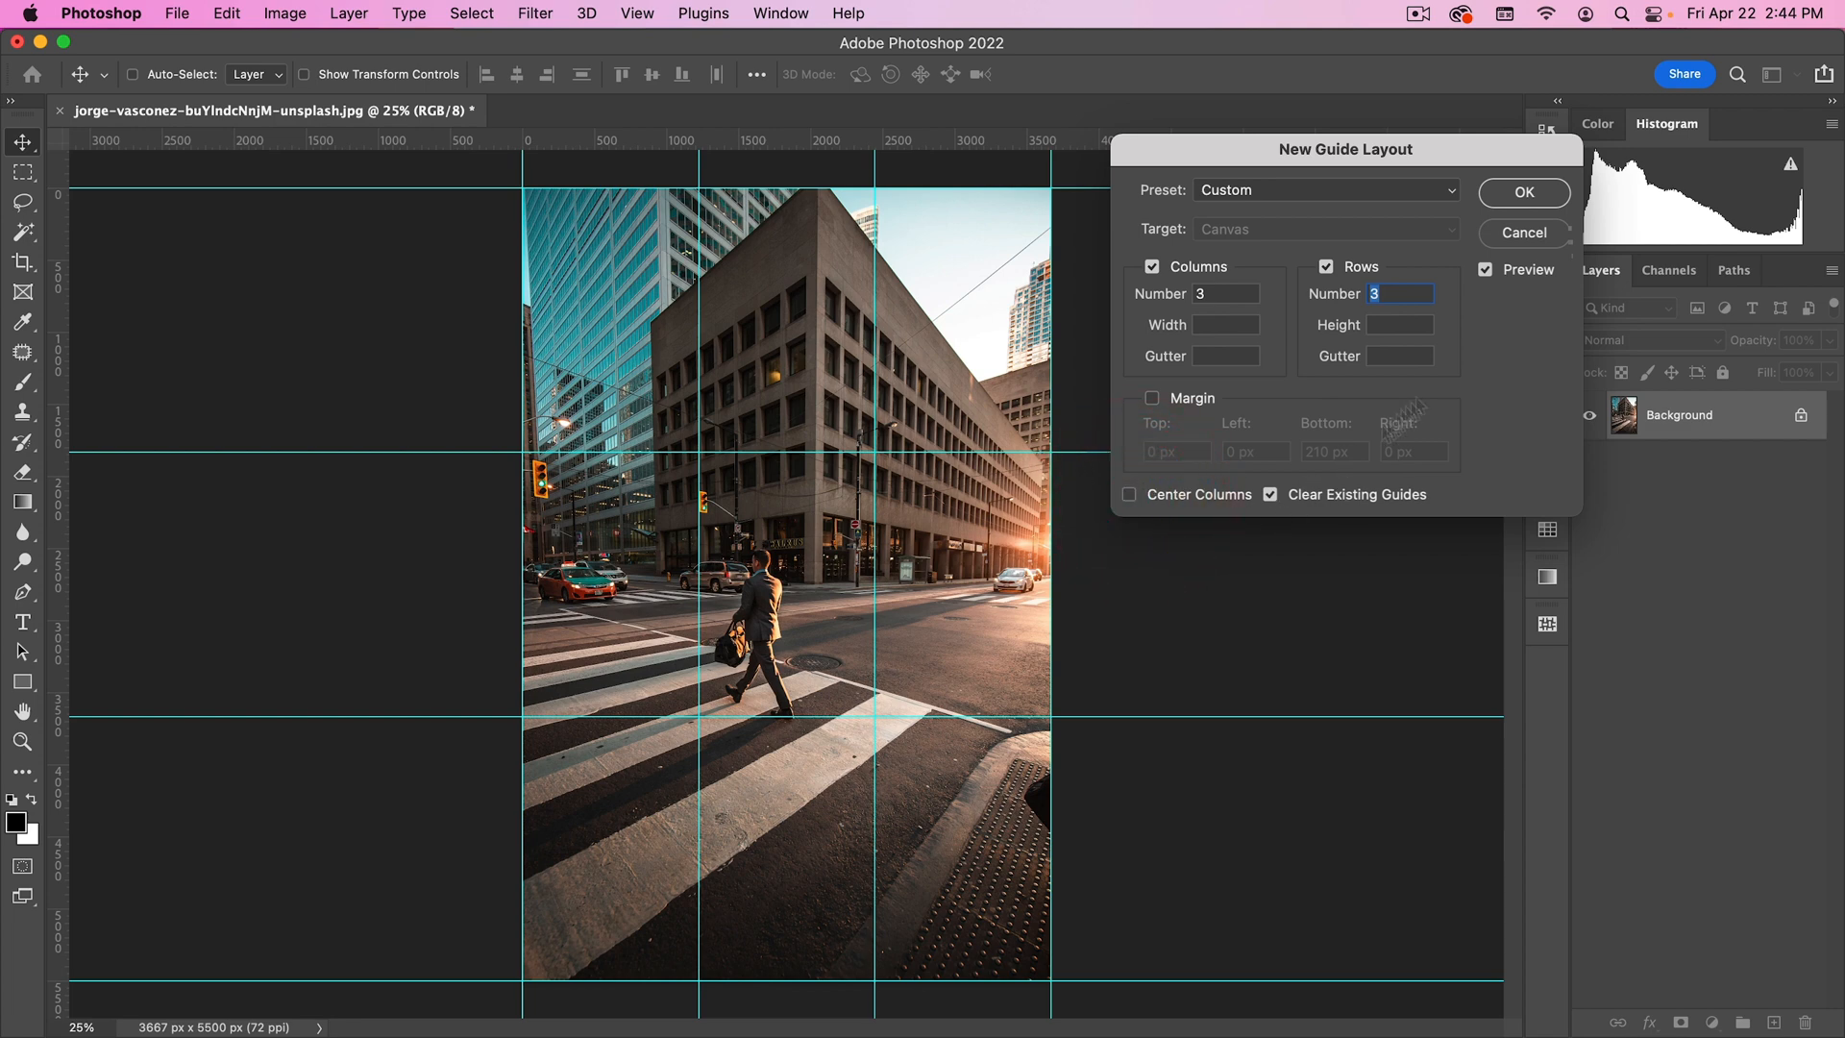
{"action": "left_click", "coordinate": [1522, 192]}
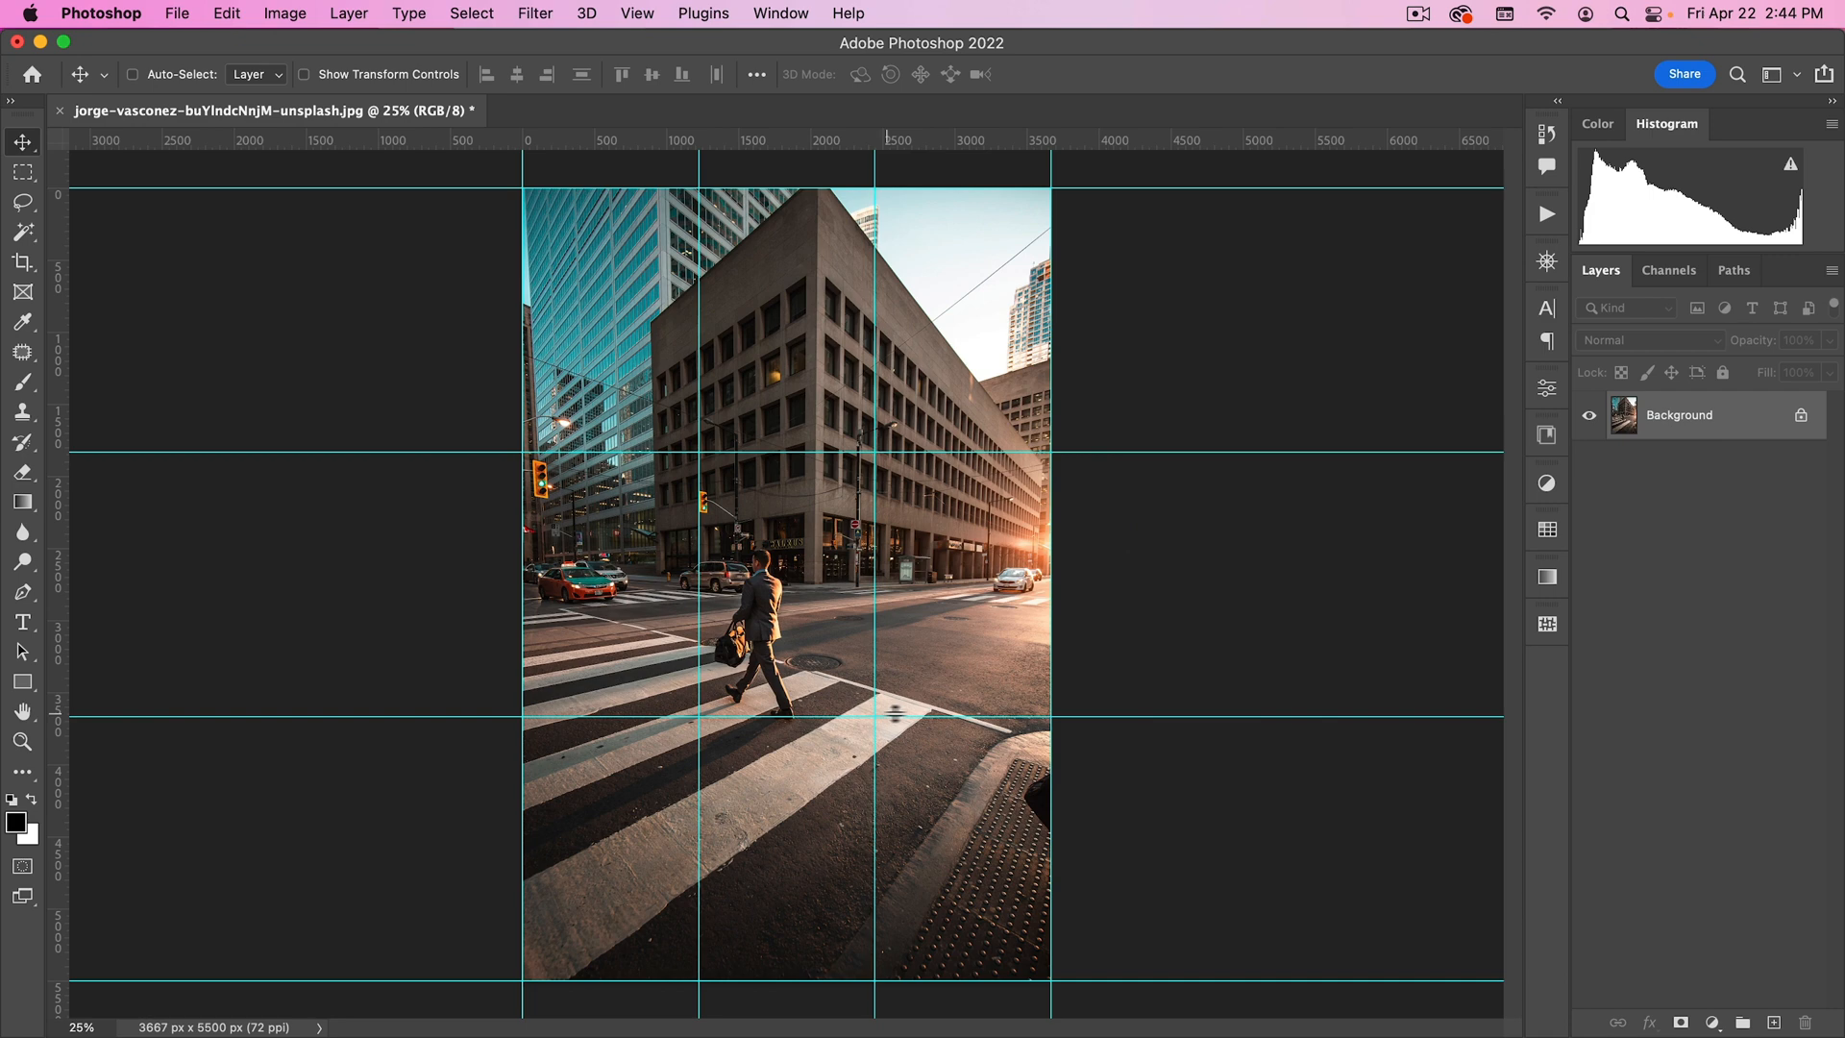
{"action": "mouse_move", "coordinate": [1518, 619]}
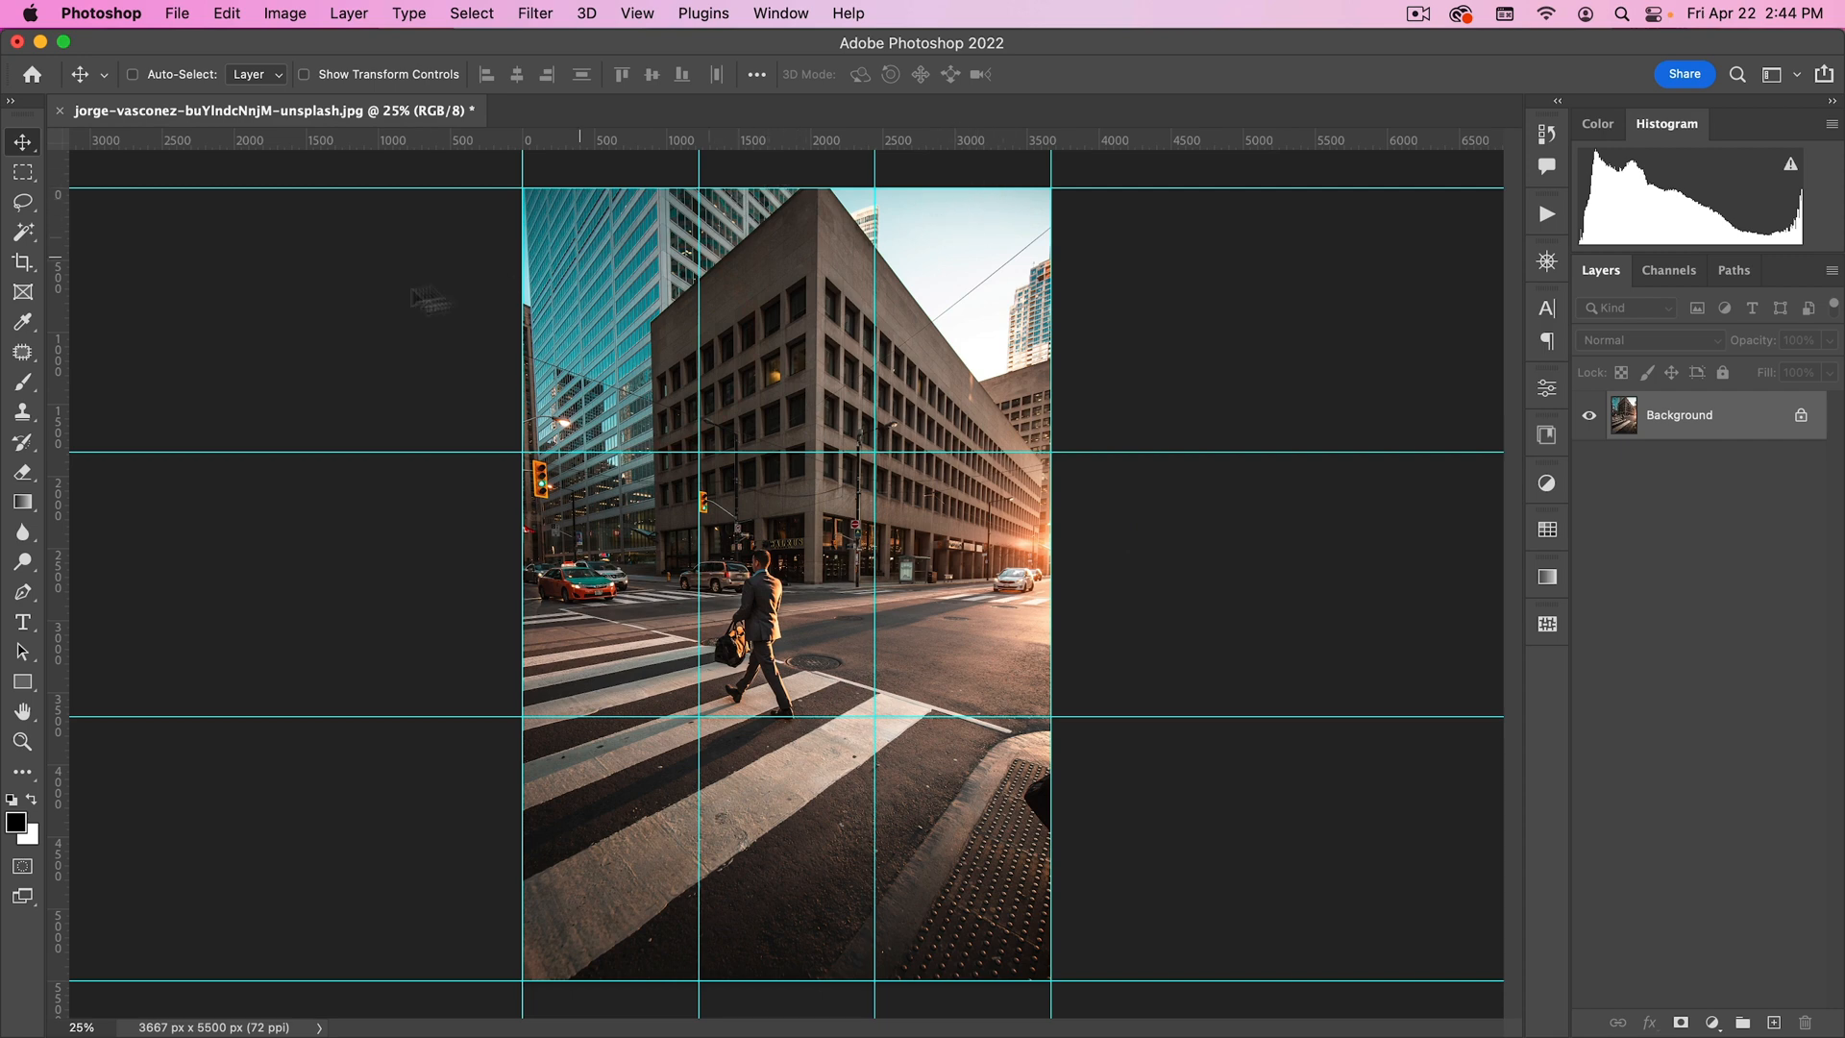
{"action": "mouse_move", "coordinate": [716, 296]}
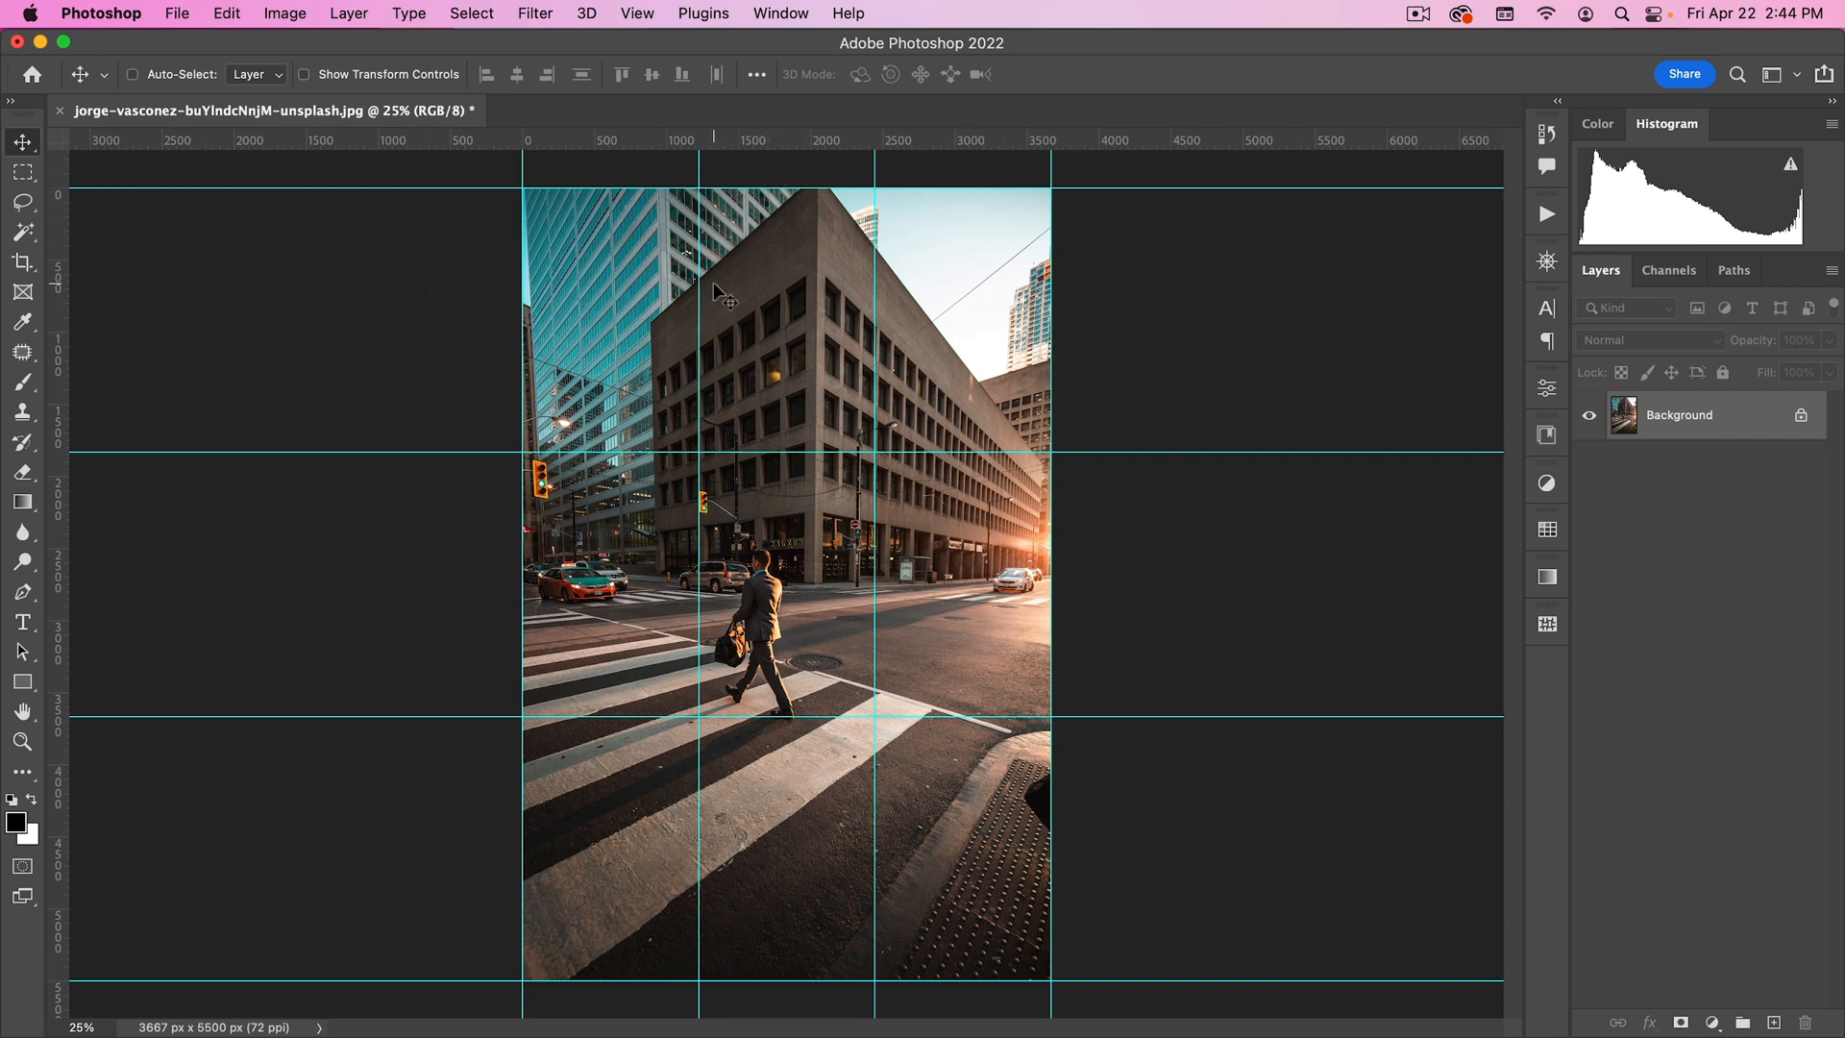
{"action": "mouse_move", "coordinate": [618, 227]}
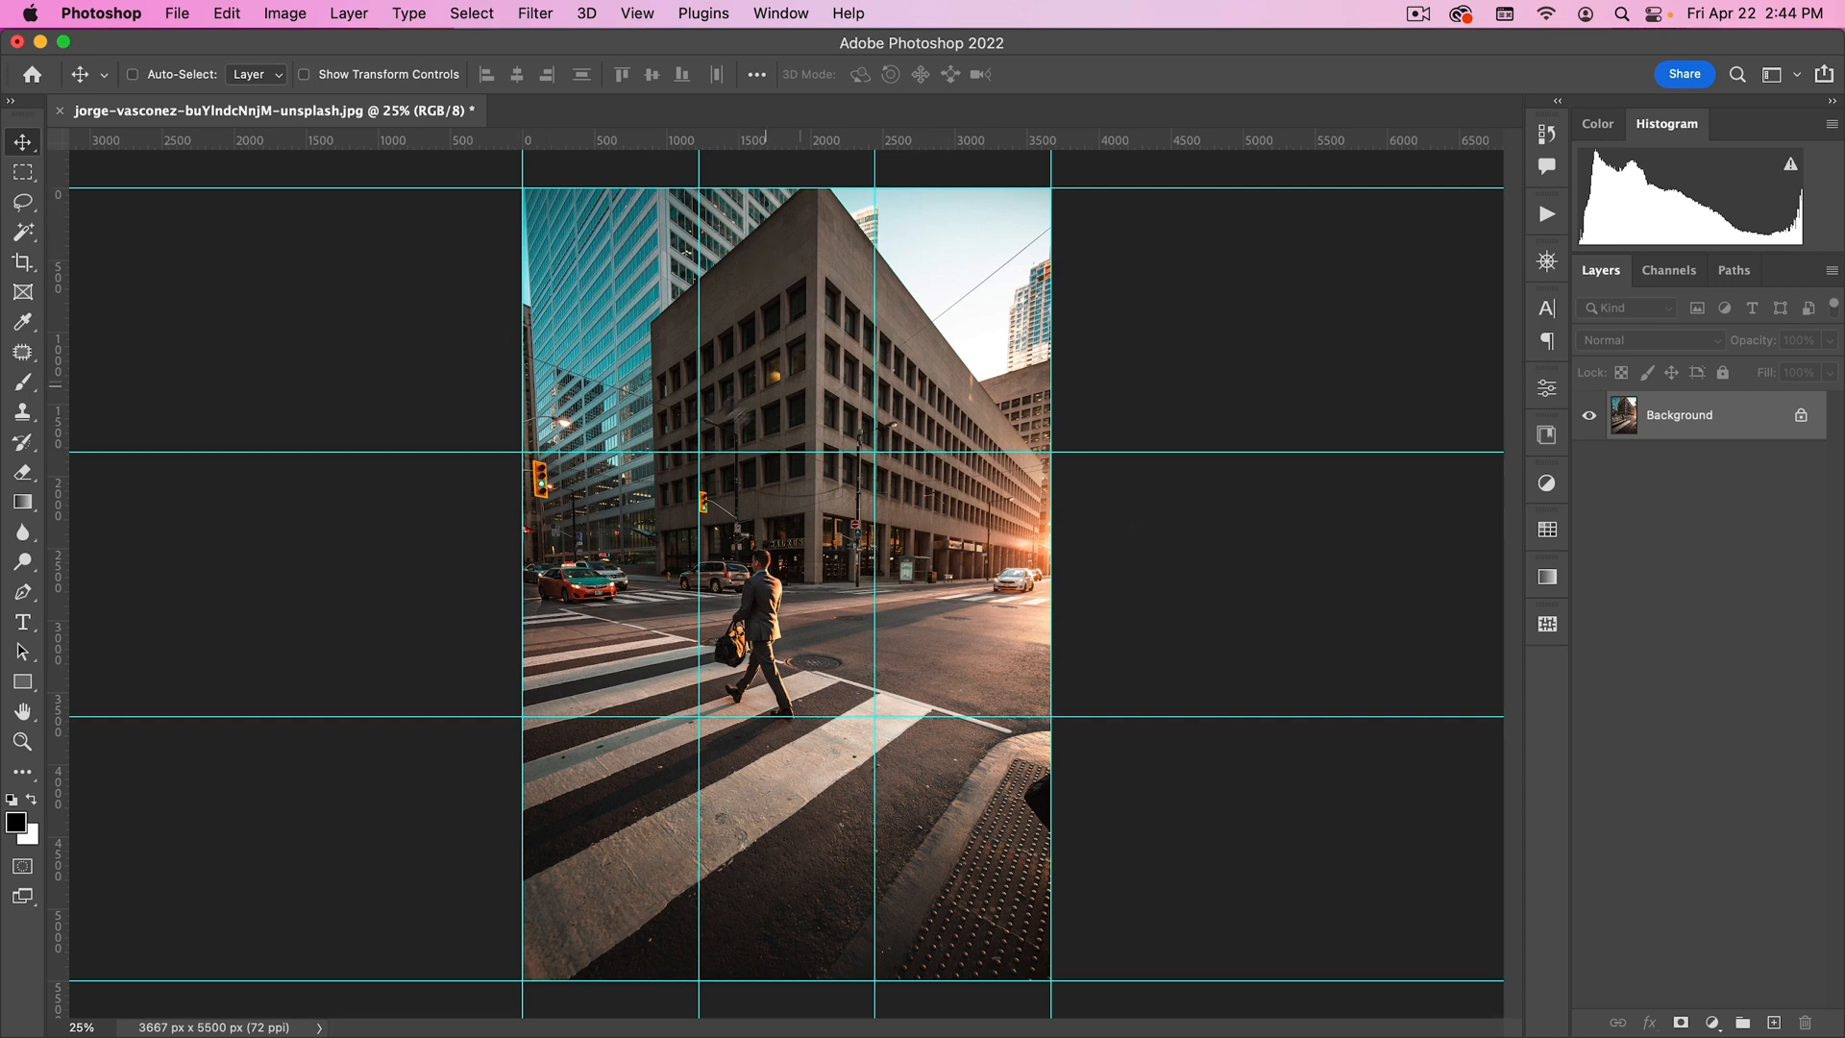
{"action": "mouse_move", "coordinate": [522, 35]}
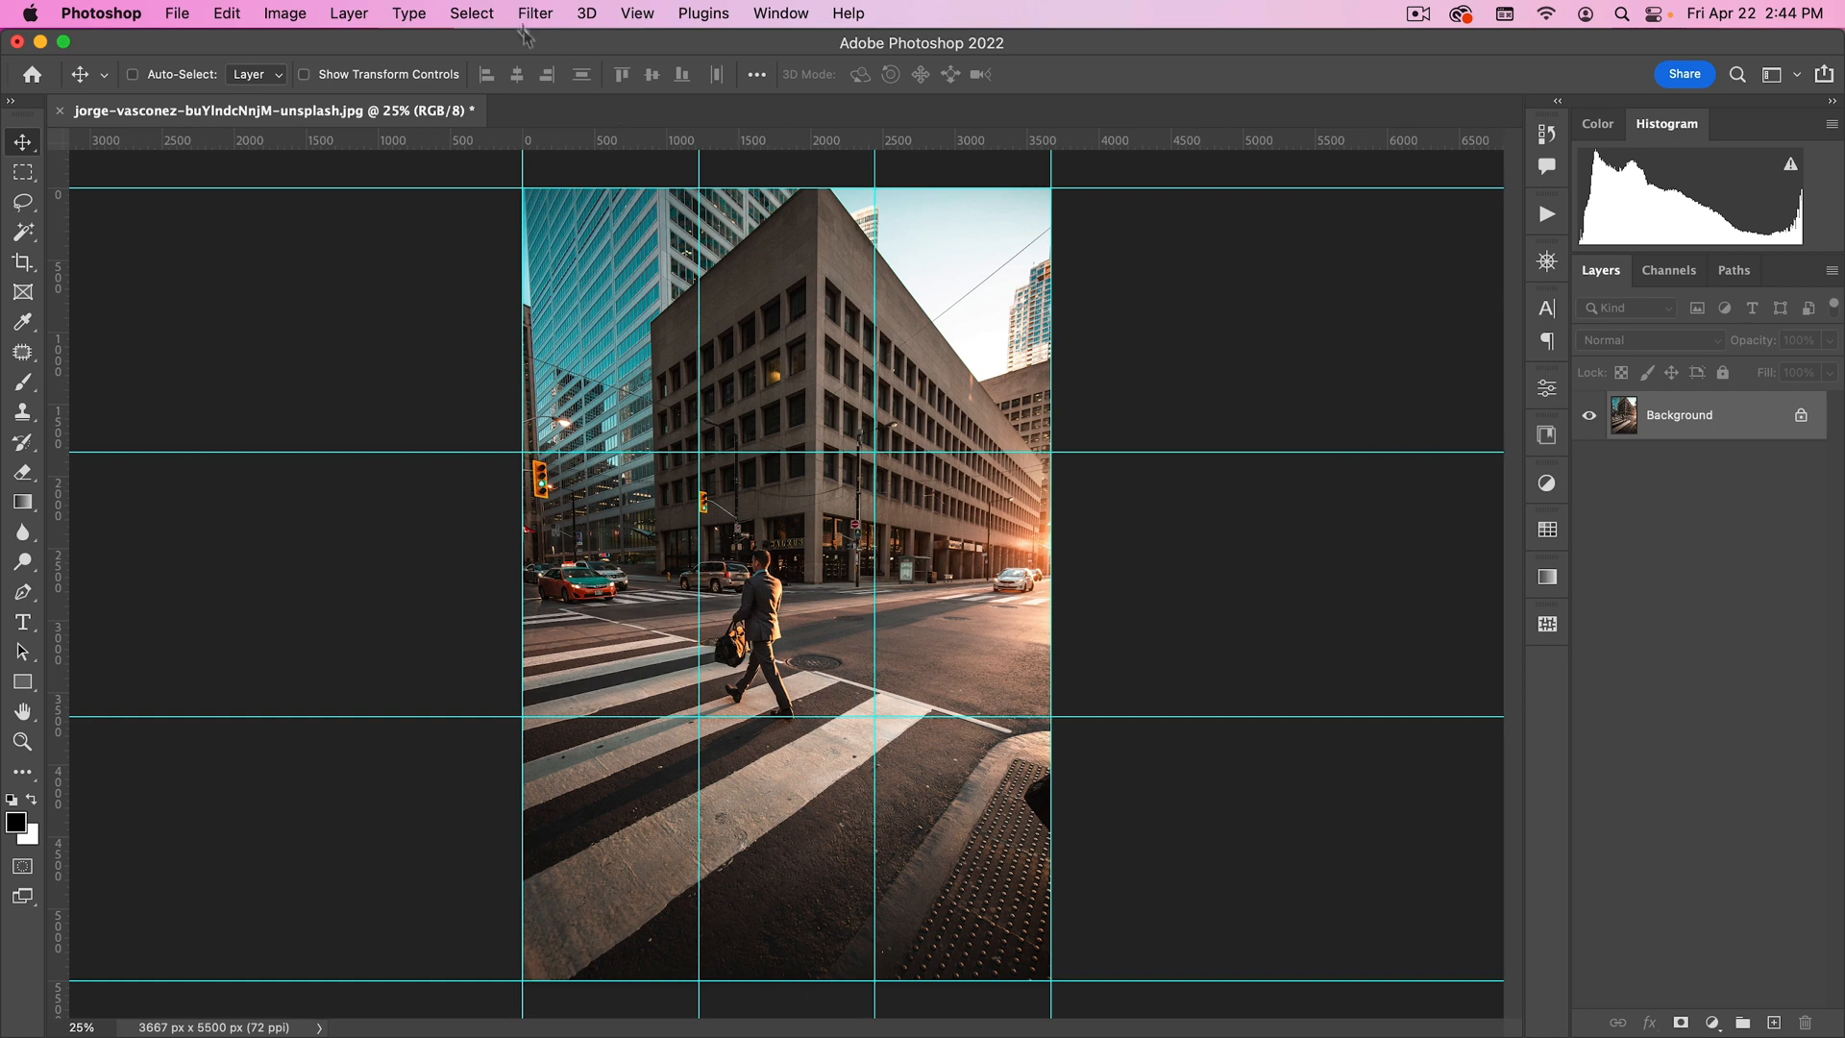
Add a new blank layer above the background photo.
{"action": "left_click", "coordinate": [636, 14]}
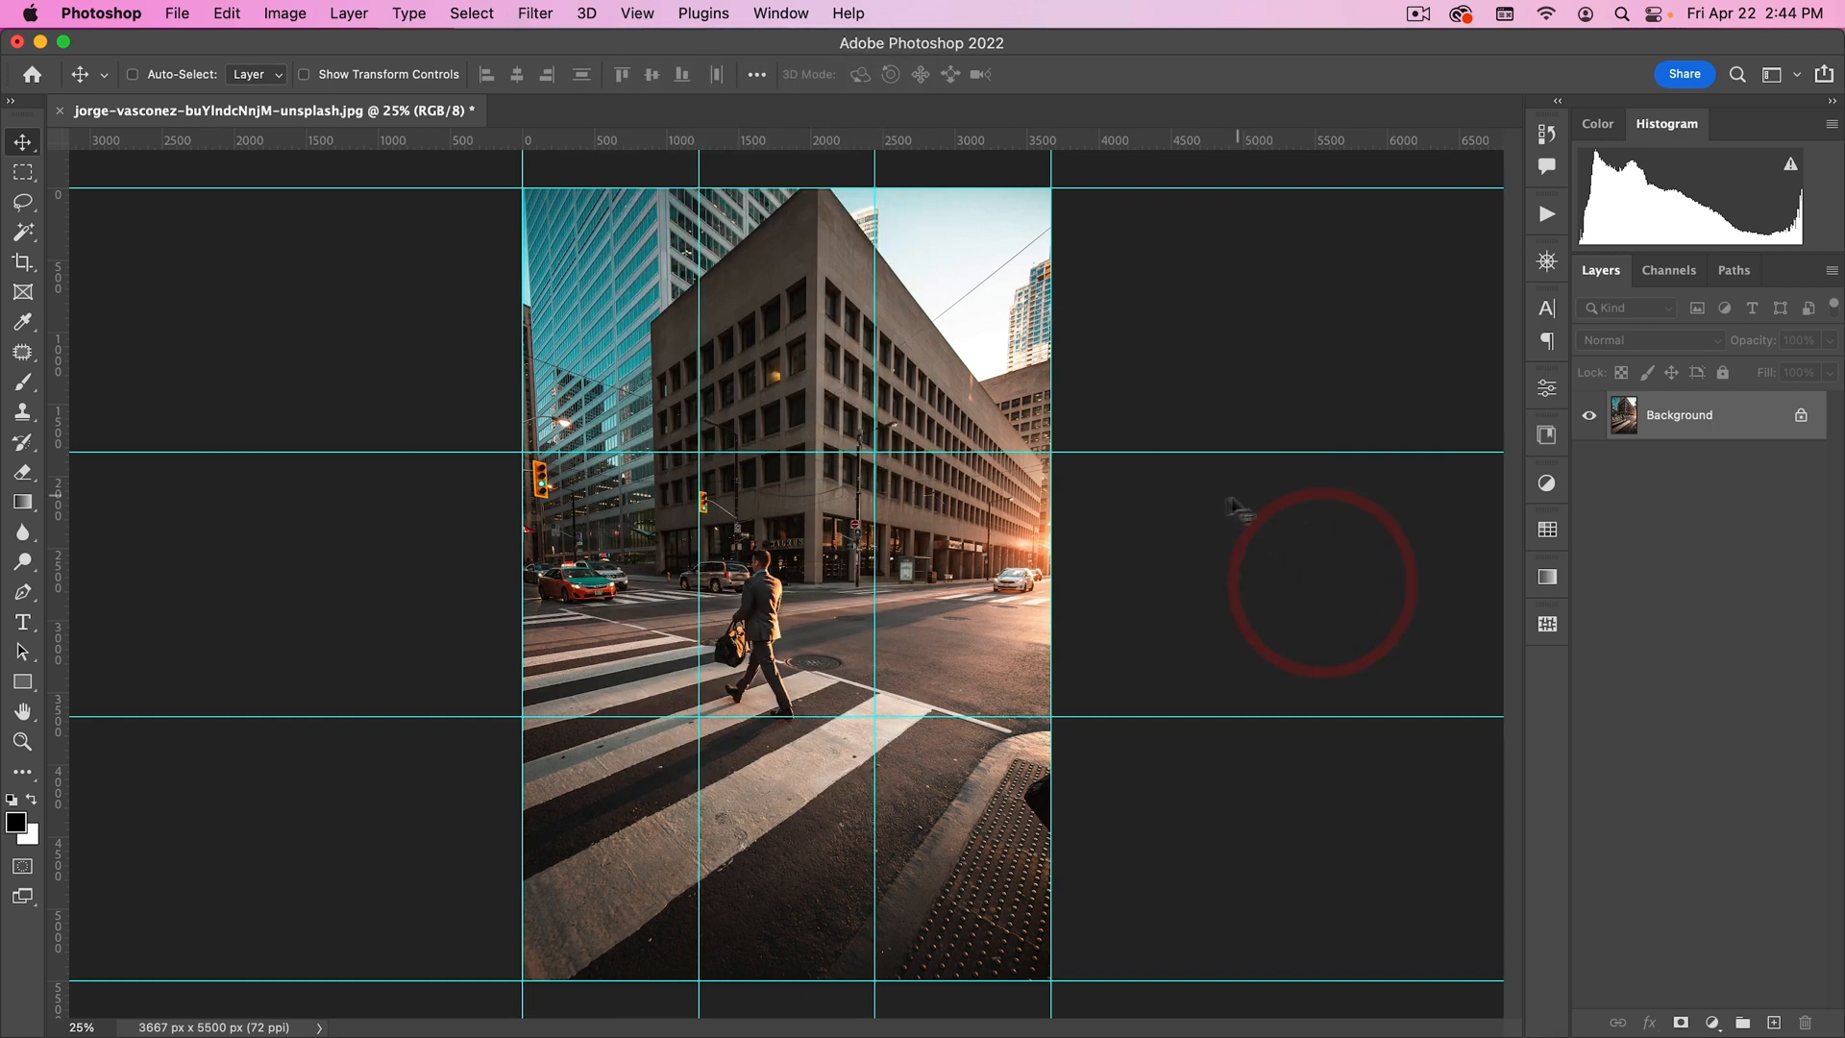
{"action": "left_click", "coordinate": [23, 173]}
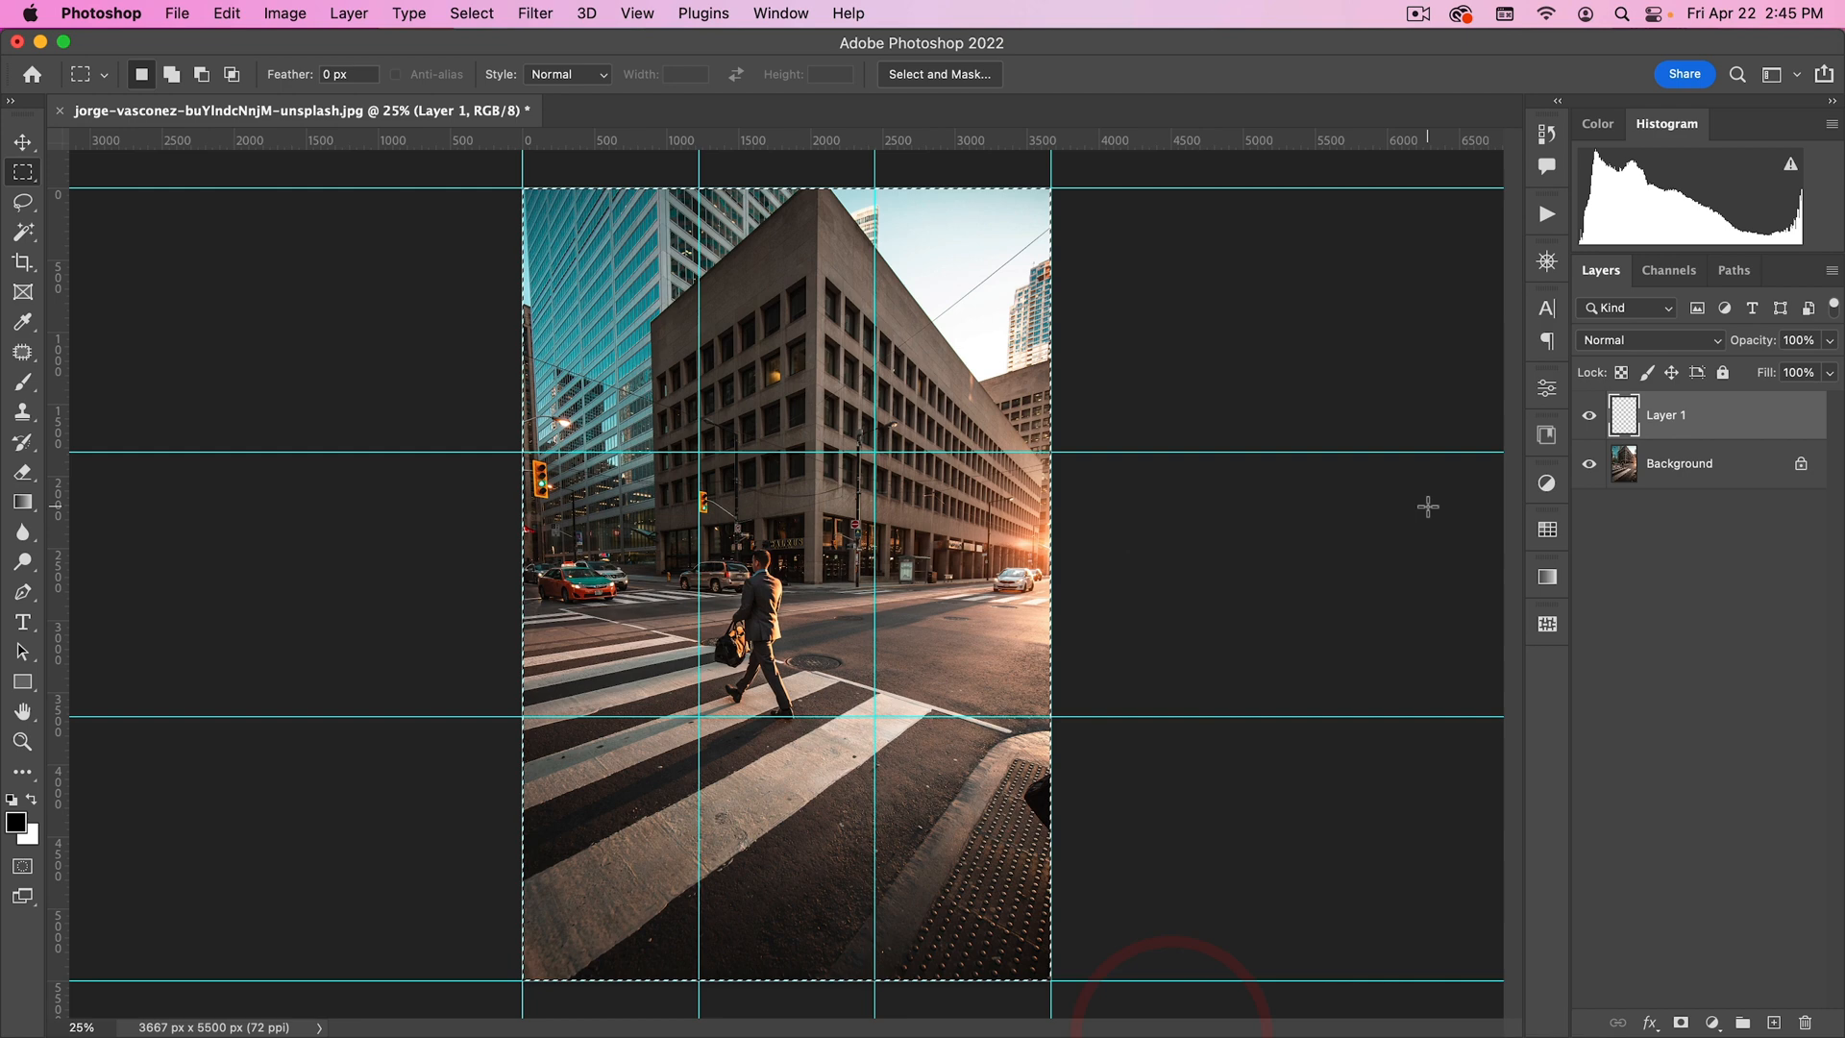
Fill the layer white and shrink it to a 24% wide centred rectangle.
{"action": "key", "text": "cmd+v"}
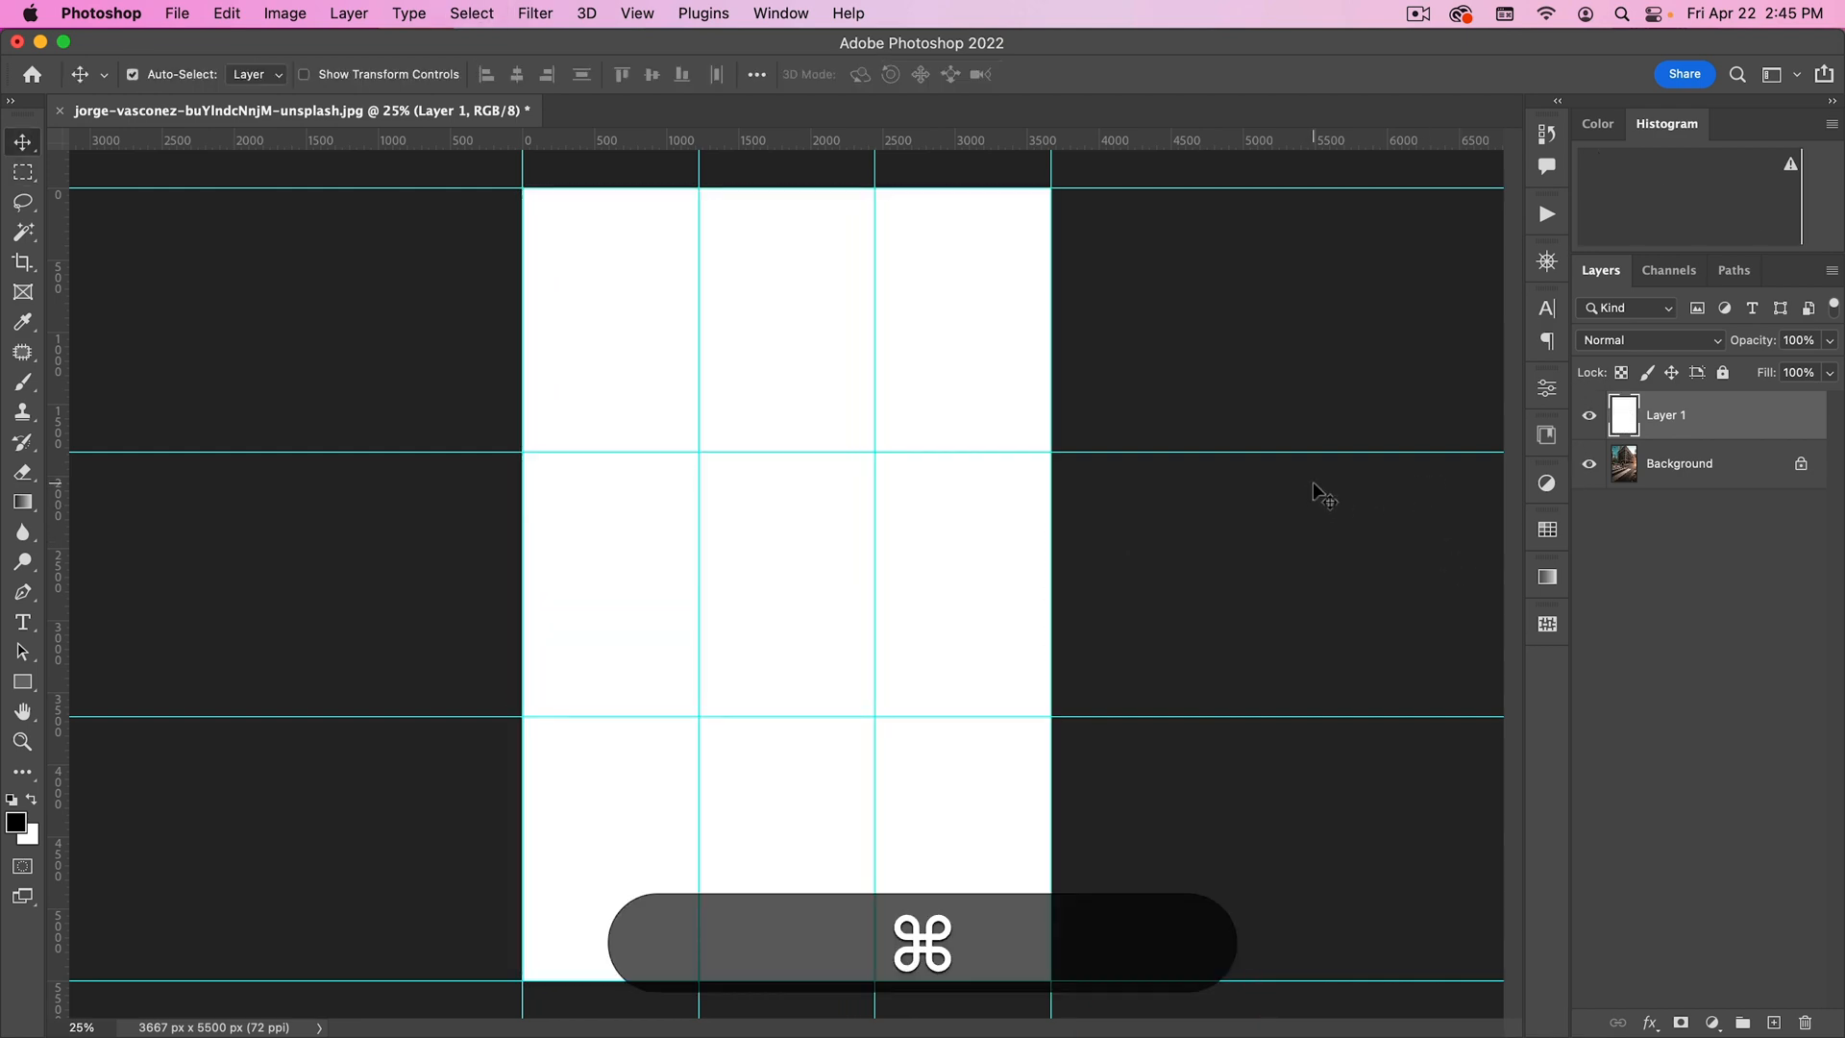
{"action": "key", "text": "cmd+t"}
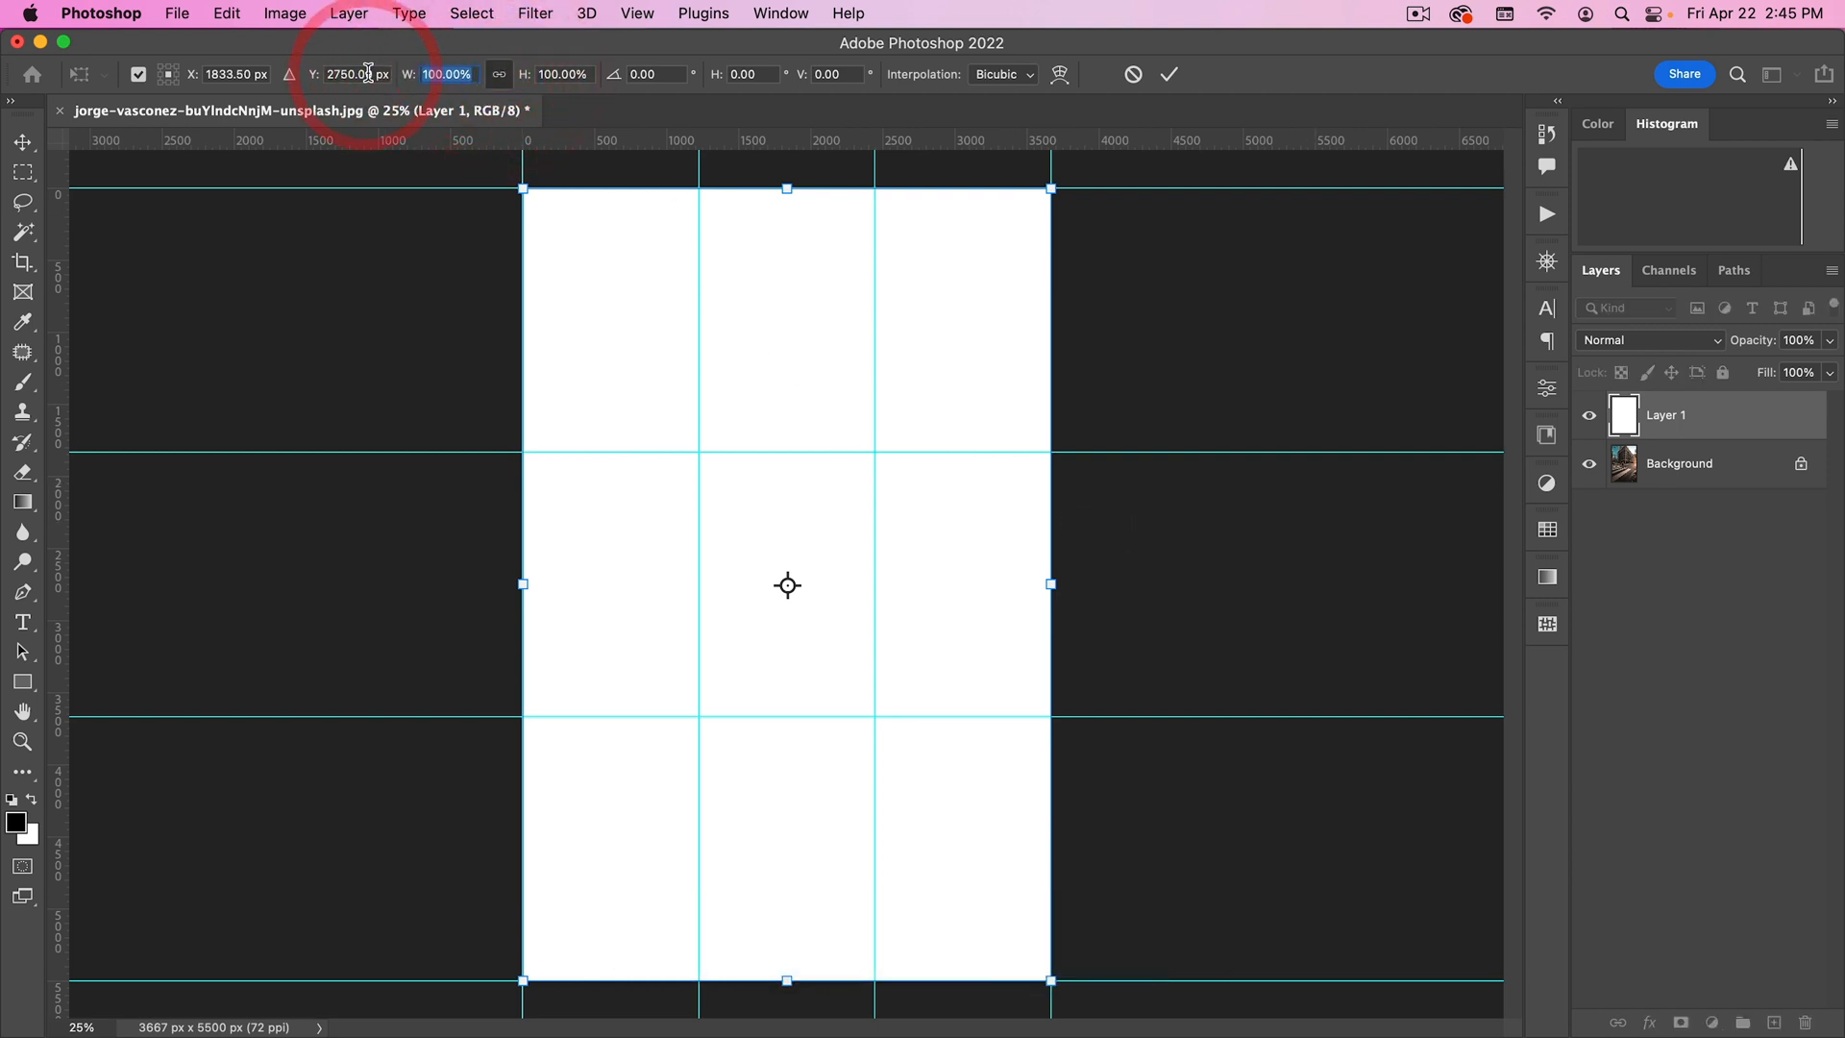
{"action": "type", "text": "24"}
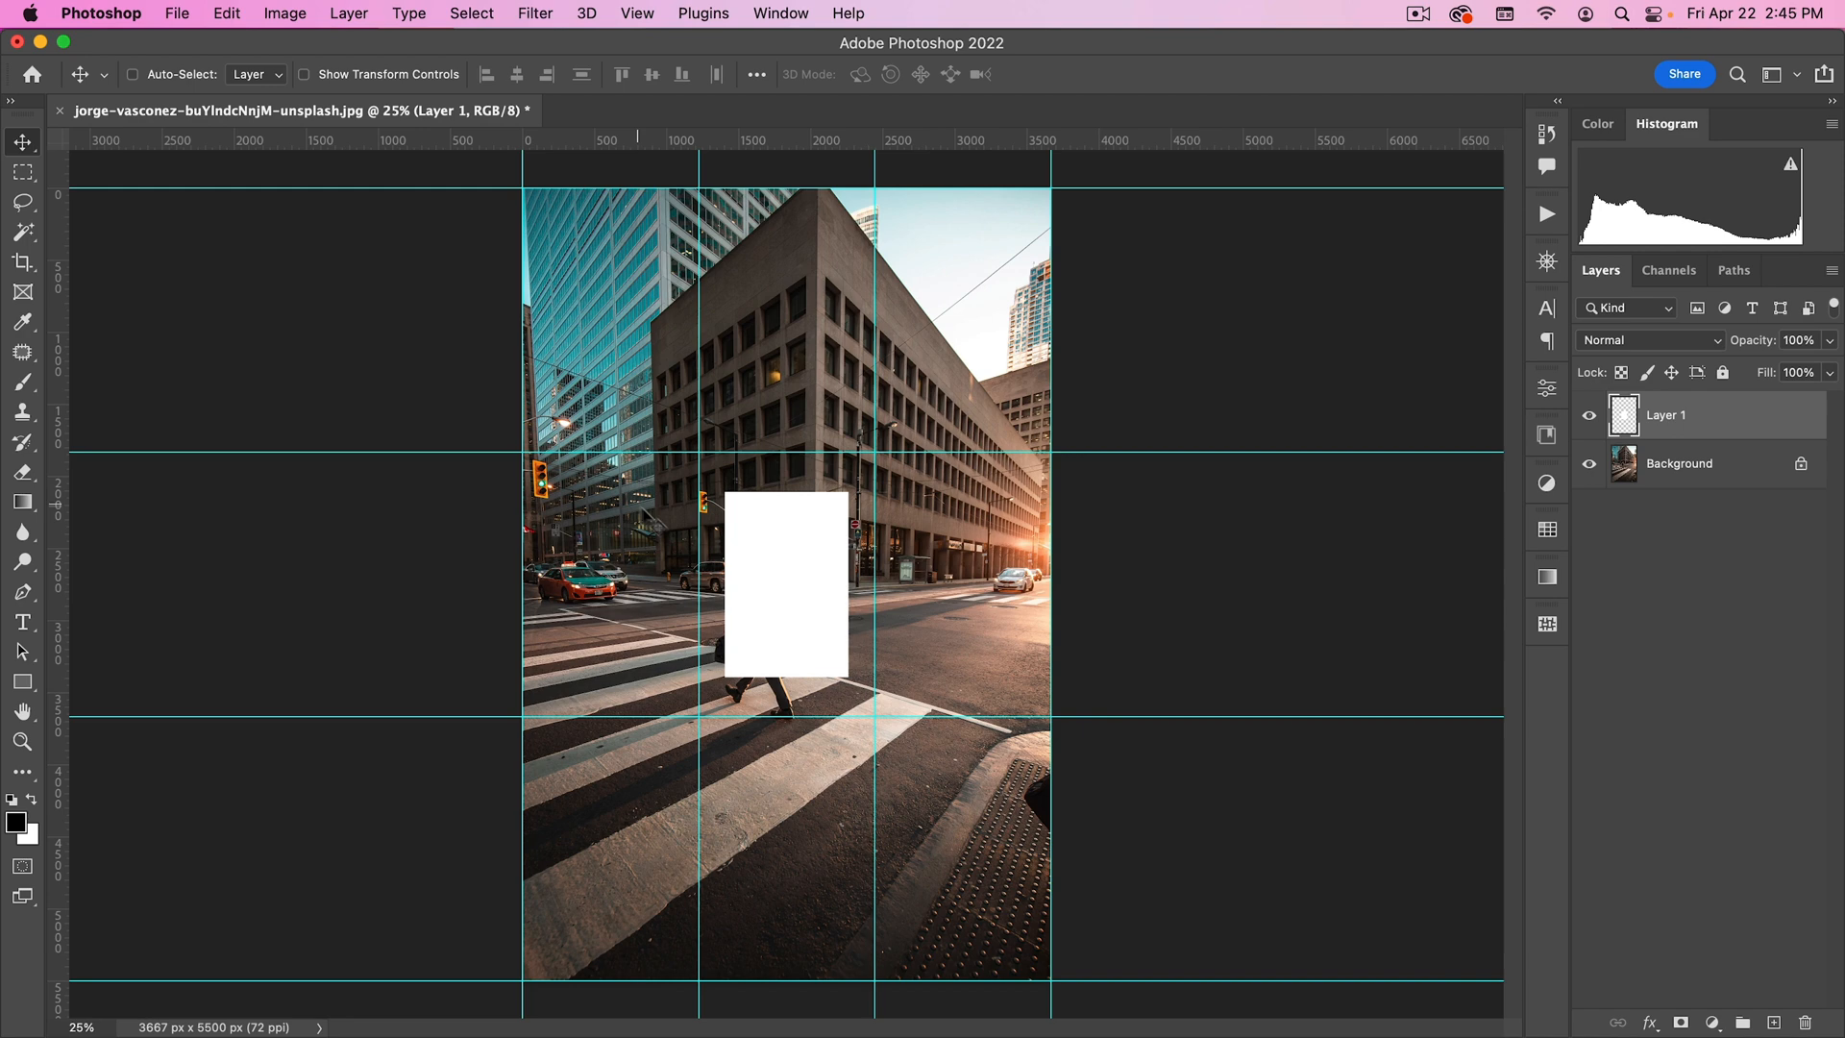
{"action": "mouse_move", "coordinate": [75, 525]}
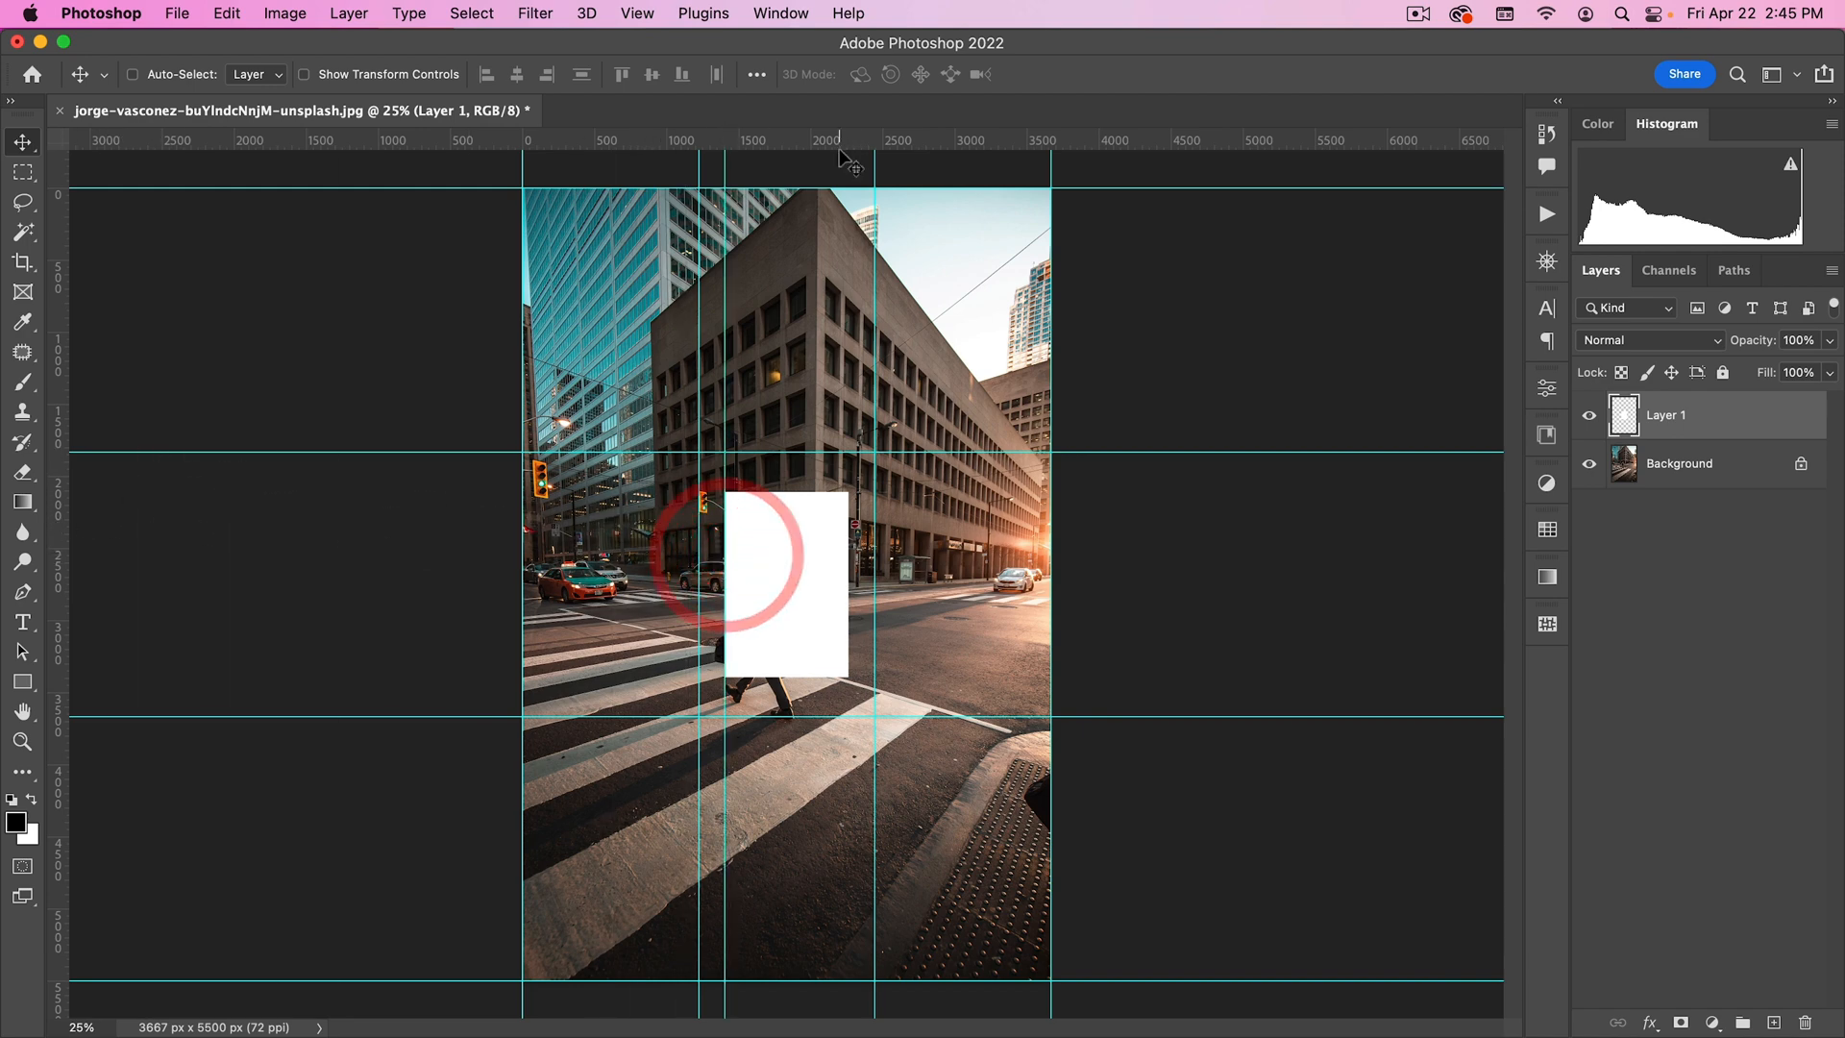
{"action": "left_click", "coordinate": [534, 14]}
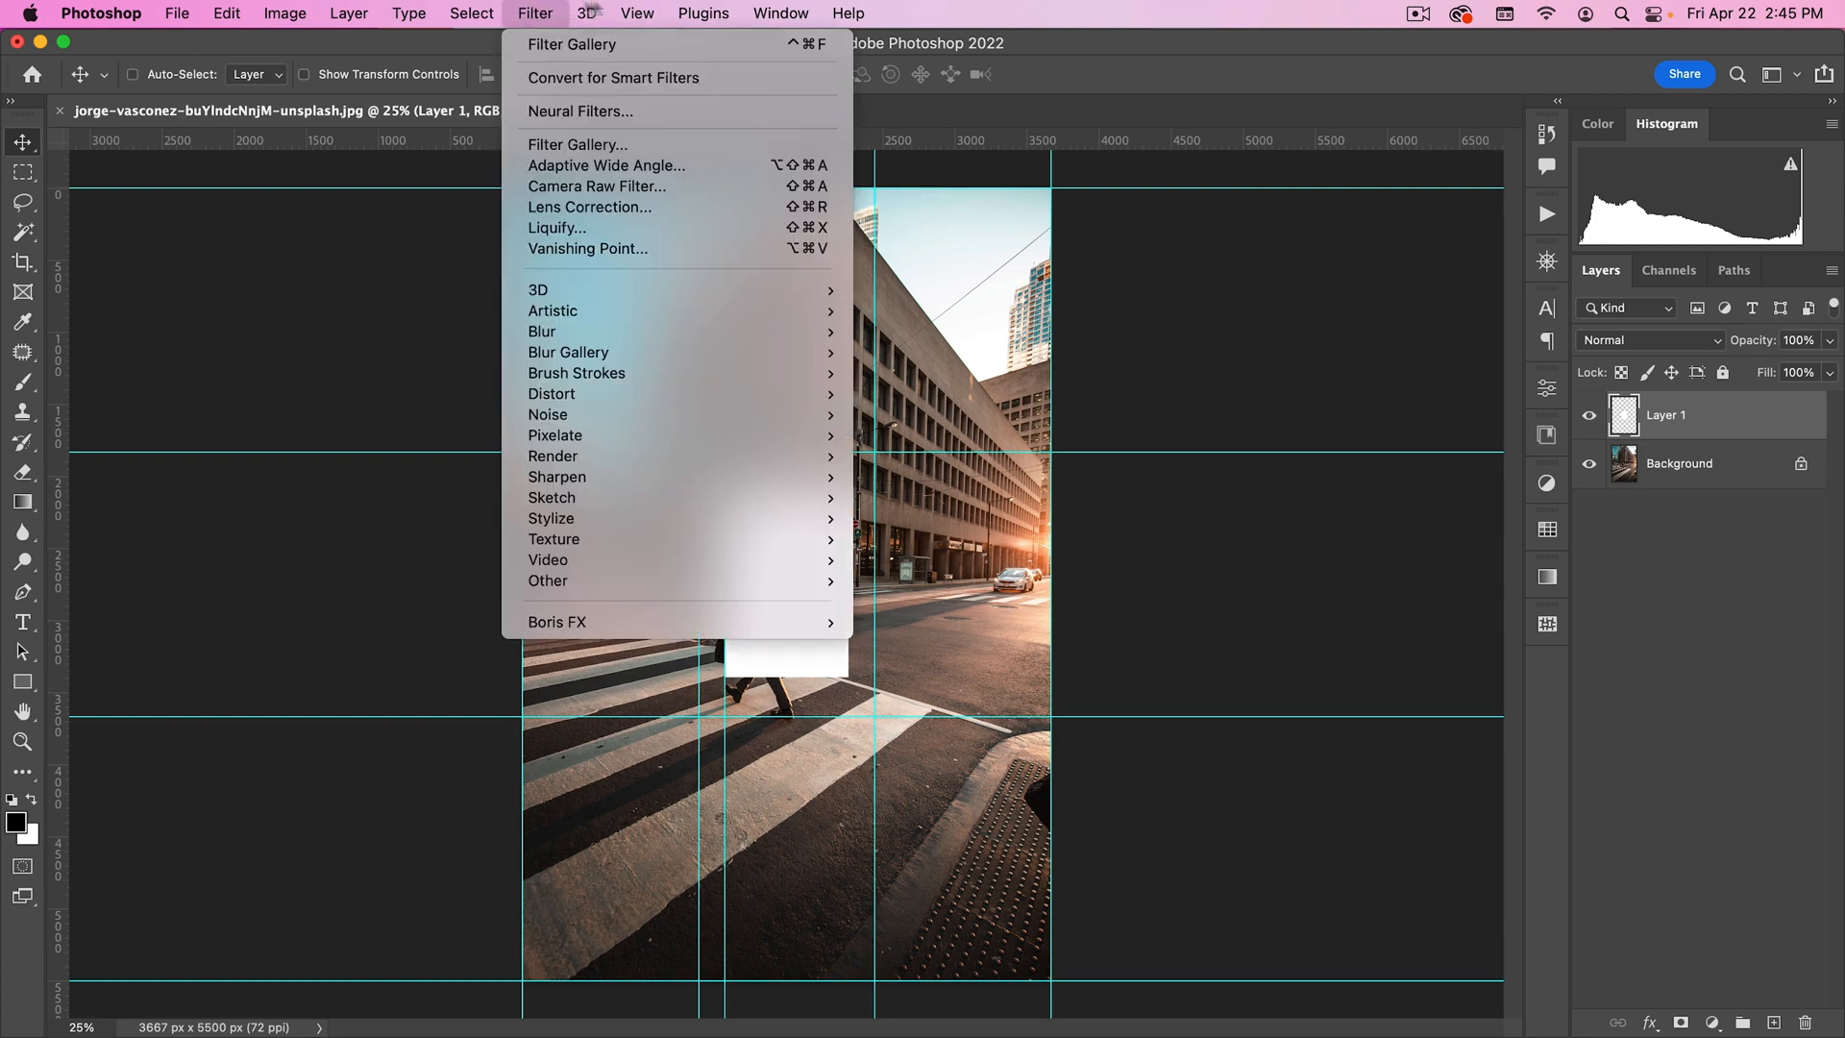
Place guides along the white rectangle's edges to mark the golden-ratio lines.
{"action": "left_click", "coordinate": [638, 14]}
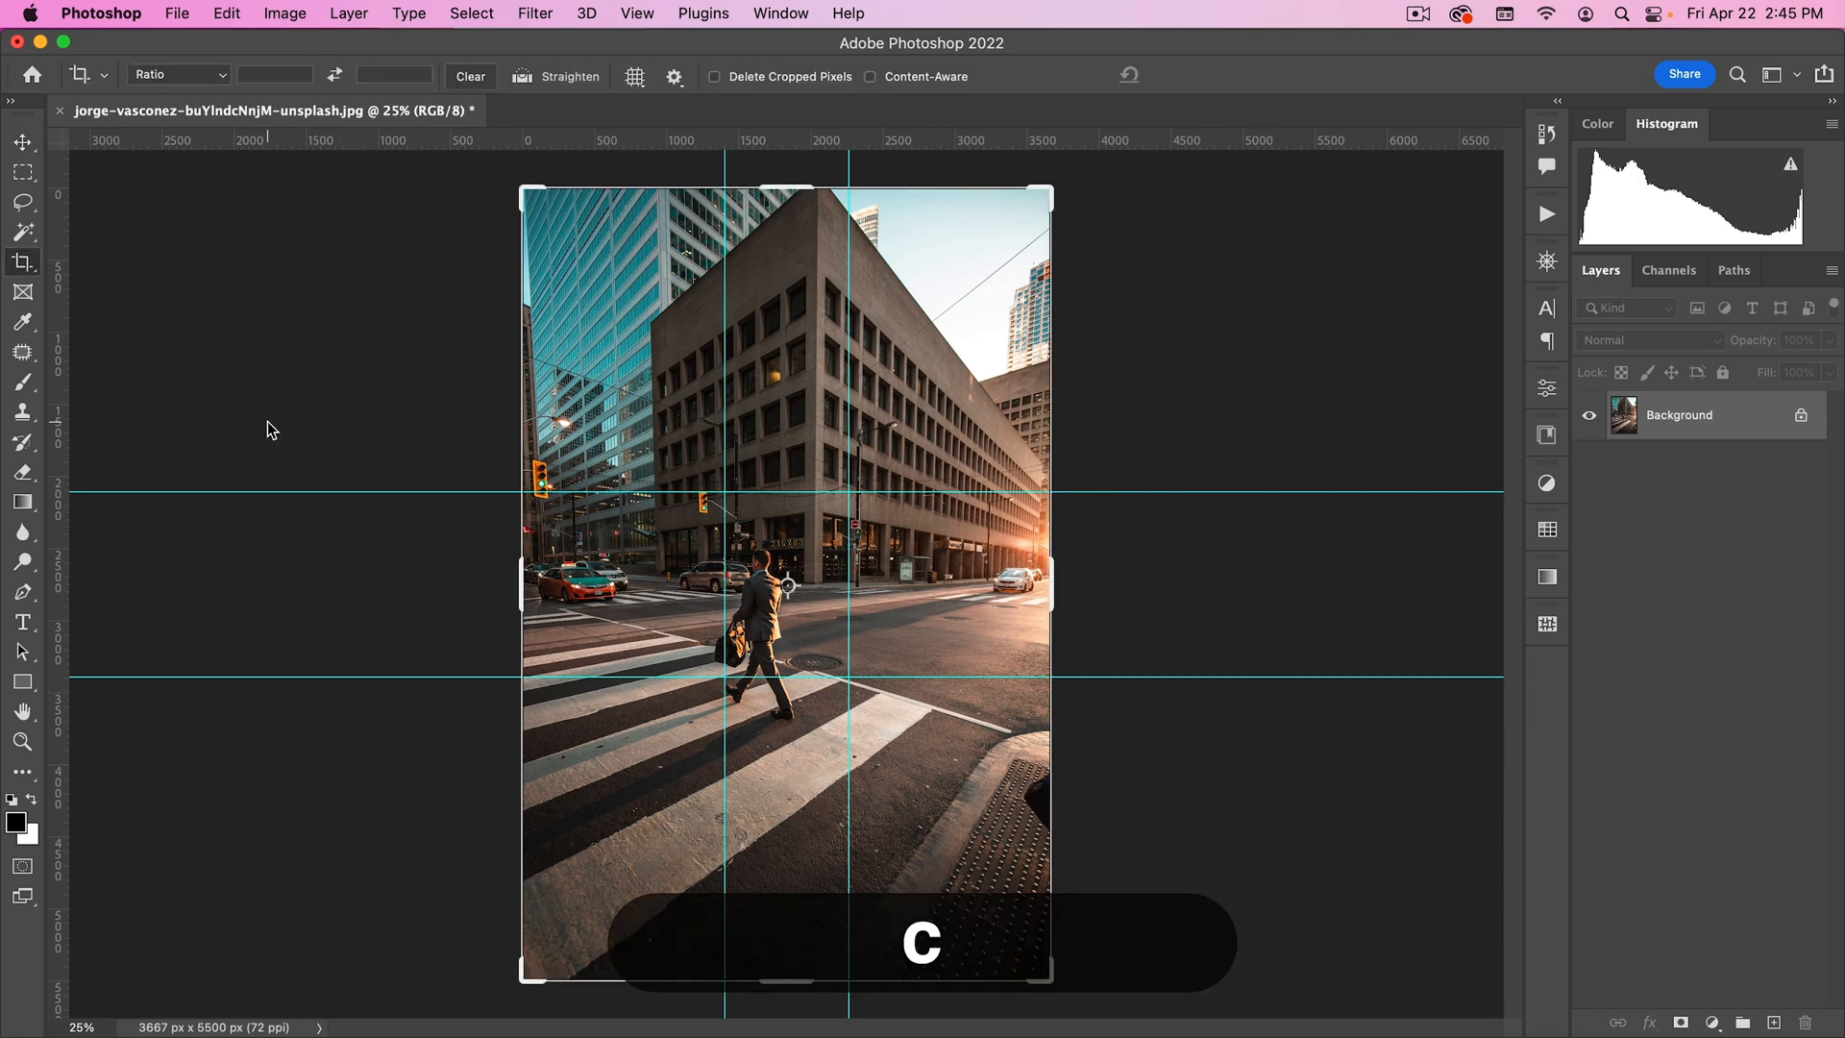
Show the Crop tool's composition overlay against the golden-ratio guides, then commit without cropping.
{"action": "left_click", "coordinate": [636, 77]}
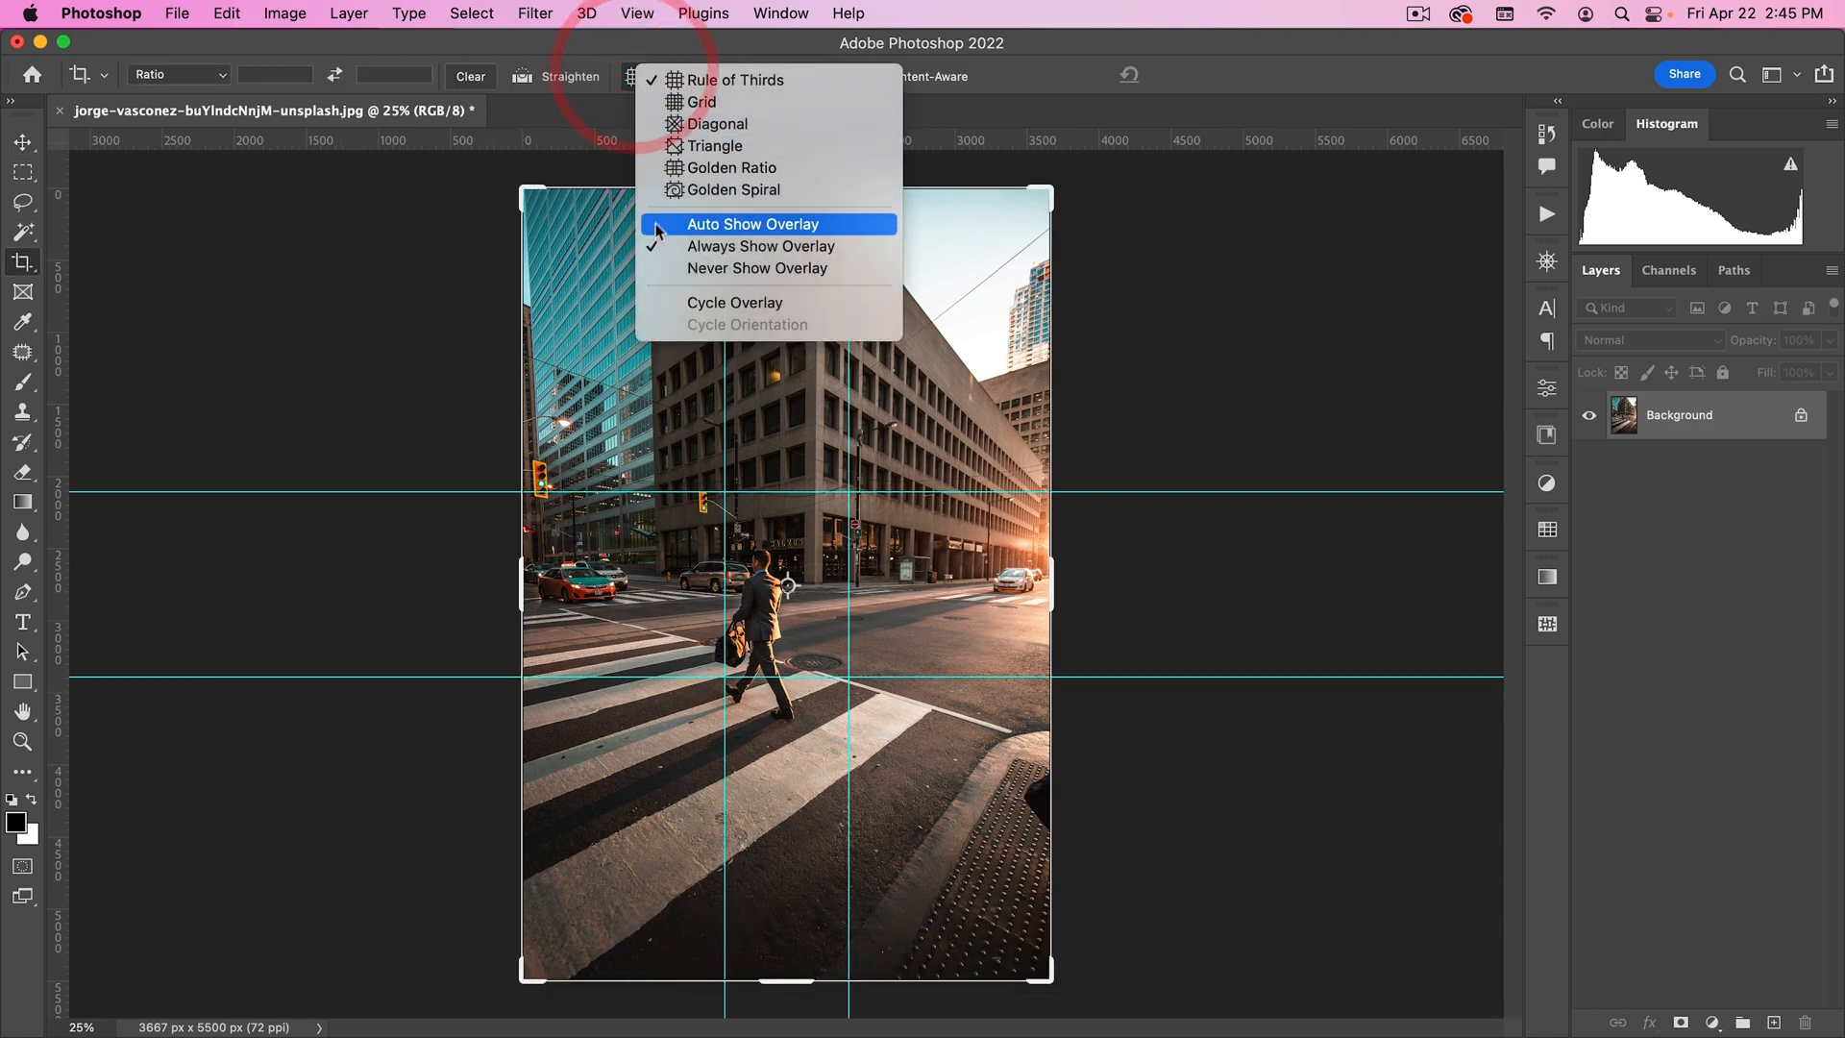
{"action": "left_click", "coordinate": [752, 223]}
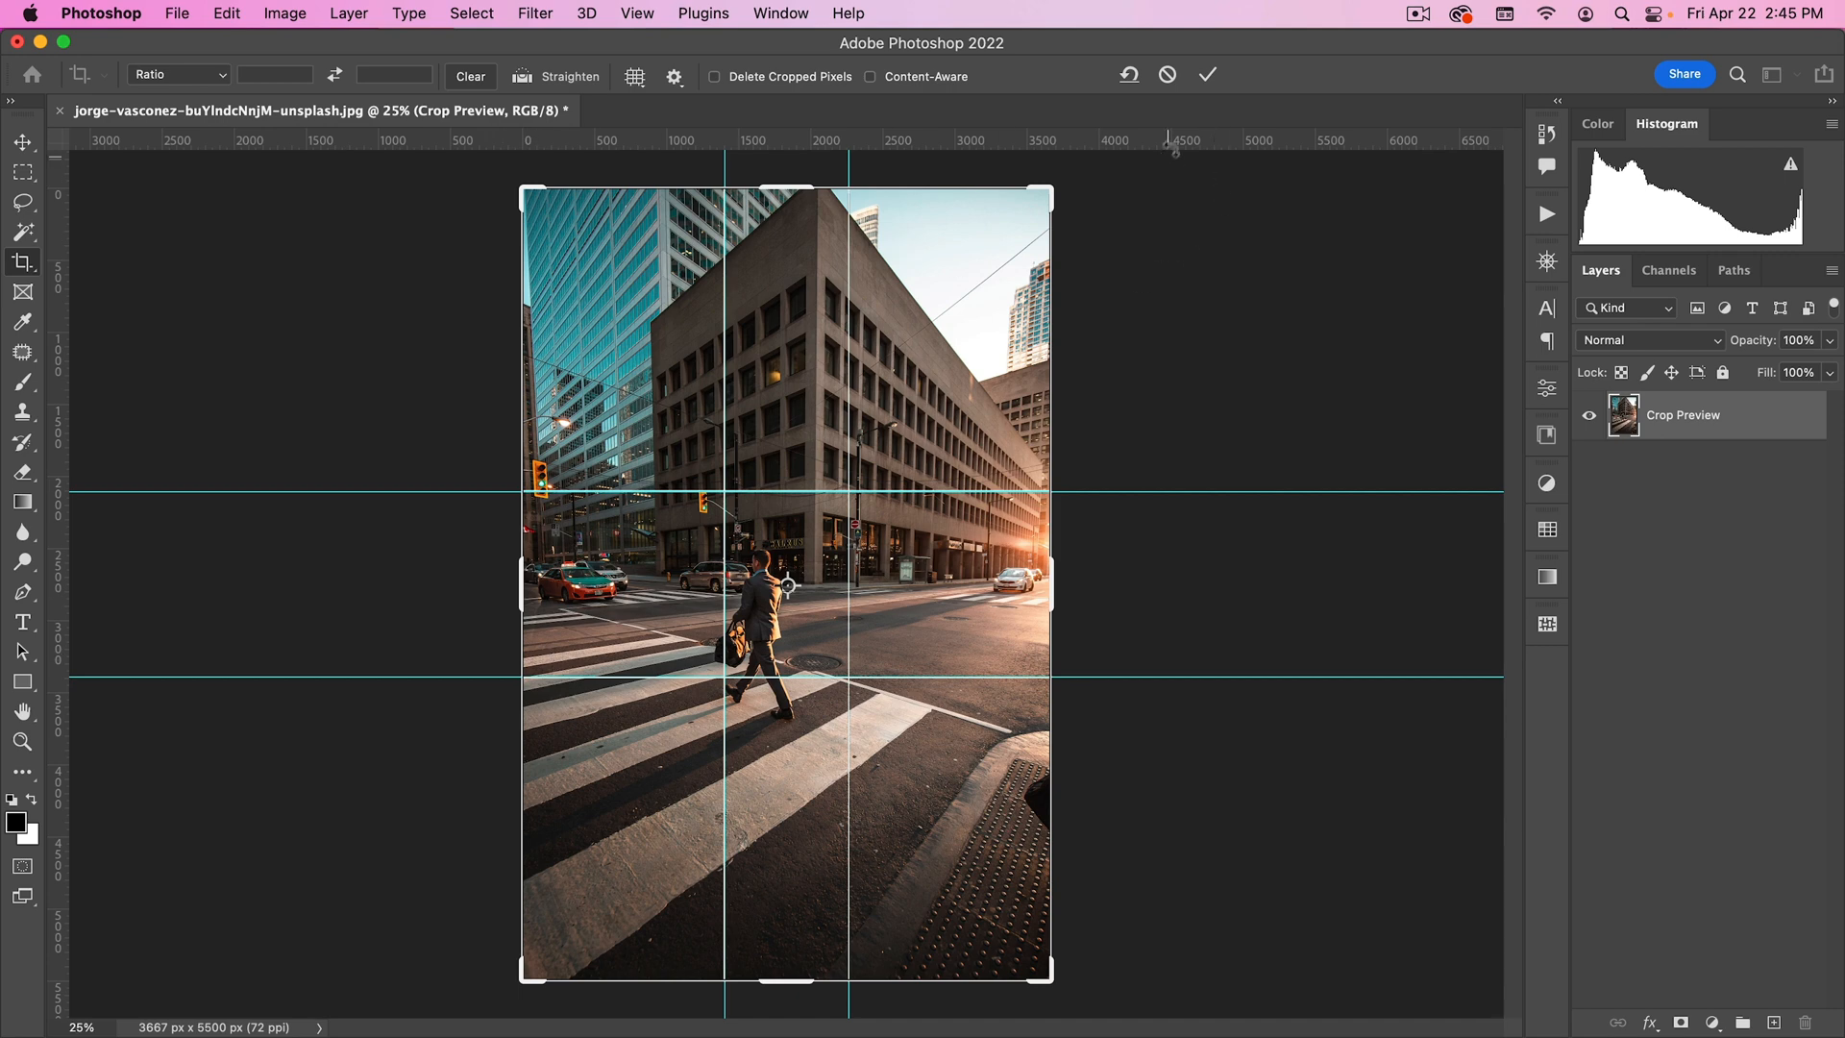
{"action": "left_click", "coordinate": [1207, 74]}
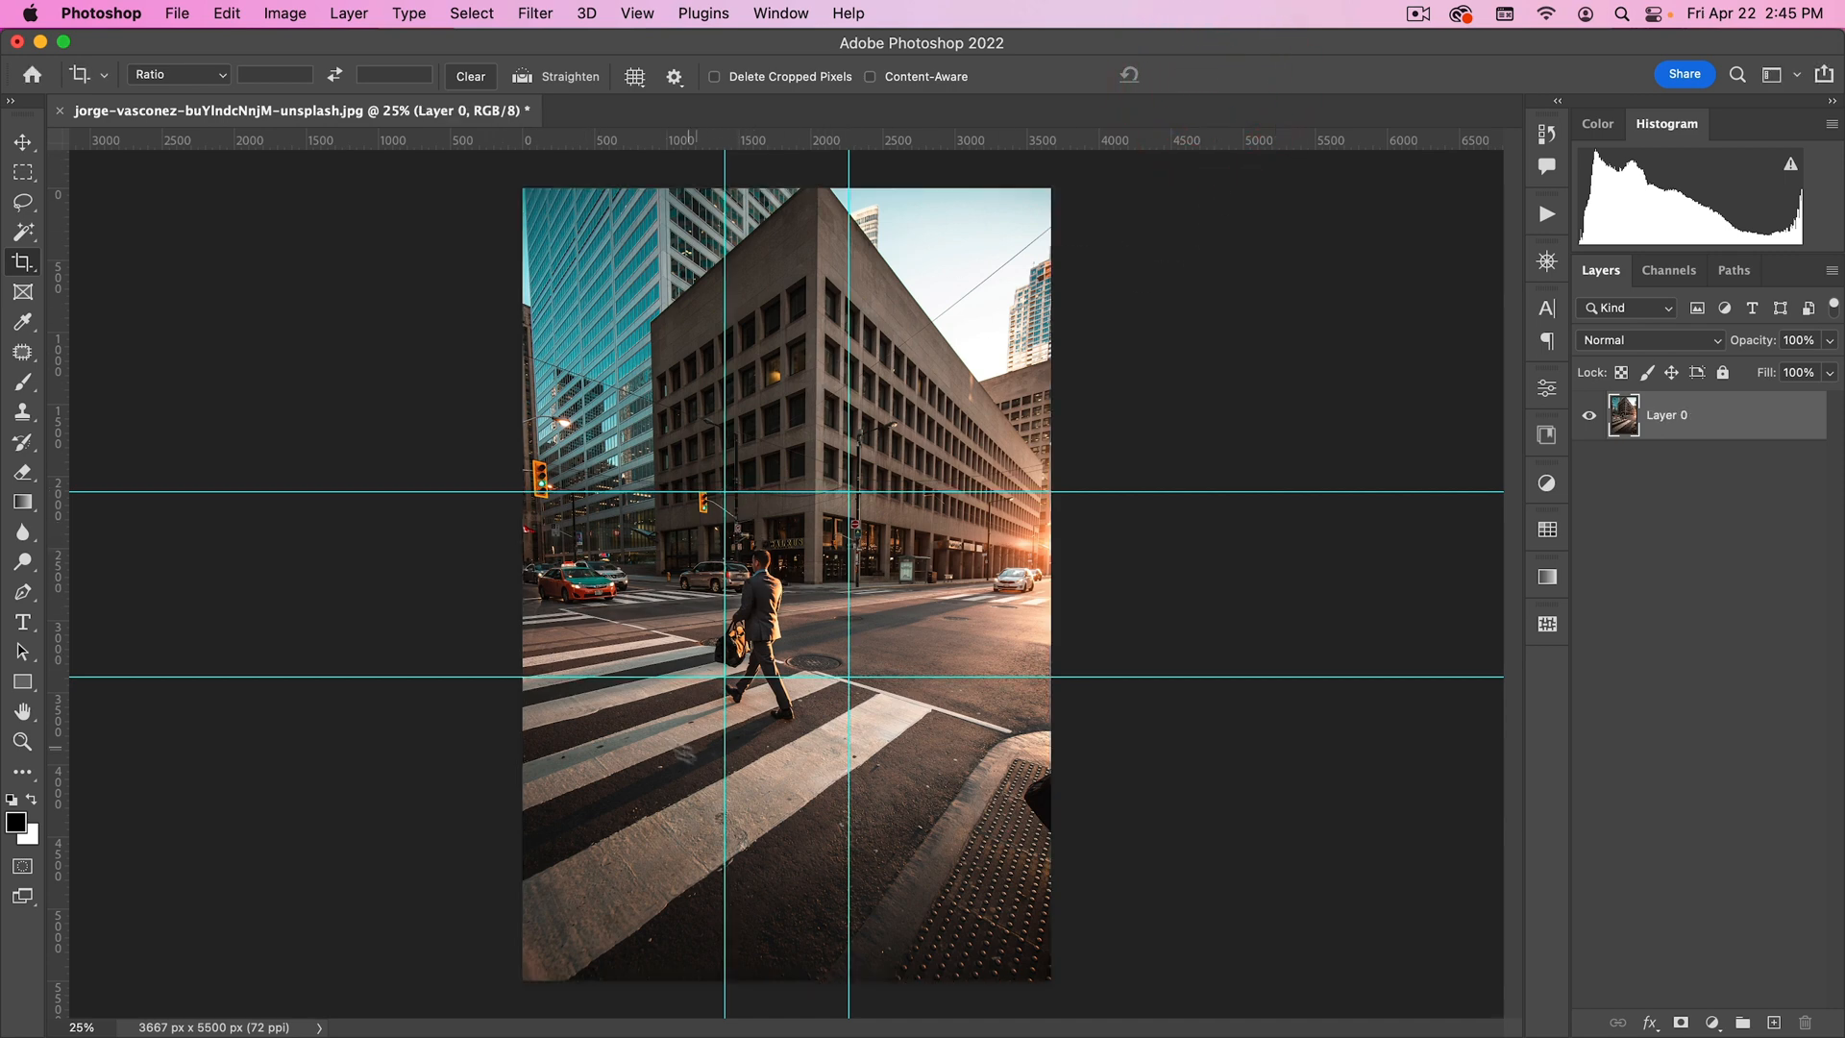
{"action": "left_click", "coordinate": [19, 142]}
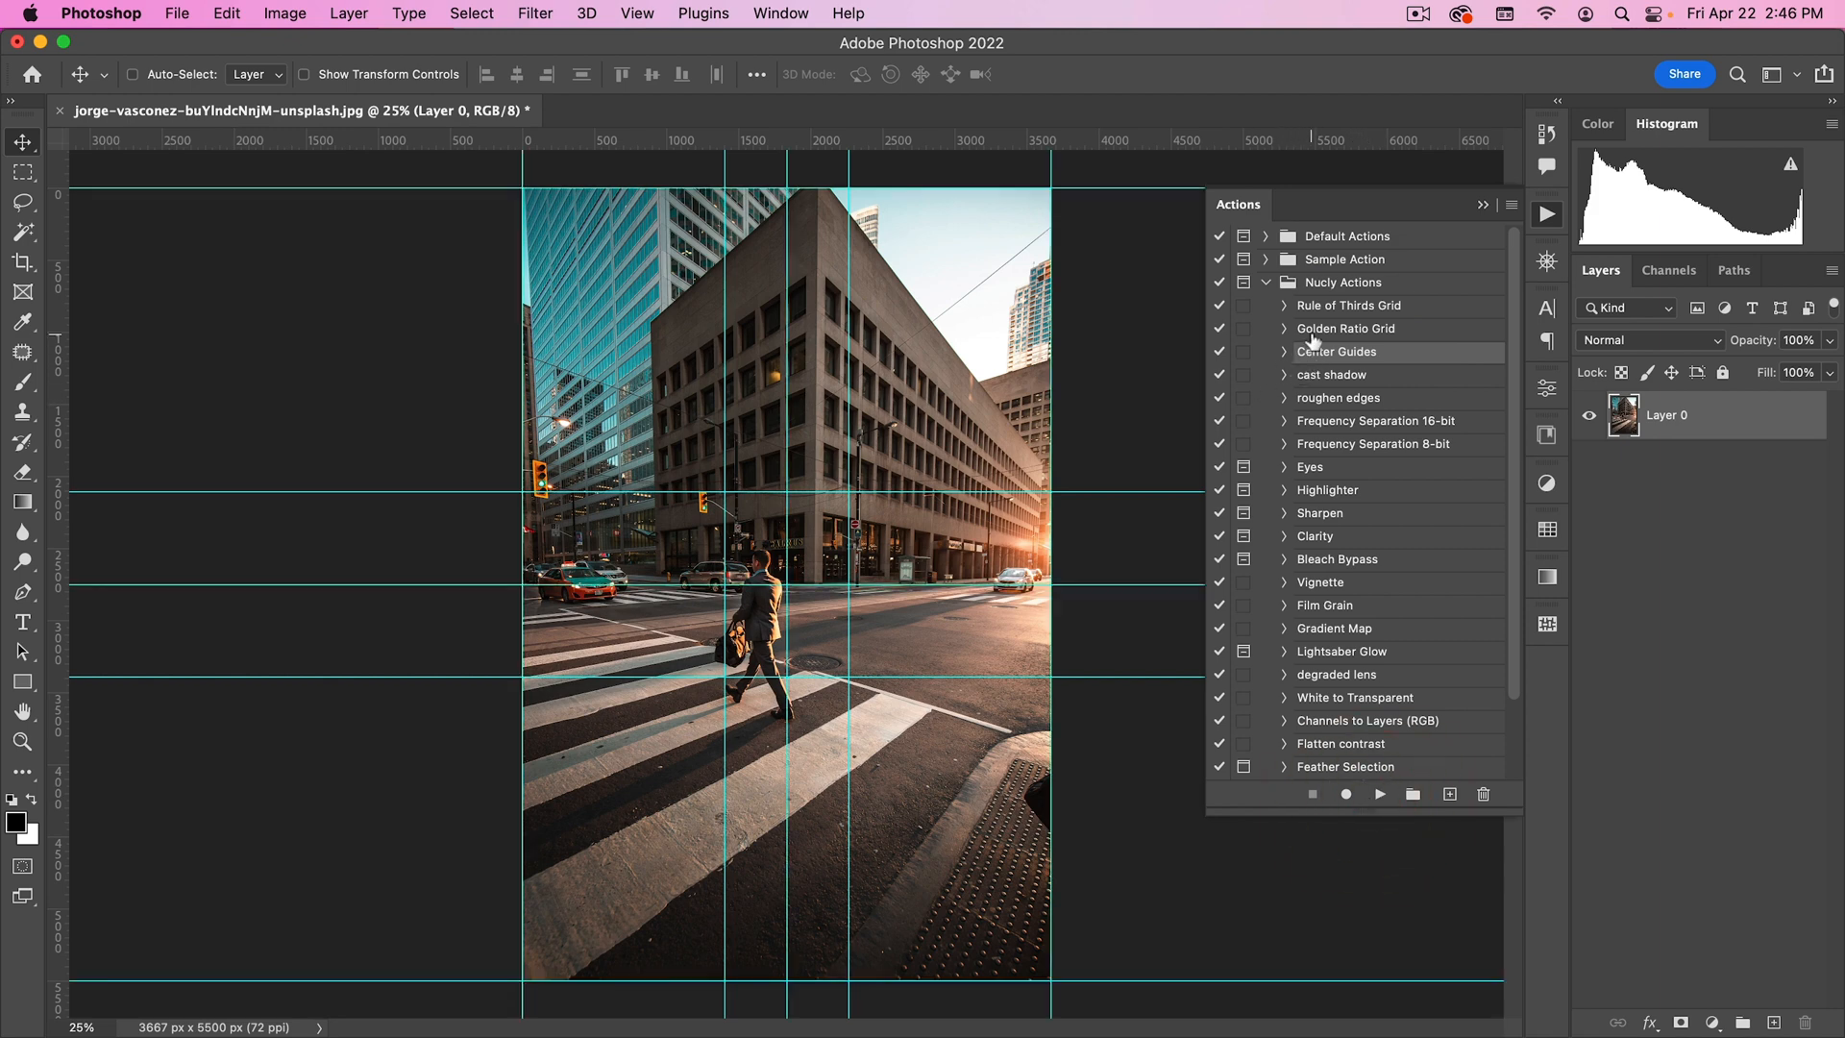
{"action": "mouse_move", "coordinate": [1307, 353]}
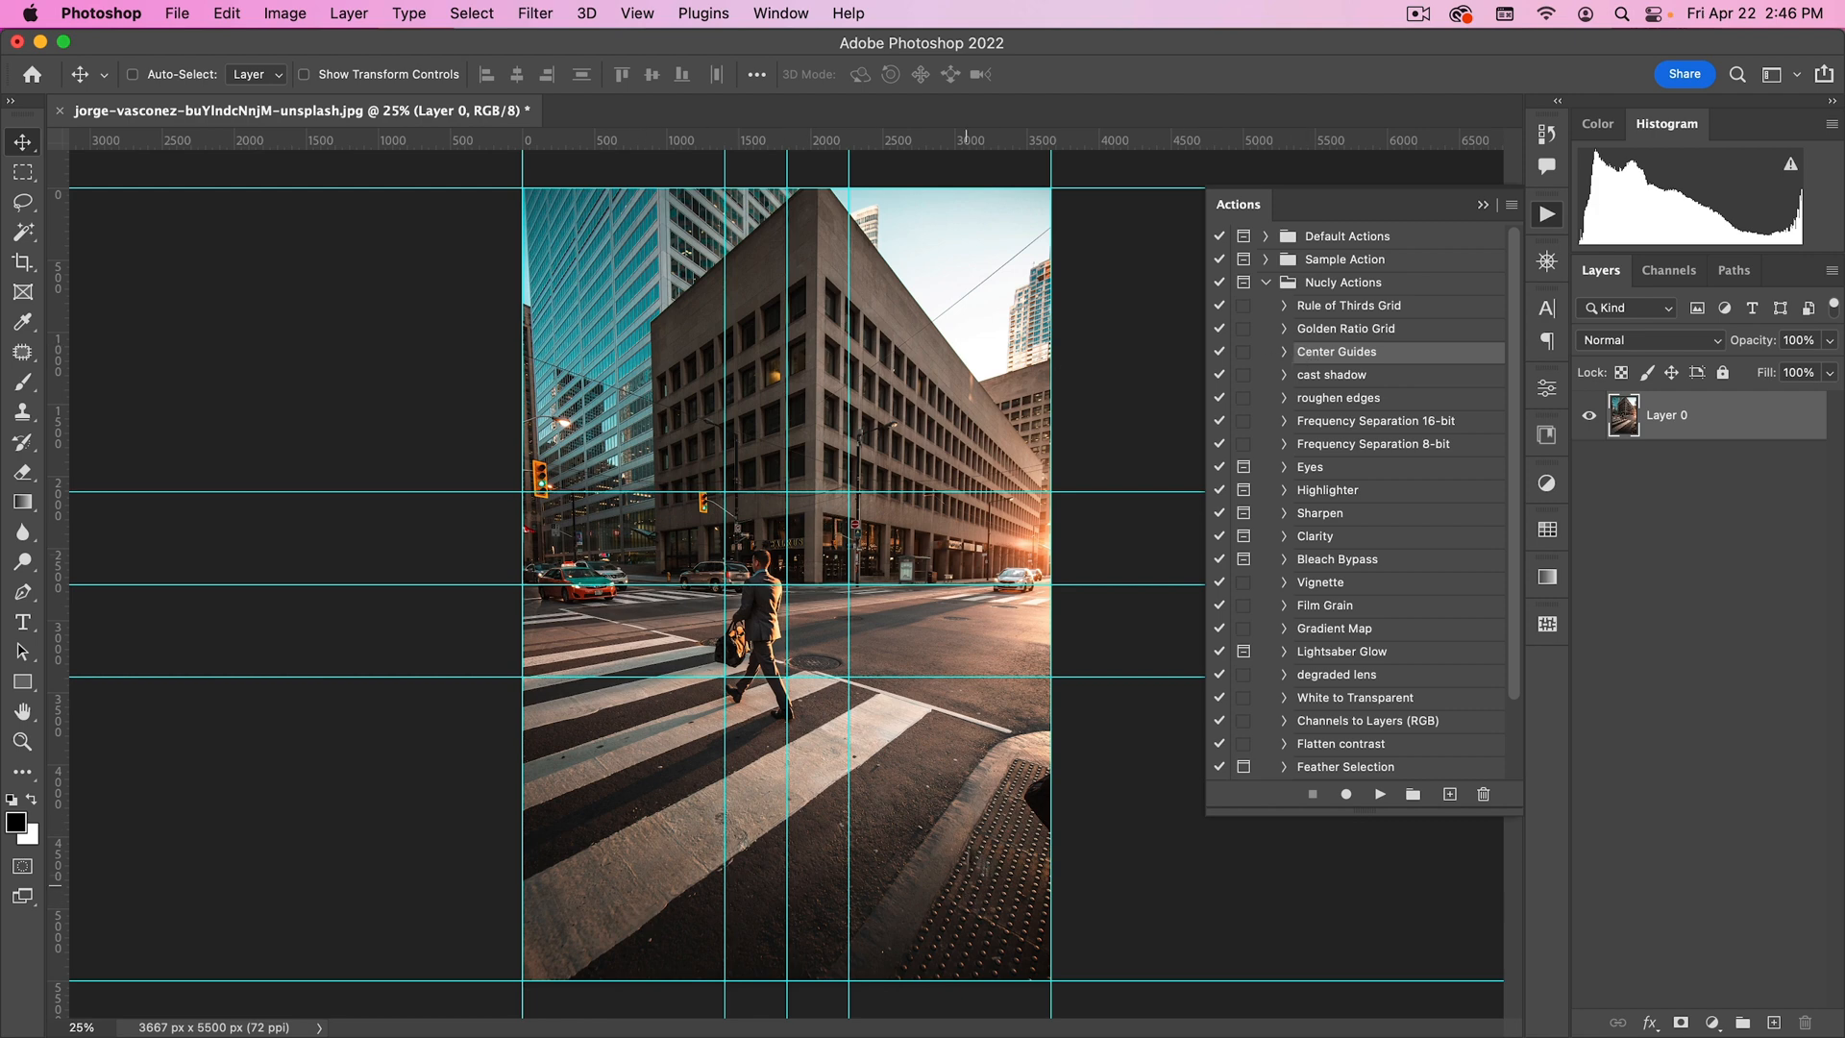
{"action": "mouse_move", "coordinate": [1342, 352]}
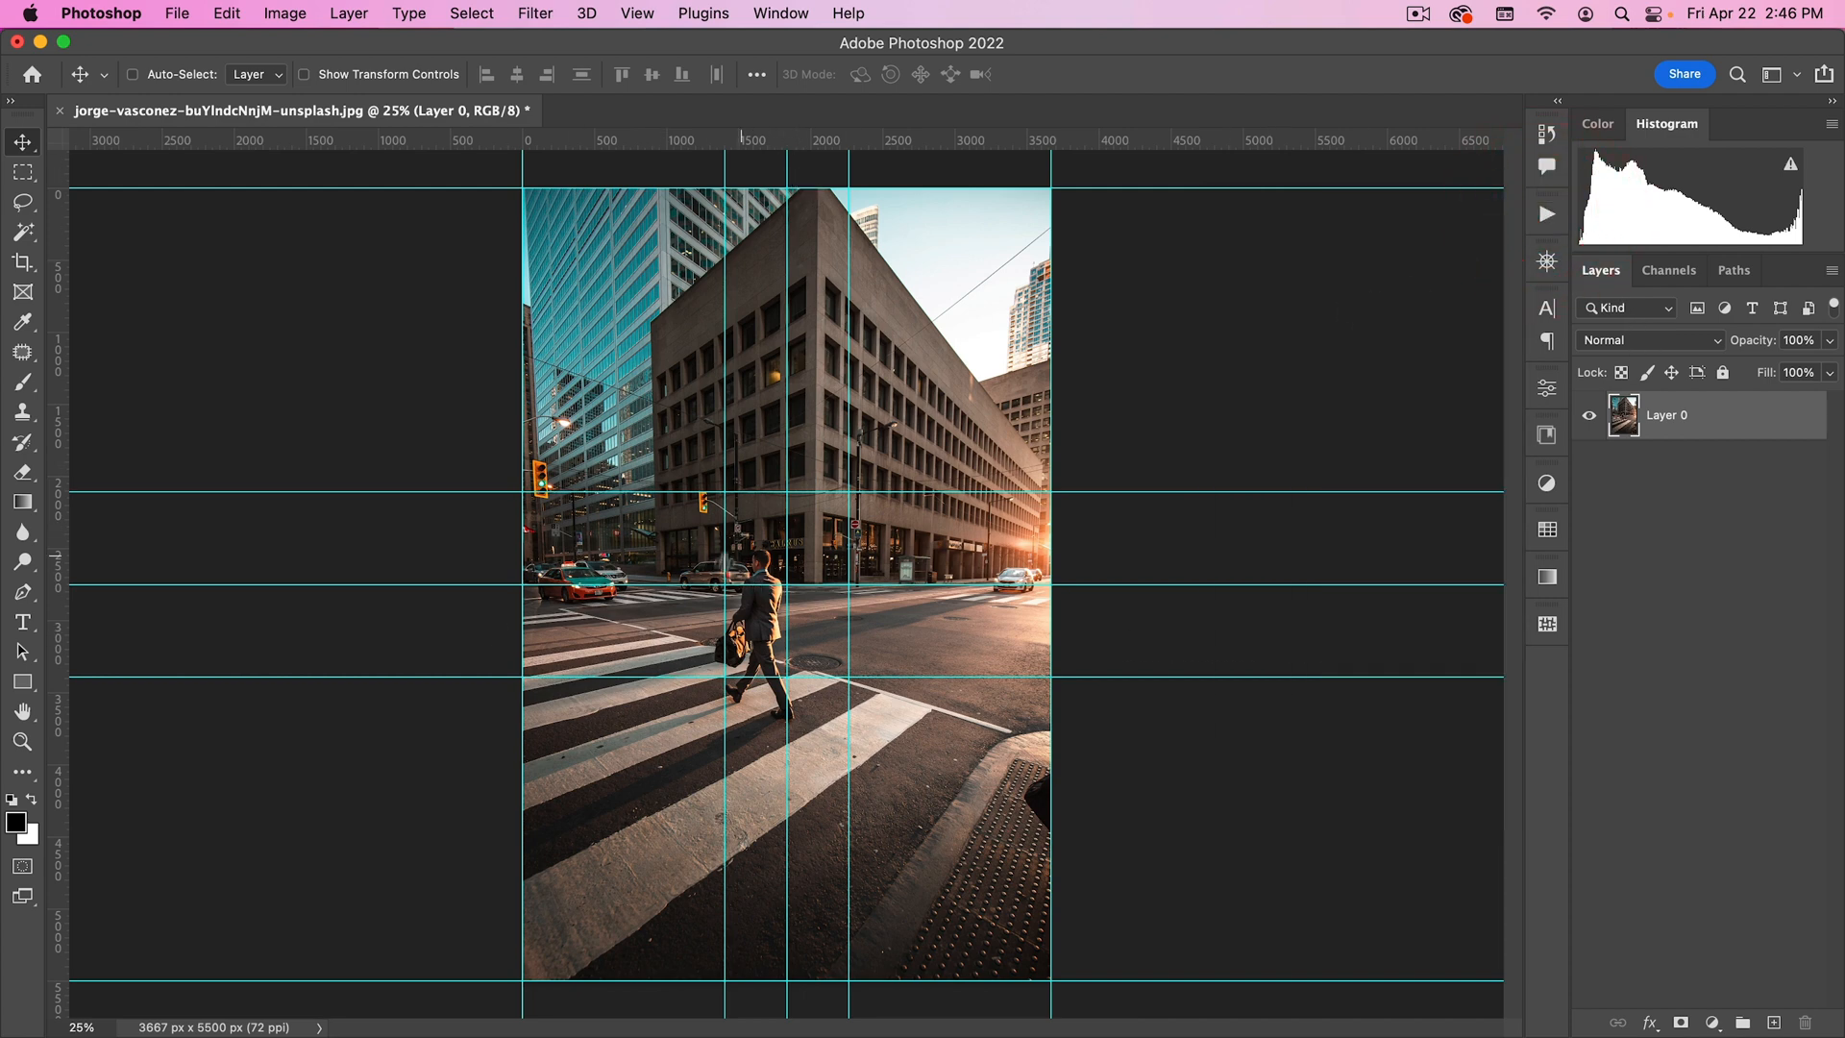
{"action": "mouse_move", "coordinate": [808, 572]}
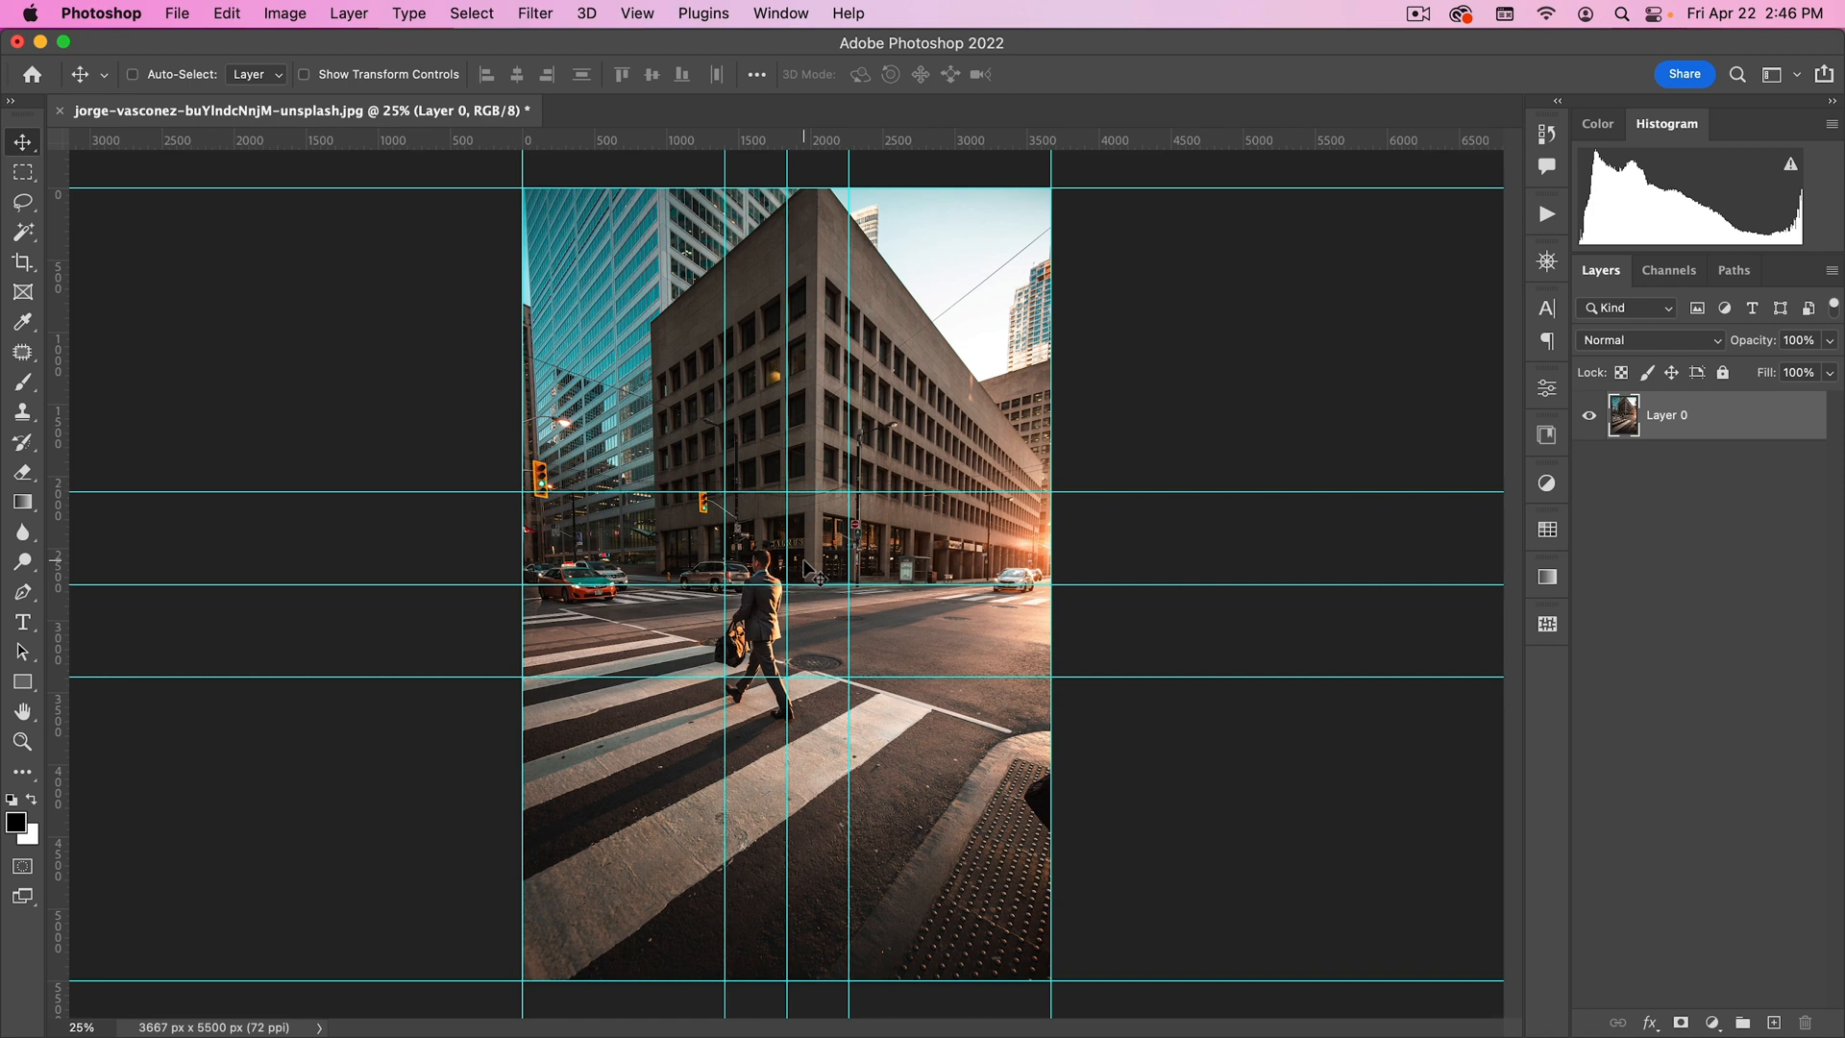